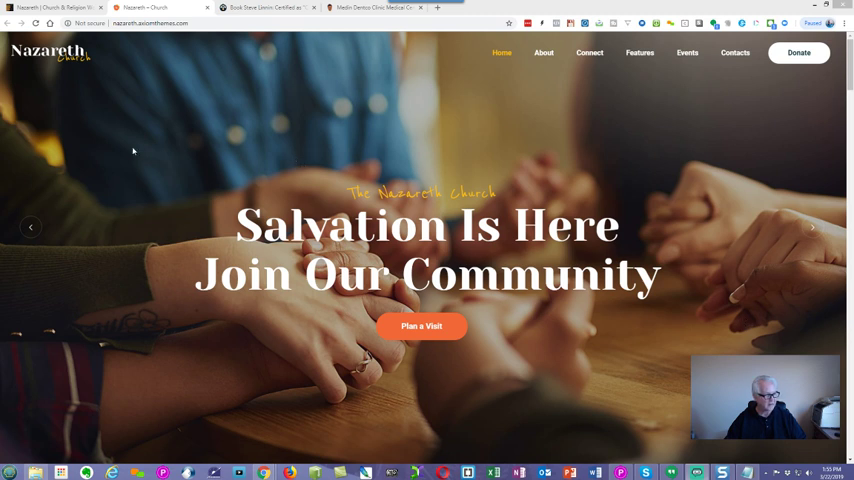
{"action": "mouse_move", "coordinate": [652, 126]}
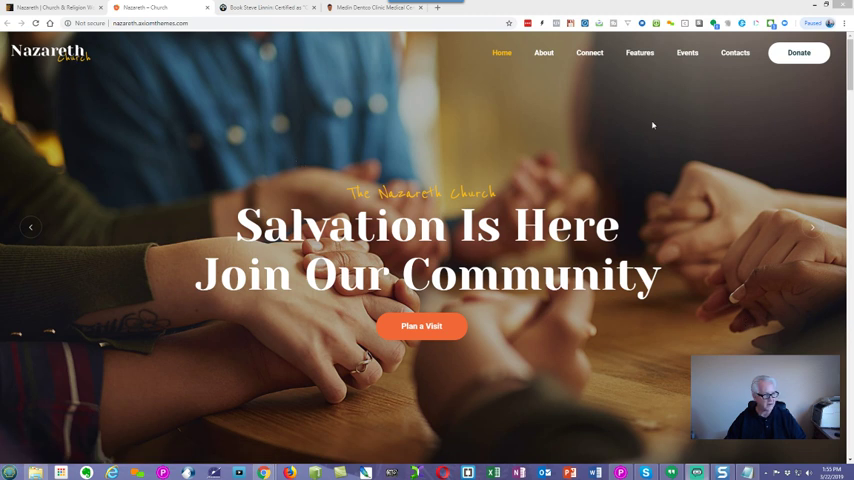
{"action": "mouse_move", "coordinate": [688, 356]}
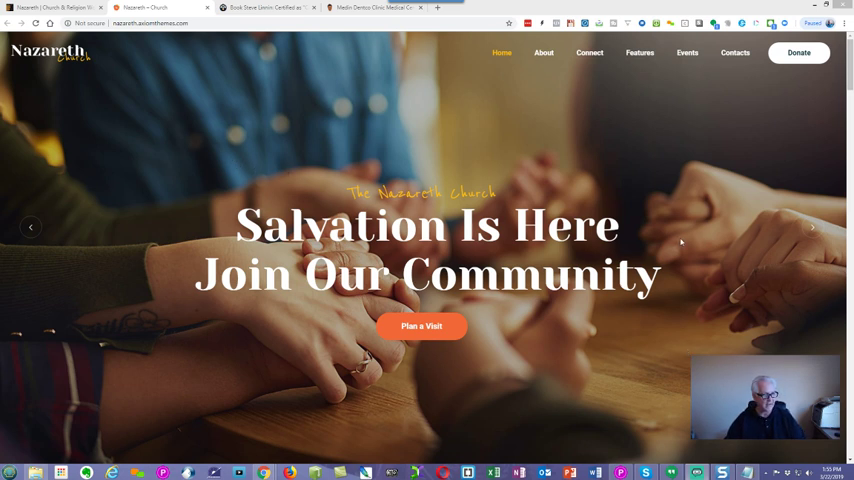
- Scroll the homepage past the sermon video, podcasts and Men's Breakfast event to the Location banner
{"action": "scroll", "scroll_direction": "down", "scroll_amount": 3}
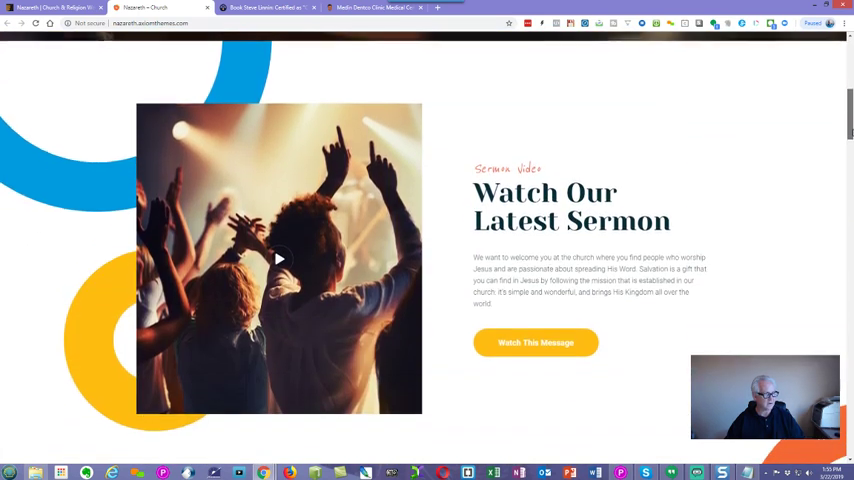
{"action": "scroll", "scroll_direction": "down", "scroll_amount": 3}
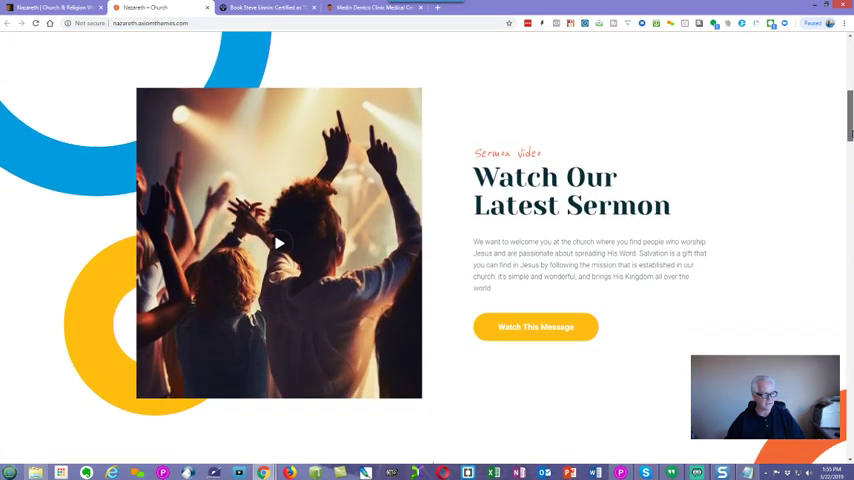
{"action": "mouse_move", "coordinate": [536, 328]}
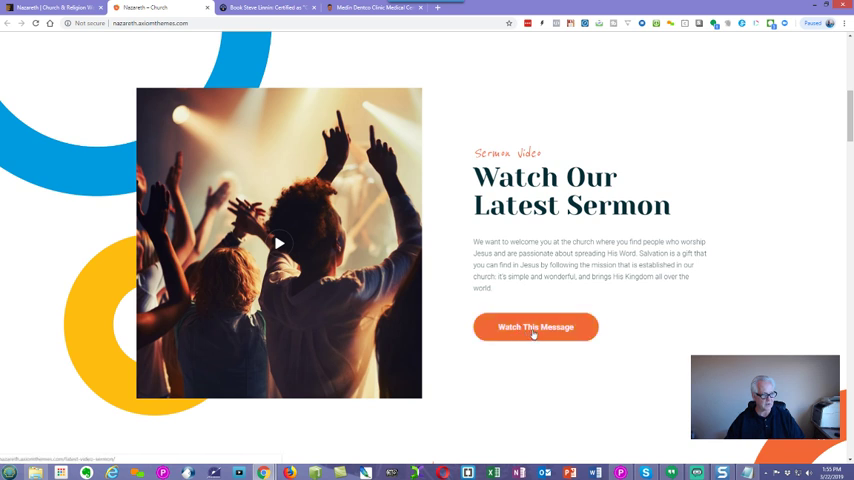
{"action": "mouse_move", "coordinate": [536, 328]}
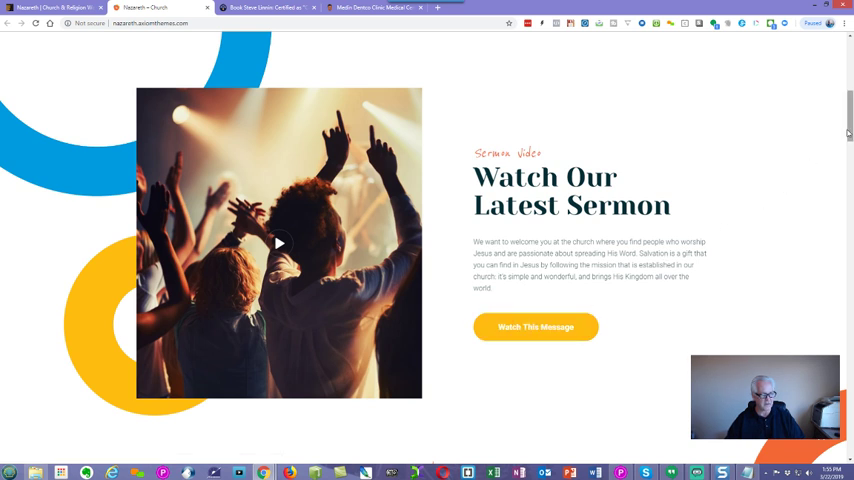
{"action": "scroll", "scroll_direction": "down", "scroll_amount": 3}
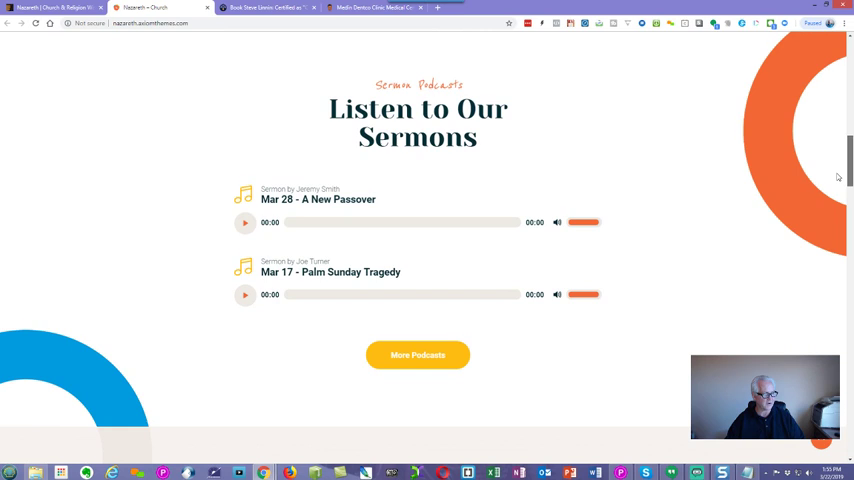
{"action": "scroll", "scroll_direction": "down", "scroll_amount": 3}
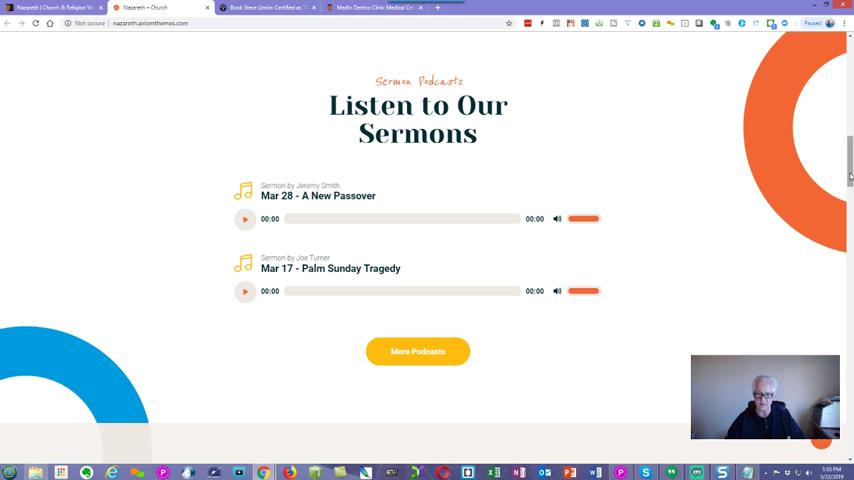
{"action": "scroll", "scroll_direction": "down", "scroll_amount": 3}
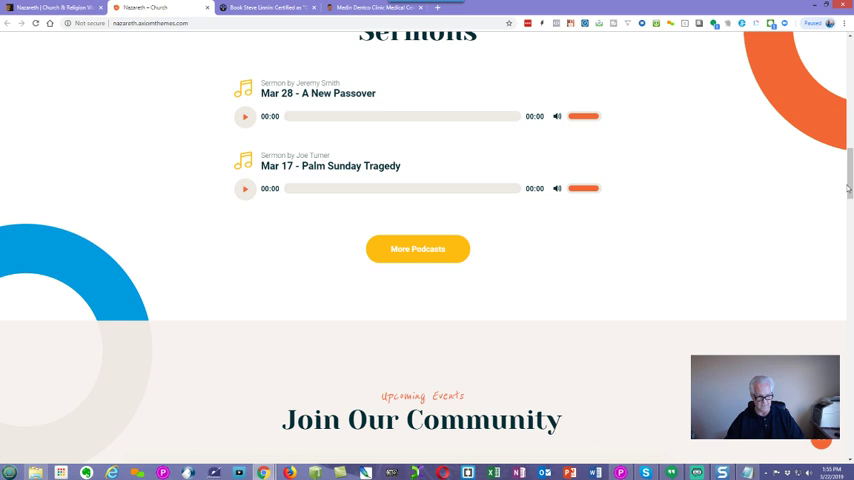
{"action": "scroll", "scroll_direction": "down", "scroll_amount": 3}
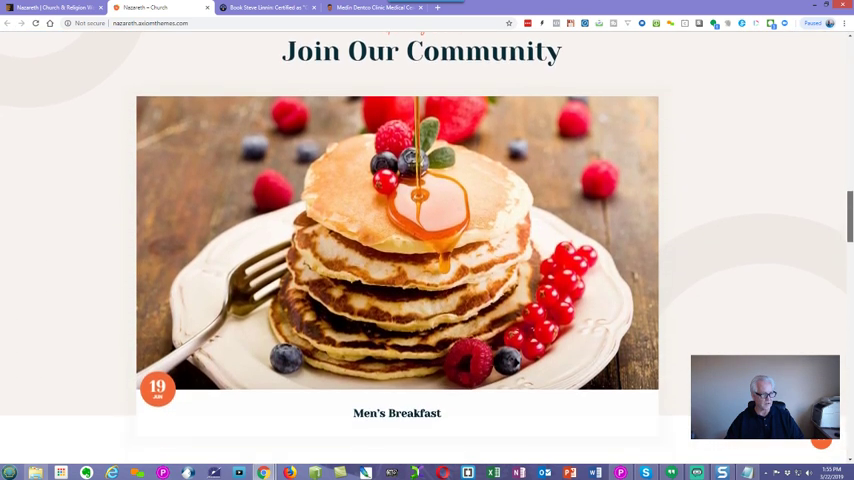
{"action": "scroll", "scroll_direction": "down", "scroll_amount": 3}
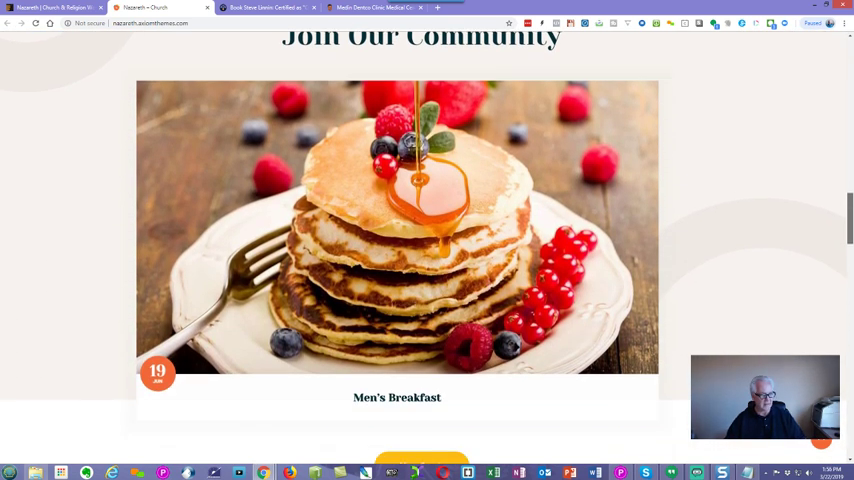
{"action": "scroll", "scroll_direction": "down", "scroll_amount": 3}
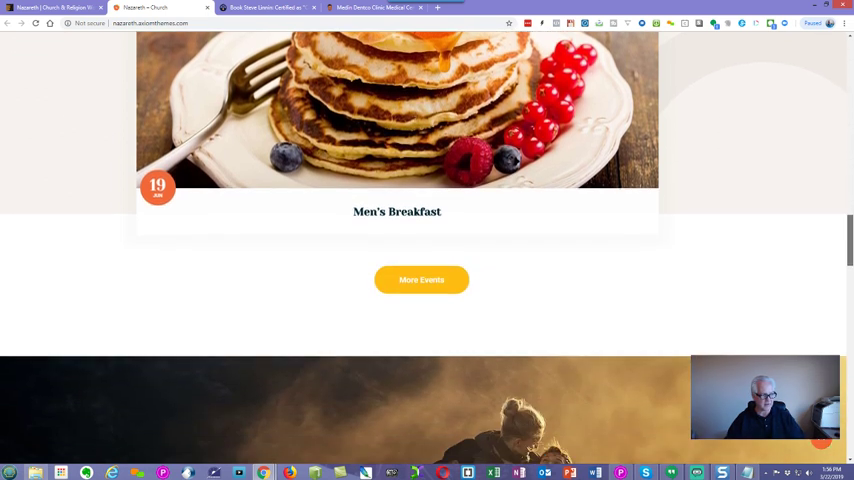
{"action": "scroll", "scroll_direction": "down", "scroll_amount": 3}
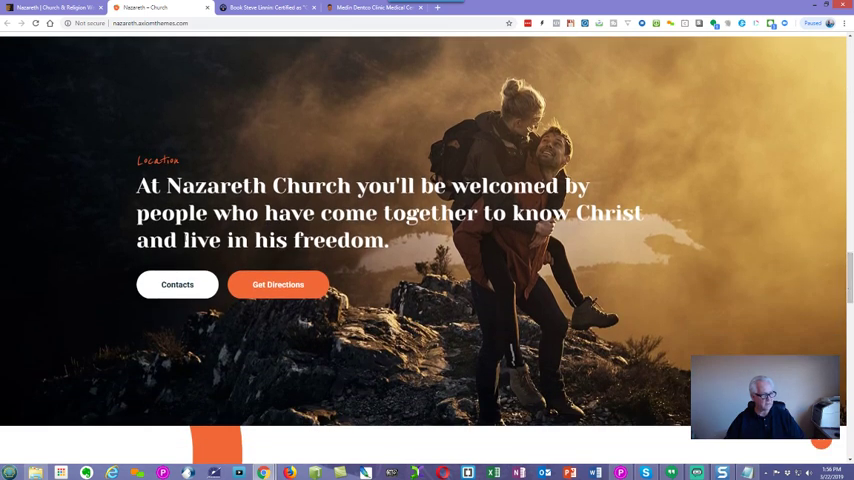
{"action": "mouse_move", "coordinate": [176, 284]}
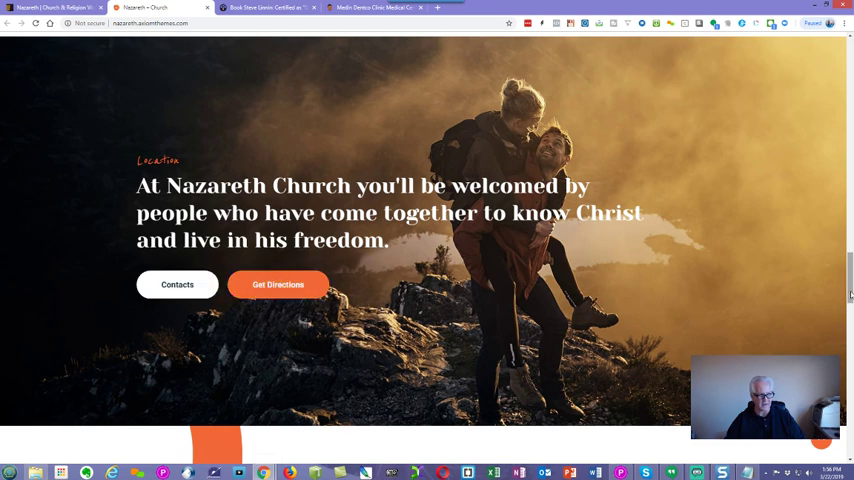
- Scroll through Our Mission and Community, advance the Support the Mission donation carousel, and reach the footer
{"action": "scroll", "scroll_direction": "down", "scroll_amount": 3}
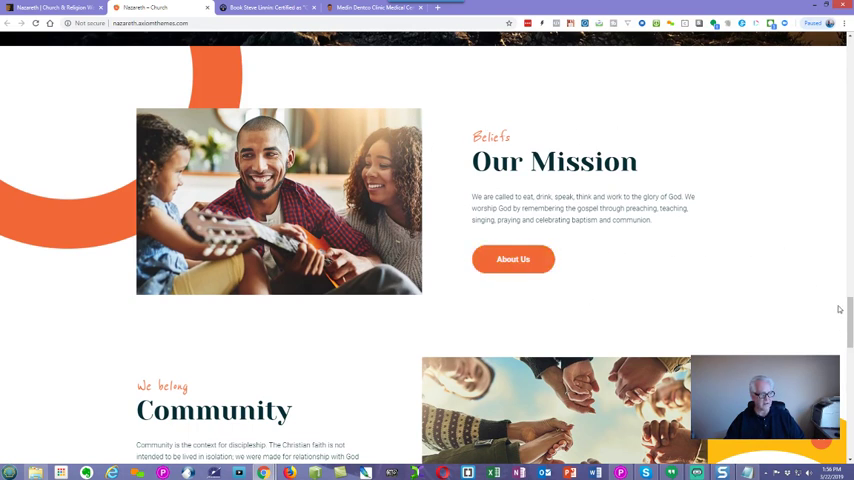
{"action": "scroll", "scroll_direction": "down", "scroll_amount": 3}
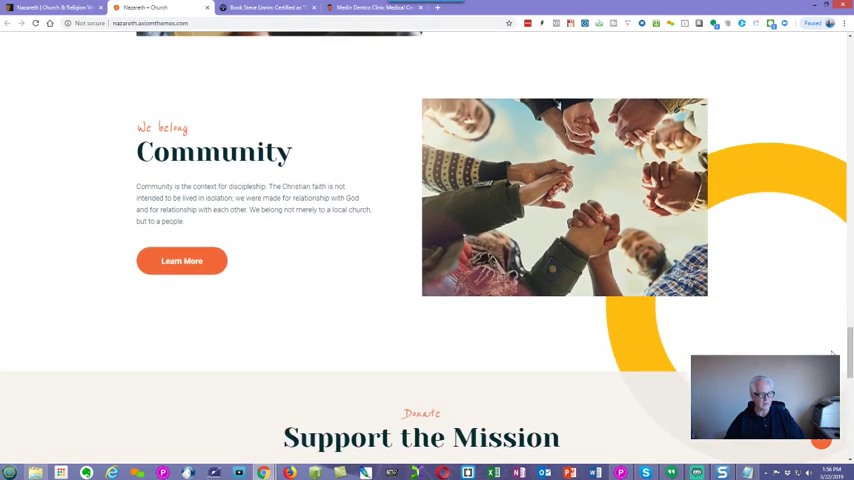
{"action": "scroll", "scroll_direction": "down", "scroll_amount": 3}
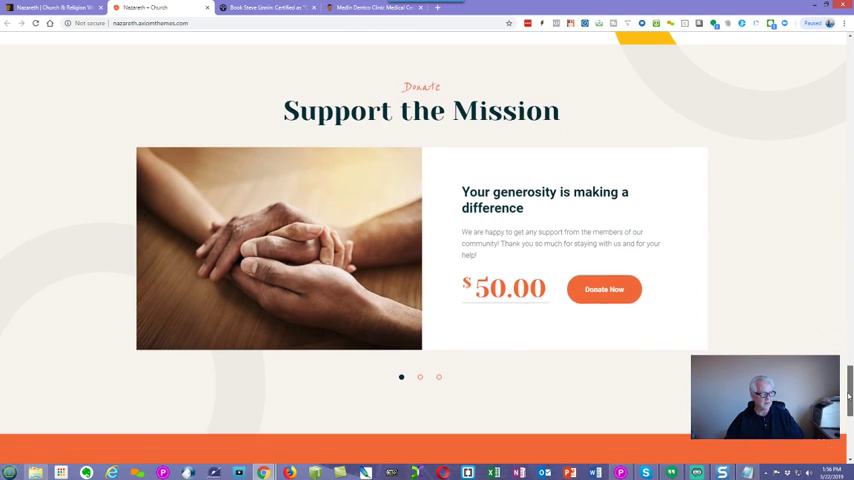
{"action": "mouse_move", "coordinate": [566, 322]}
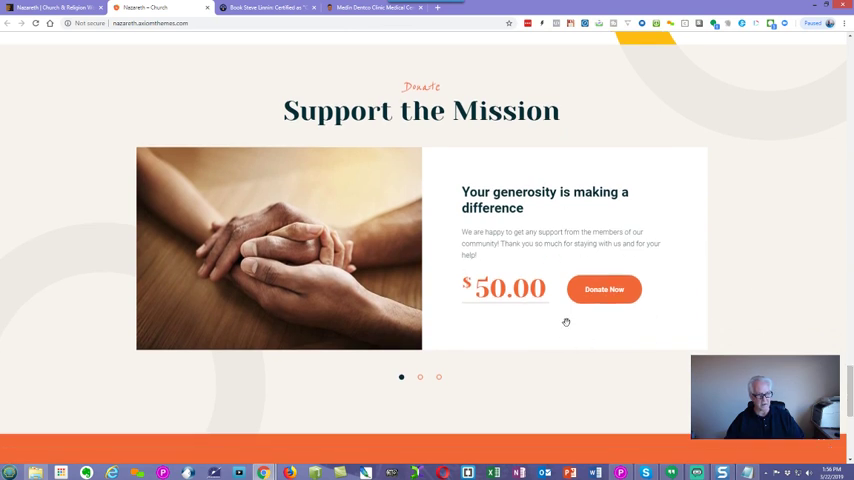
{"action": "left_click", "coordinate": [420, 376]}
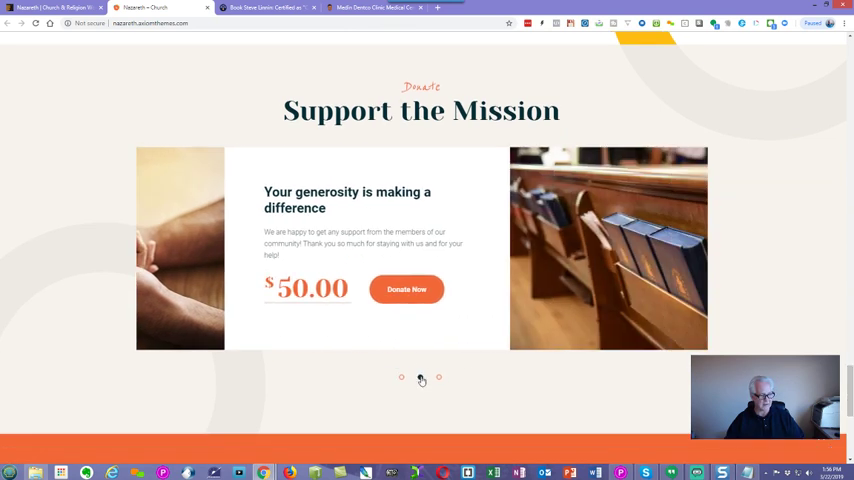
{"action": "left_click", "coordinate": [420, 378]}
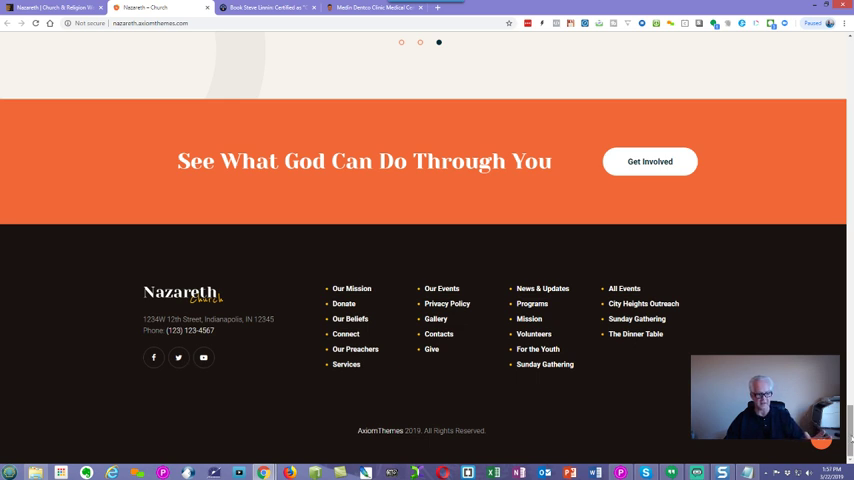
- Scroll back up toward the top before viewing the Home 2 layout
{"action": "scroll", "scroll_direction": "up", "scroll_amount": 3}
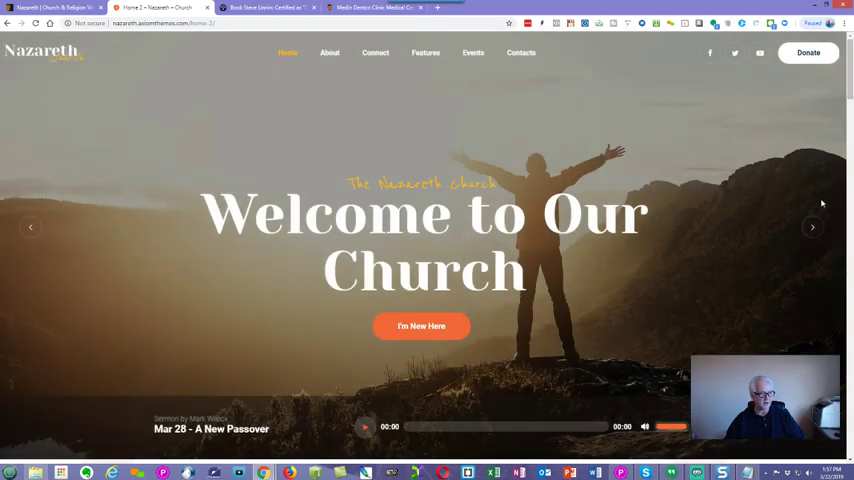
- Advance the hero slider to Committed to the Gospel and scroll to the You Matter To God feature tiles
{"action": "left_click", "coordinate": [812, 228]}
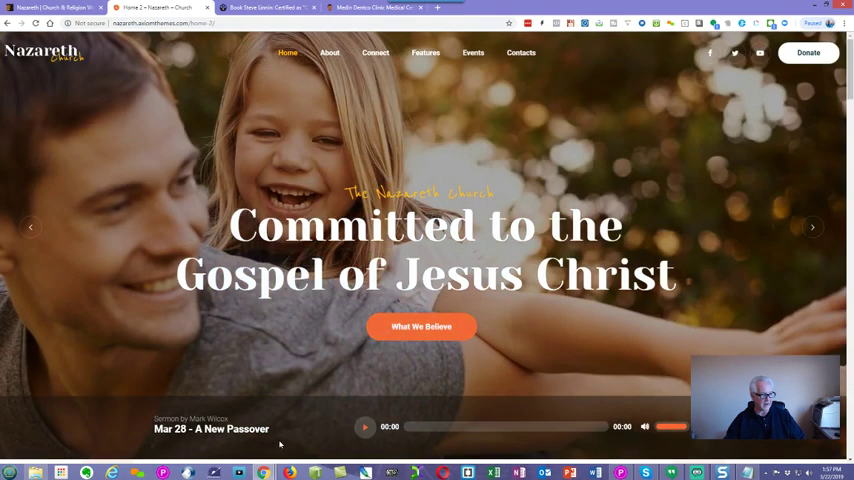
{"action": "mouse_move", "coordinate": [728, 224]}
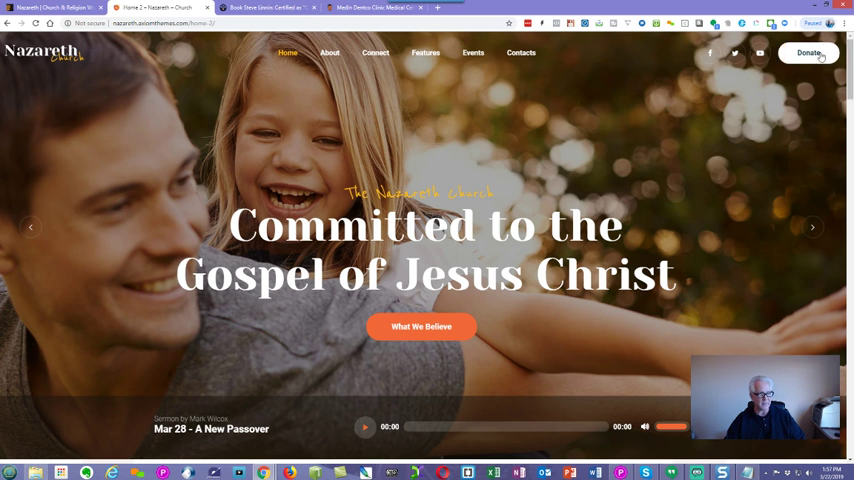
{"action": "mouse_move", "coordinate": [674, 52]}
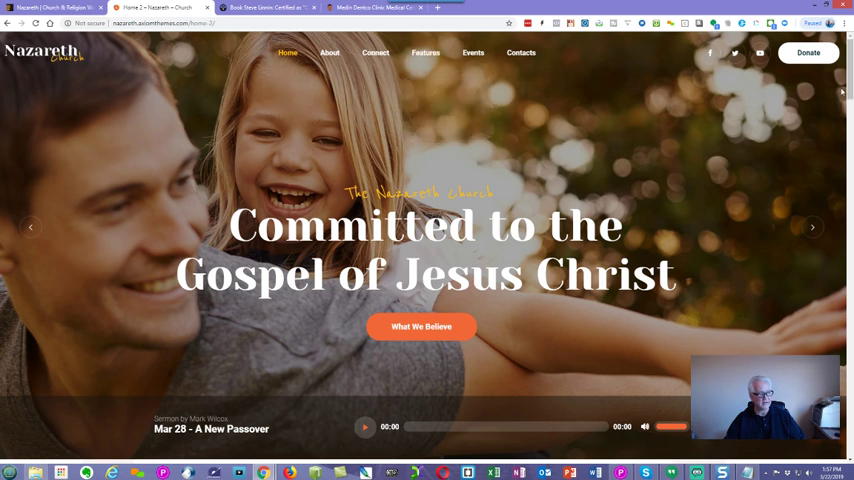
{"action": "scroll", "scroll_direction": "down", "scroll_amount": 3}
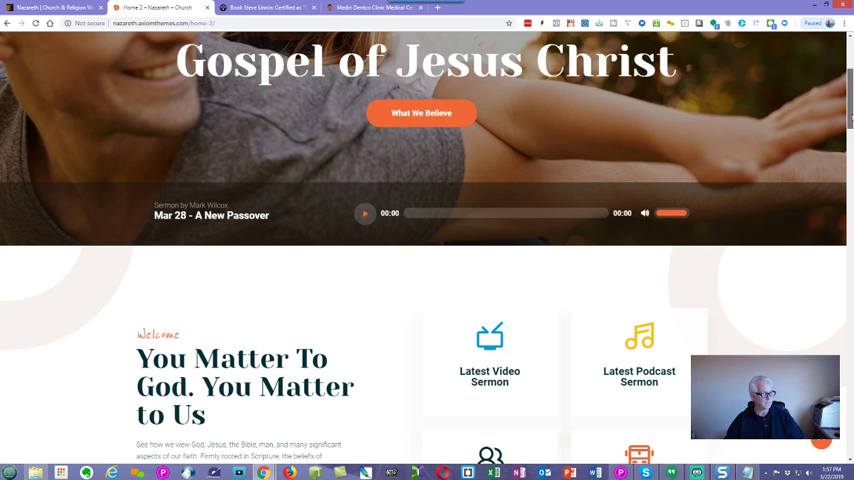
{"action": "scroll", "scroll_direction": "down", "scroll_amount": 3}
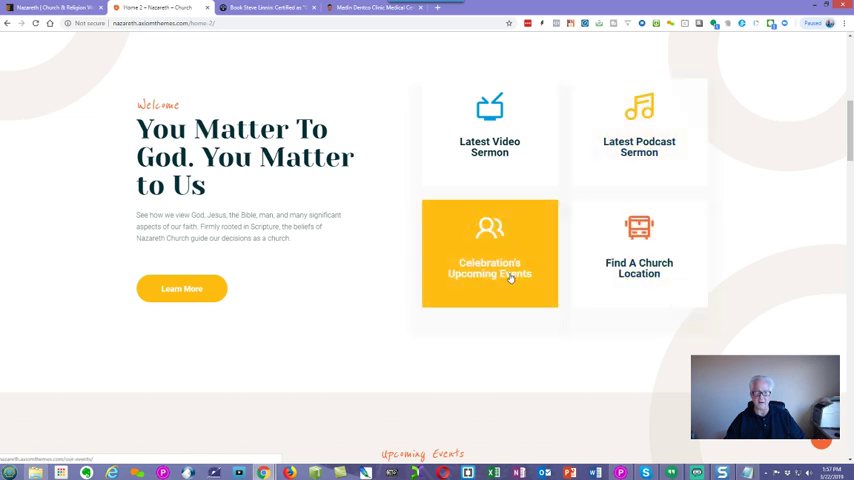
{"action": "mouse_move", "coordinate": [640, 252]}
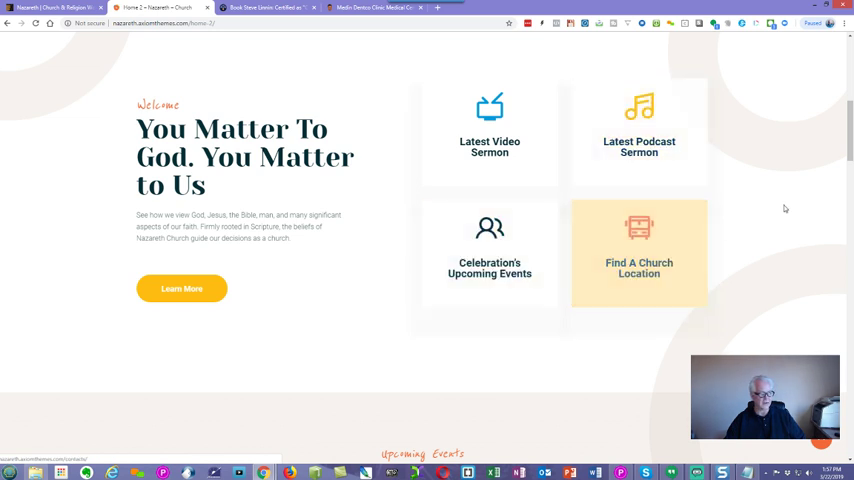
{"action": "scroll", "scroll_direction": "down", "scroll_amount": 3}
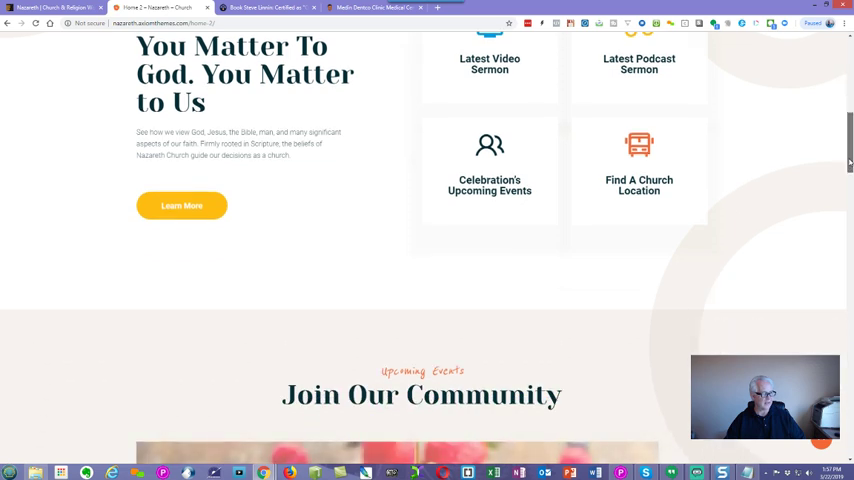
{"action": "scroll", "scroll_direction": "down", "scroll_amount": 3}
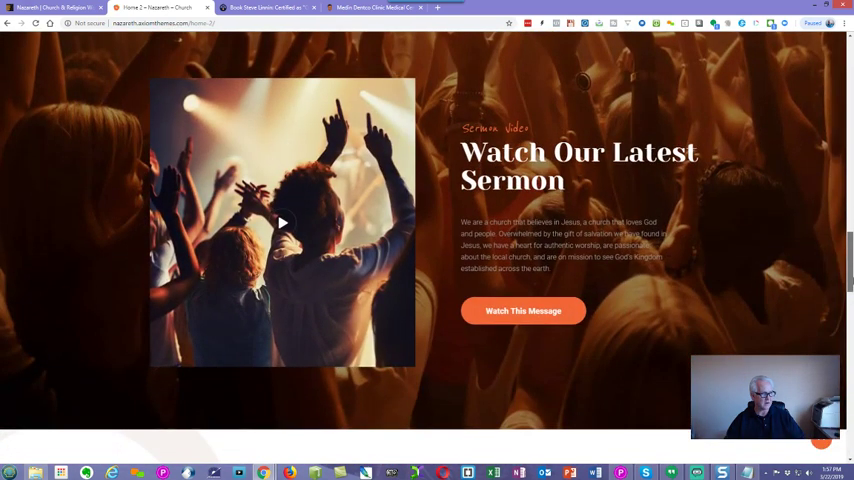
{"action": "scroll", "scroll_direction": "down", "scroll_amount": 3}
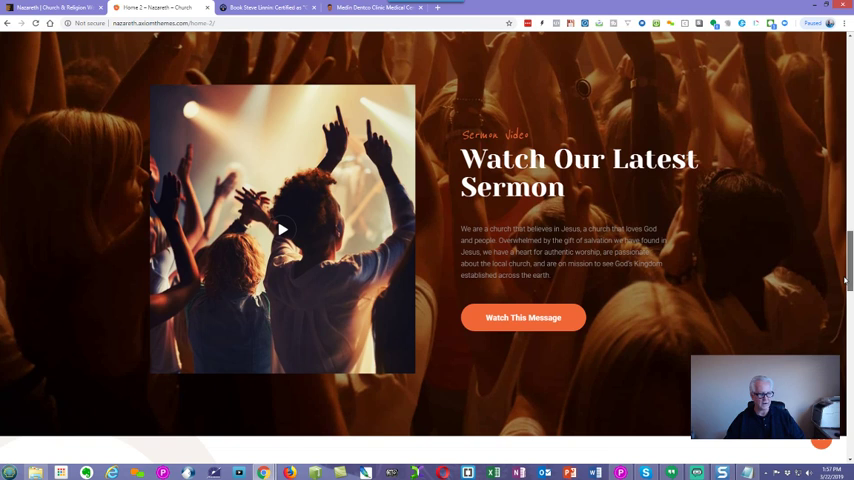
{"action": "scroll", "scroll_direction": "down", "scroll_amount": 3}
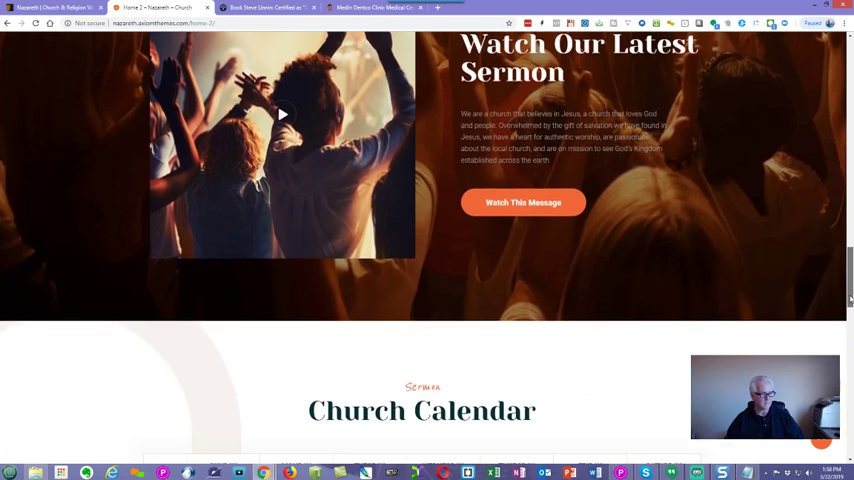
{"action": "scroll", "scroll_direction": "down", "scroll_amount": 3}
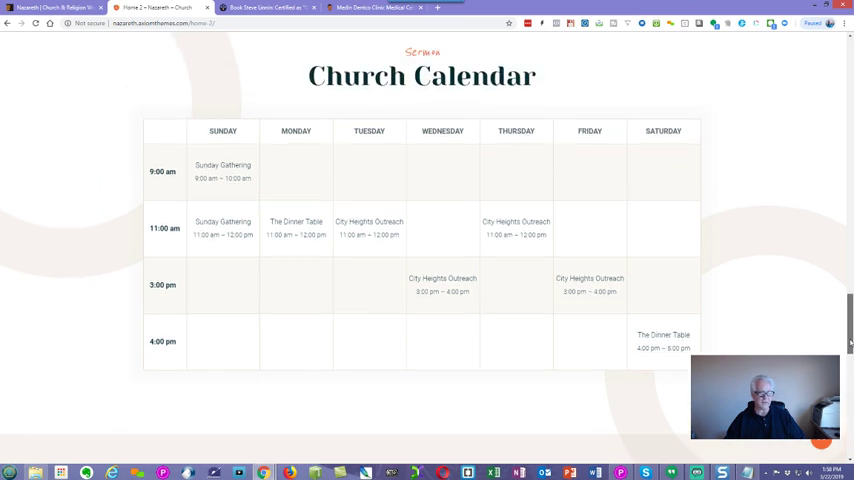
{"action": "mouse_move", "coordinate": [844, 326]}
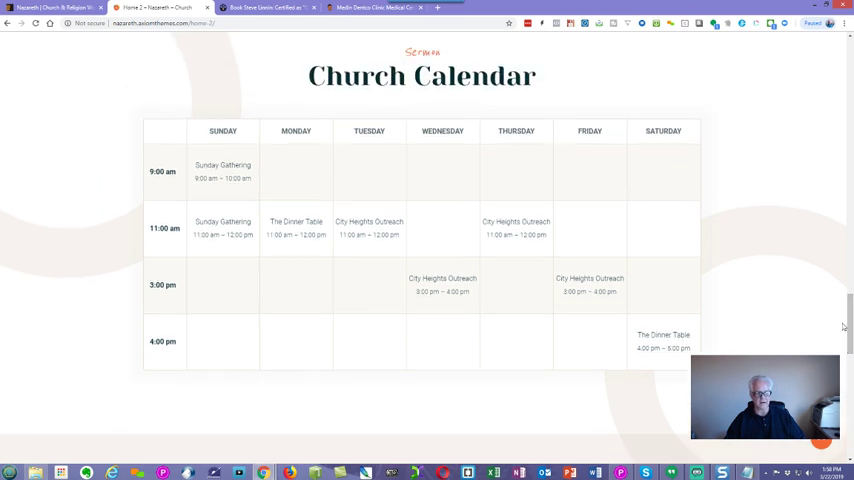
{"action": "scroll", "scroll_direction": "down", "scroll_amount": 3}
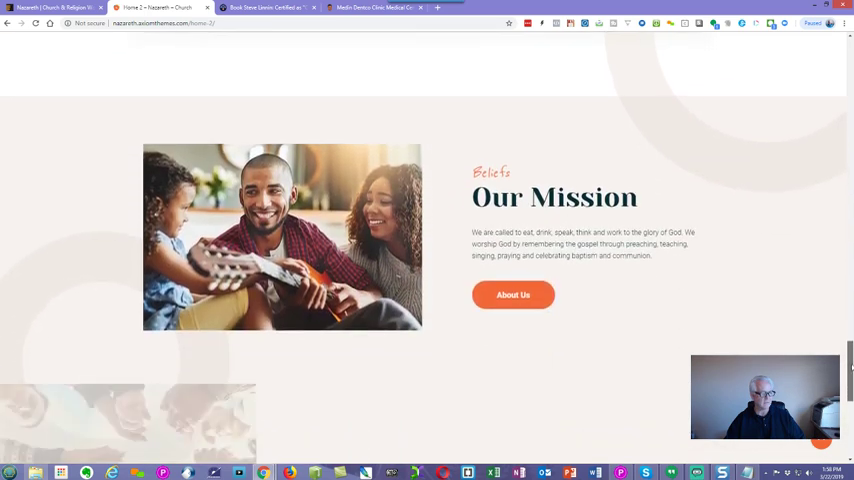
{"action": "scroll", "scroll_direction": "down", "scroll_amount": 3}
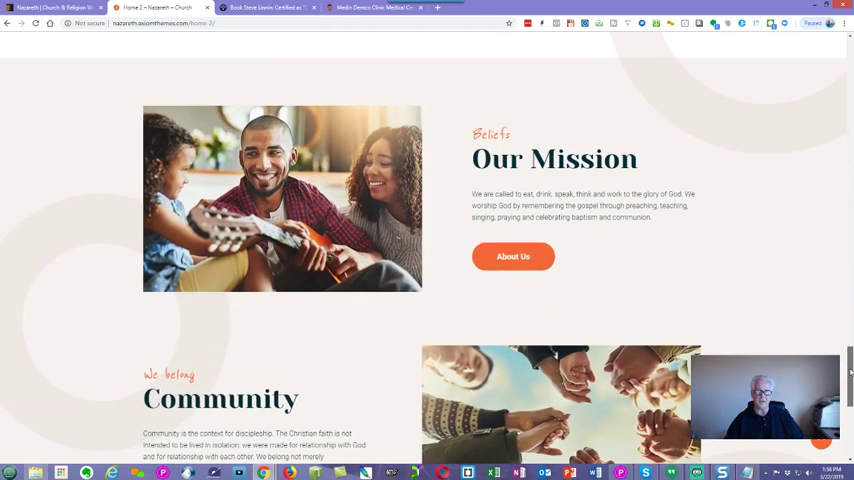
{"action": "scroll", "scroll_direction": "down", "scroll_amount": 3}
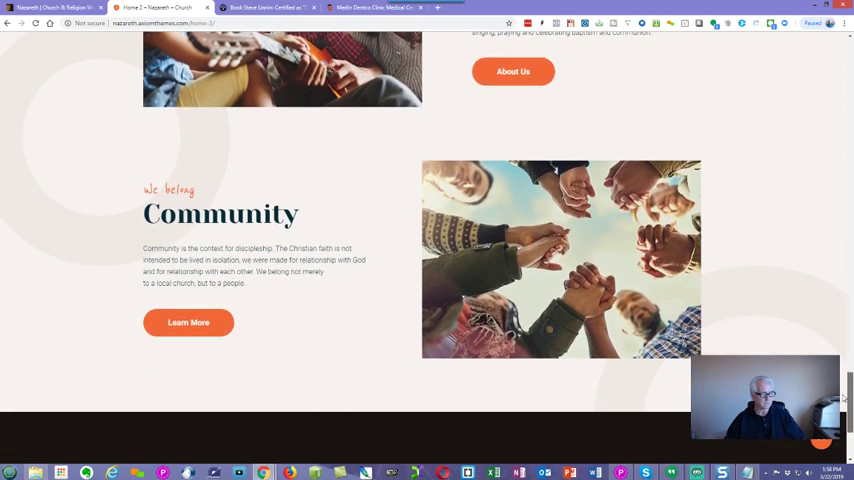
{"action": "scroll", "scroll_direction": "down", "scroll_amount": 3}
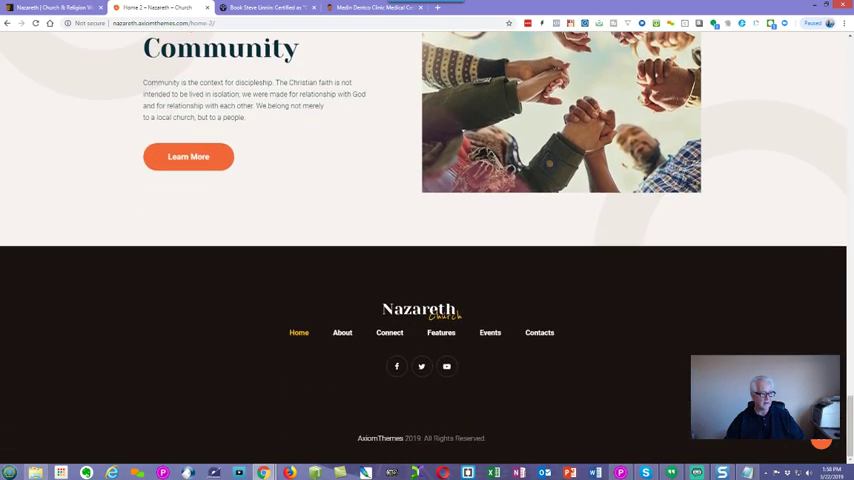
{"action": "left_click", "coordinate": [298, 332]}
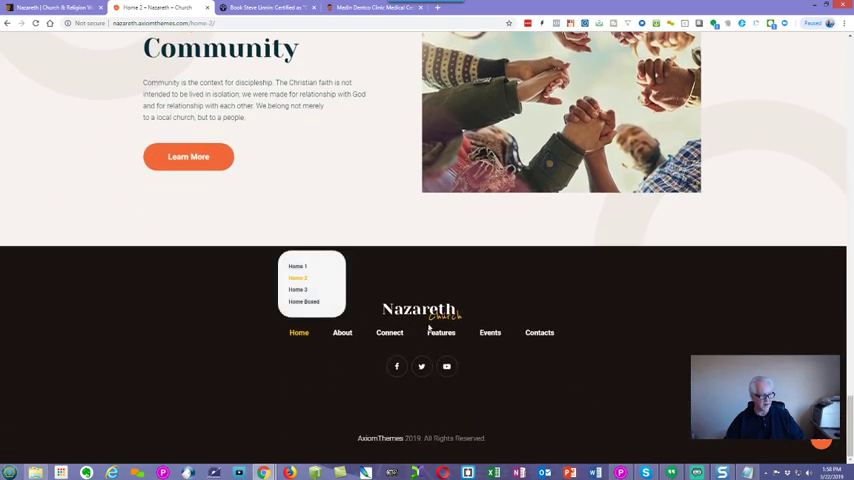
{"action": "scroll", "scroll_direction": "up", "scroll_amount": 3}
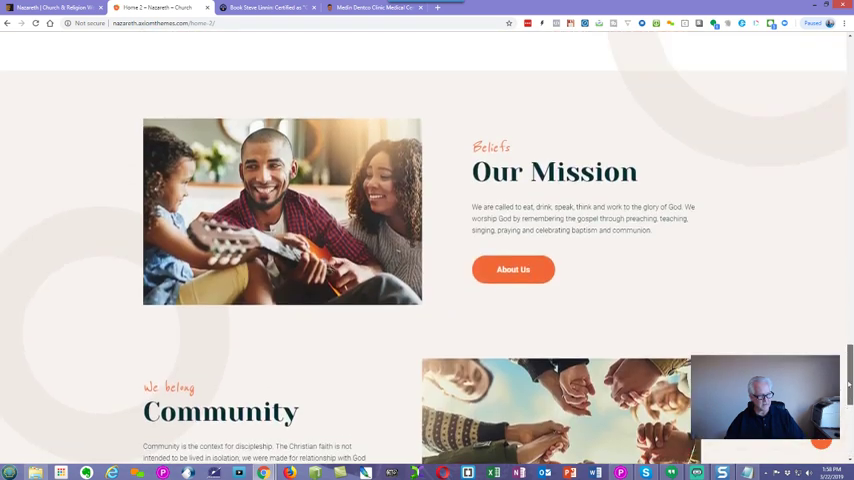
{"action": "scroll", "scroll_direction": "down", "scroll_amount": 3}
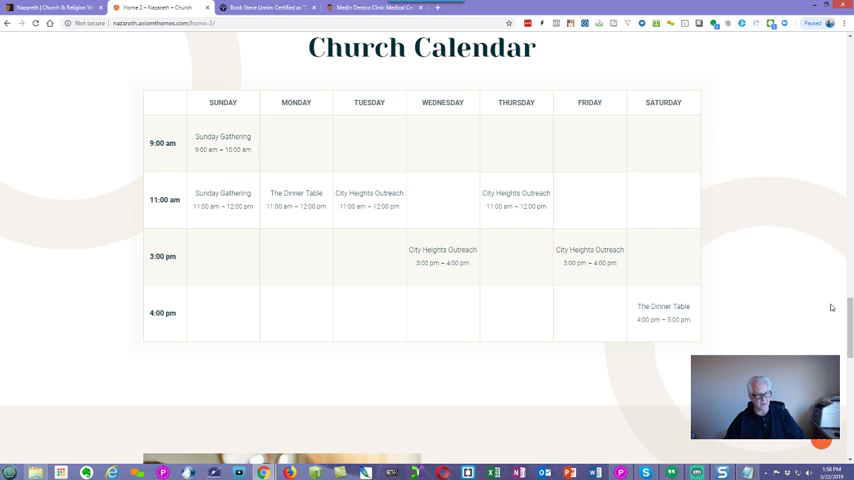
{"action": "scroll", "scroll_direction": "down", "scroll_amount": 3}
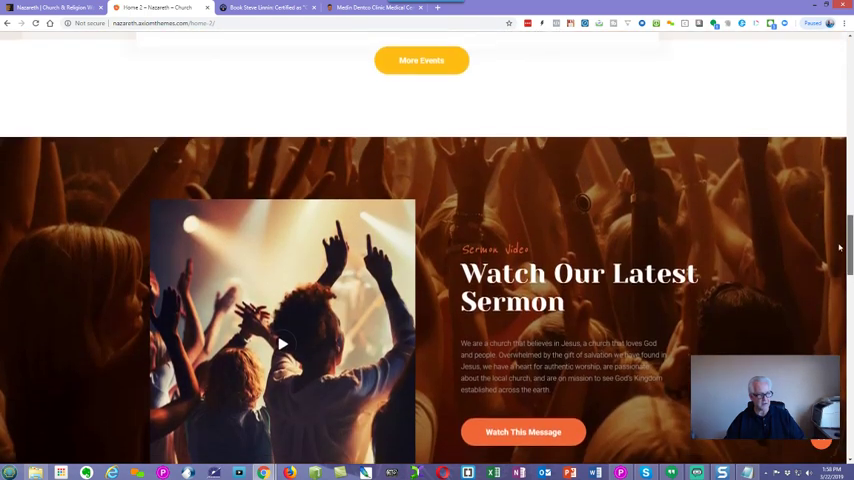
{"action": "scroll", "scroll_direction": "up", "scroll_amount": 3}
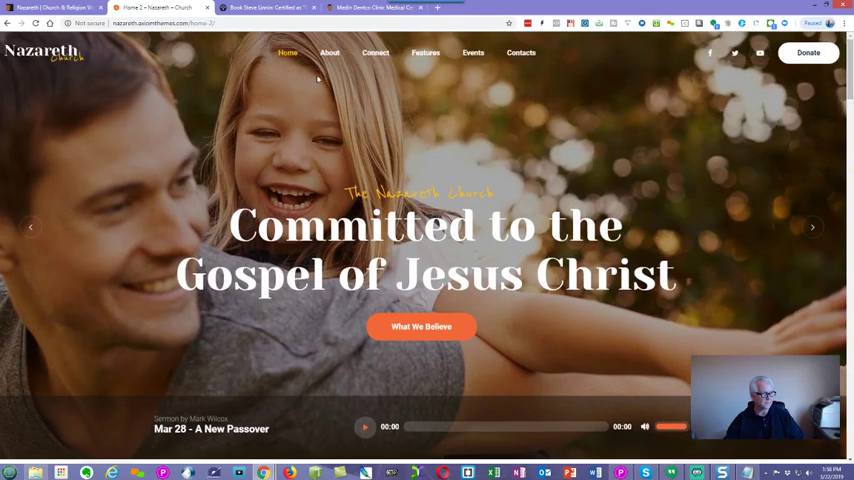
- Switch to another homepage layout and scroll through Upcoming Events with the Men's Breakfast card
{"action": "left_click", "coordinate": [288, 52]}
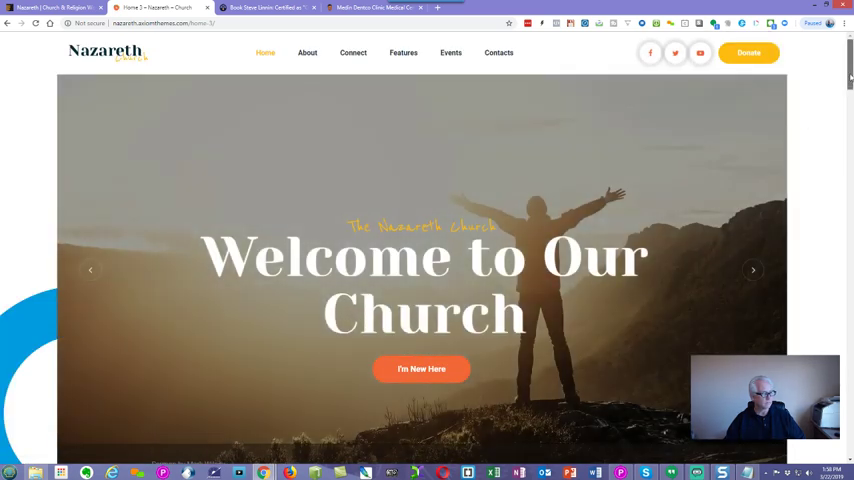
{"action": "scroll", "scroll_direction": "down", "scroll_amount": 3}
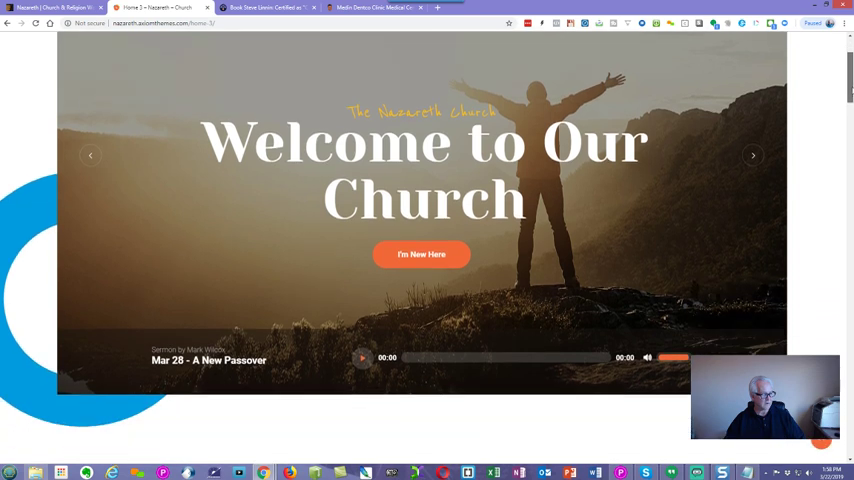
{"action": "mouse_move", "coordinate": [830, 148]}
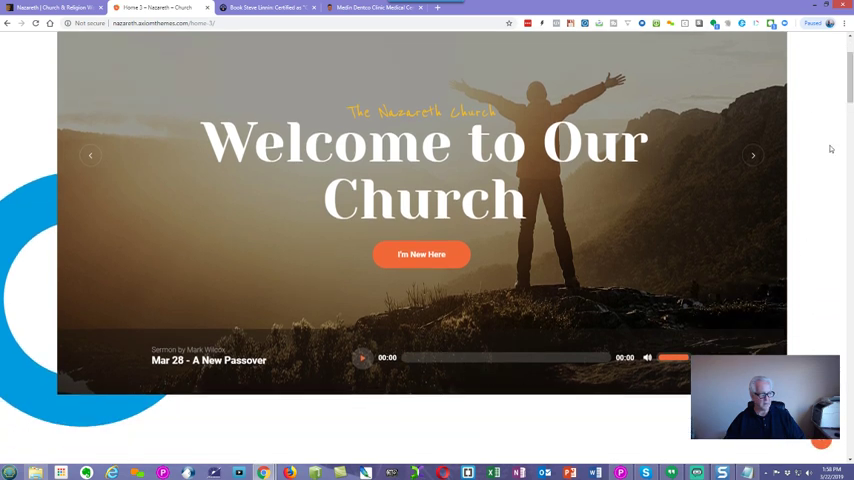
{"action": "scroll", "scroll_direction": "down", "scroll_amount": 3}
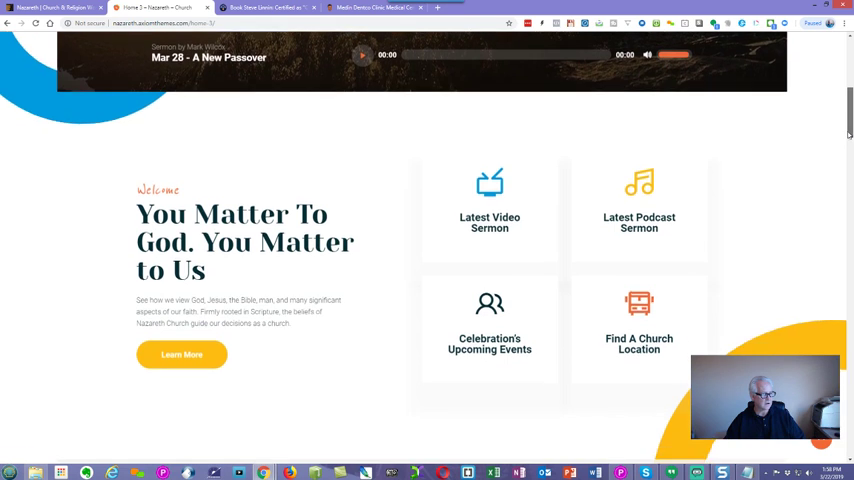
{"action": "scroll", "scroll_direction": "down", "scroll_amount": 3}
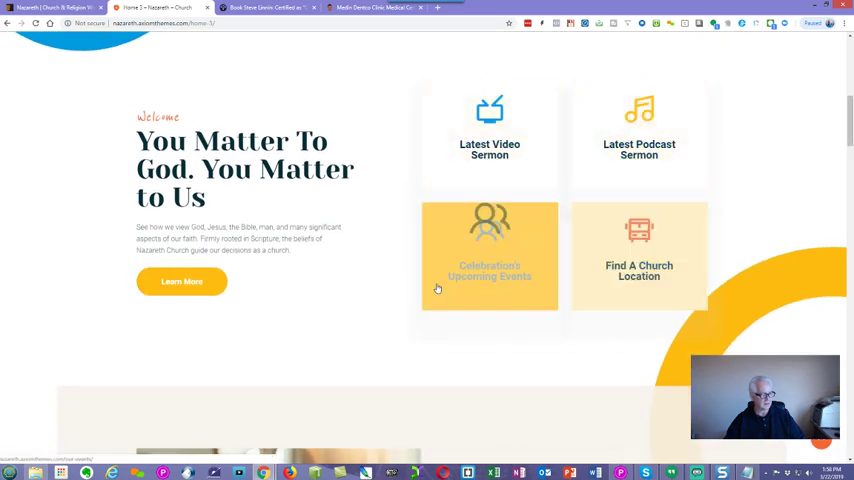
{"action": "scroll", "scroll_direction": "down", "scroll_amount": 3}
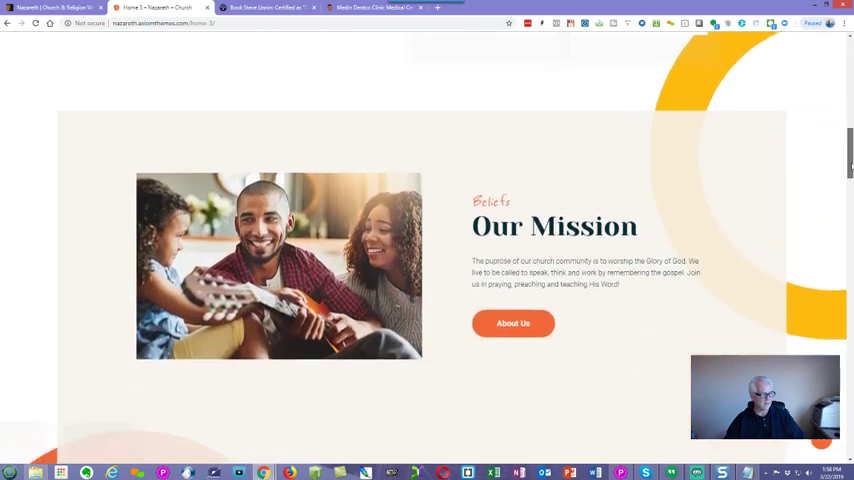
{"action": "scroll", "scroll_direction": "down", "scroll_amount": 3}
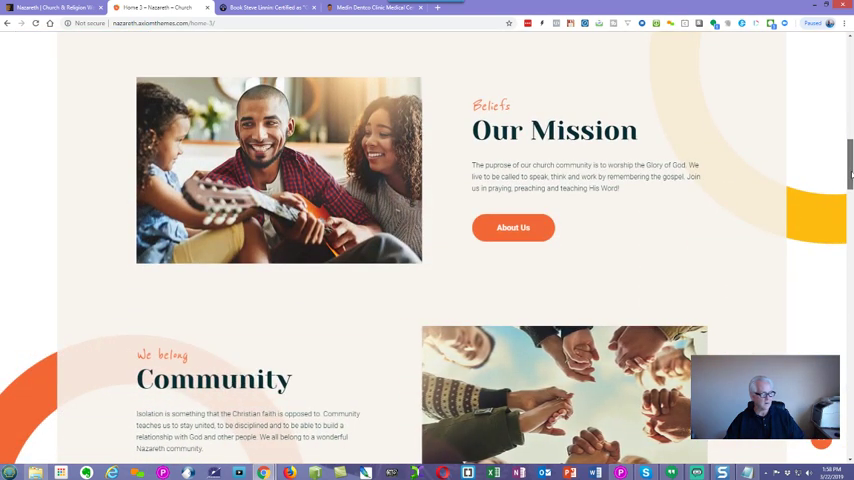
{"action": "mouse_move", "coordinate": [768, 108]}
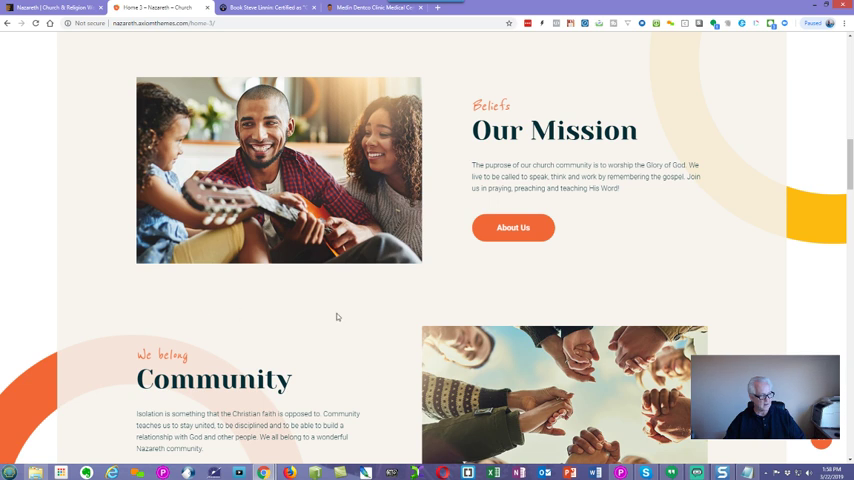
{"action": "scroll", "scroll_direction": "down", "scroll_amount": 3}
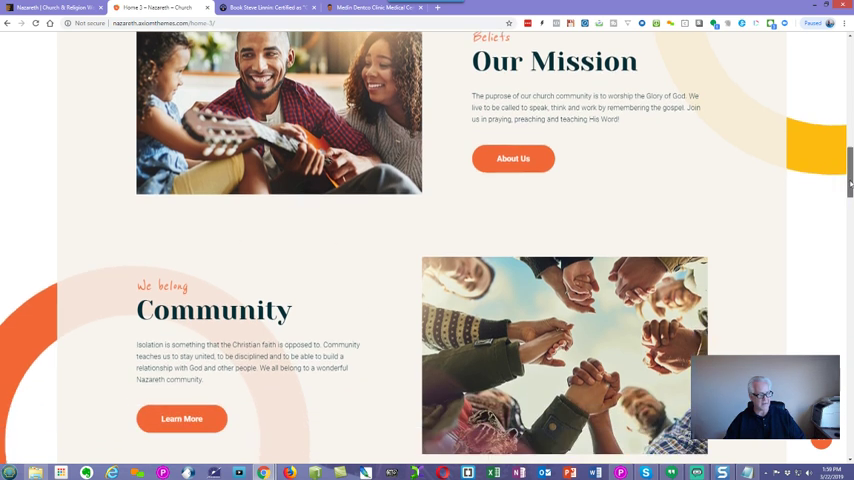
{"action": "scroll", "scroll_direction": "down", "scroll_amount": 3}
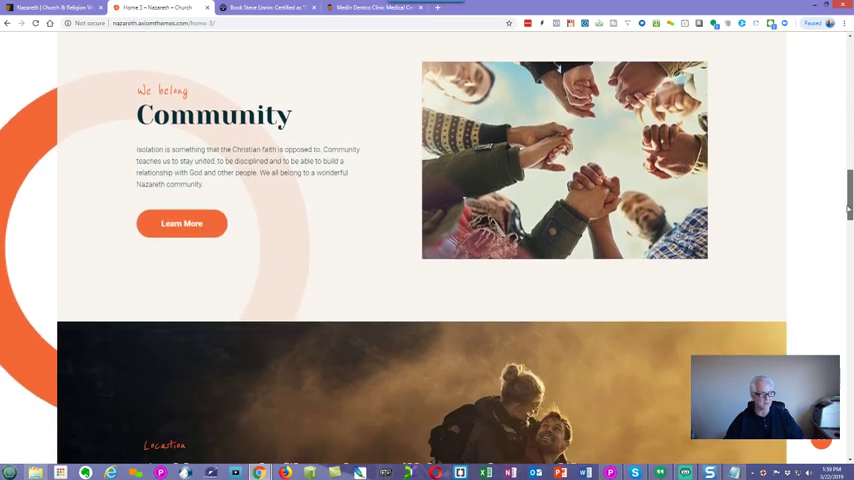
{"action": "scroll", "scroll_direction": "down", "scroll_amount": 3}
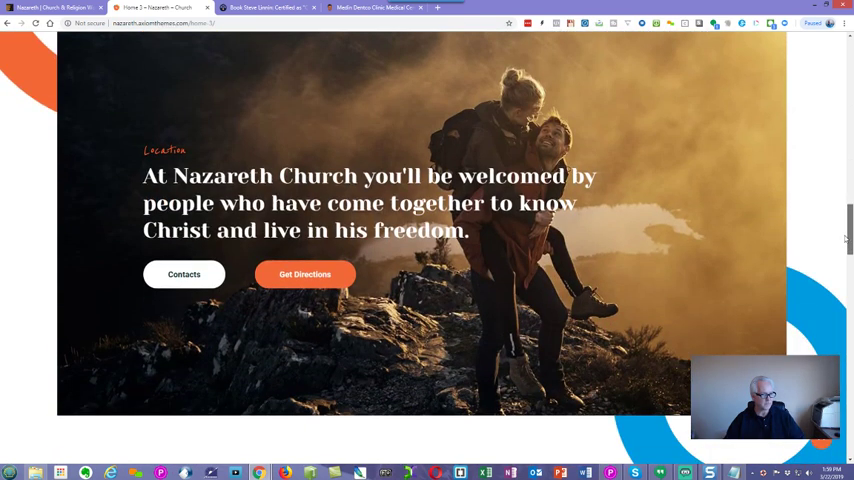
- Continue past Watch Our Latest Sermon down to the homepage footer
{"action": "scroll", "scroll_direction": "down", "scroll_amount": 3}
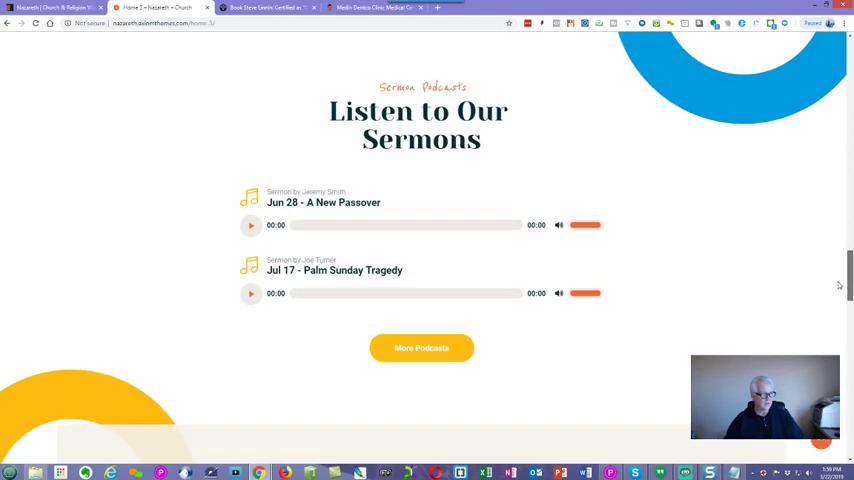
{"action": "scroll", "scroll_direction": "down", "scroll_amount": 3}
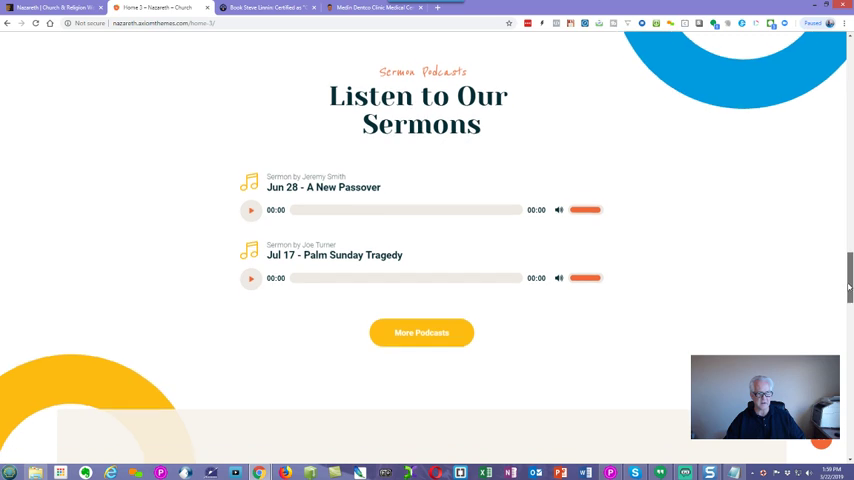
{"action": "scroll", "scroll_direction": "down", "scroll_amount": 3}
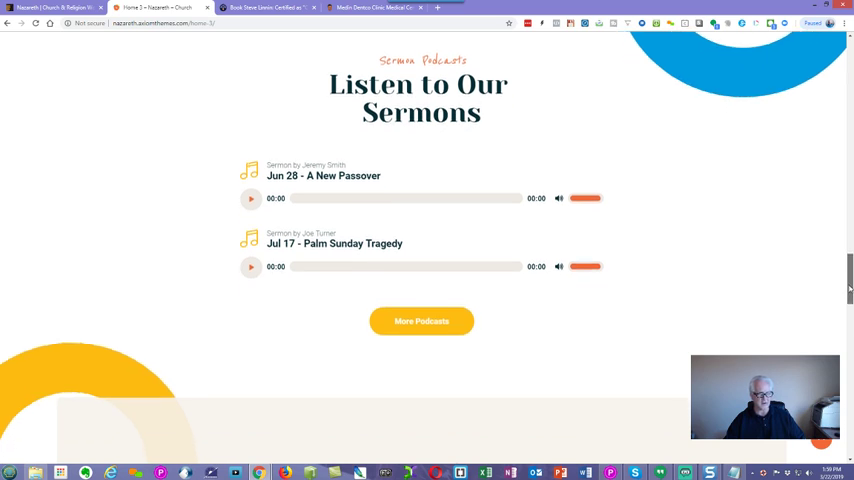
{"action": "scroll", "scroll_direction": "down", "scroll_amount": 3}
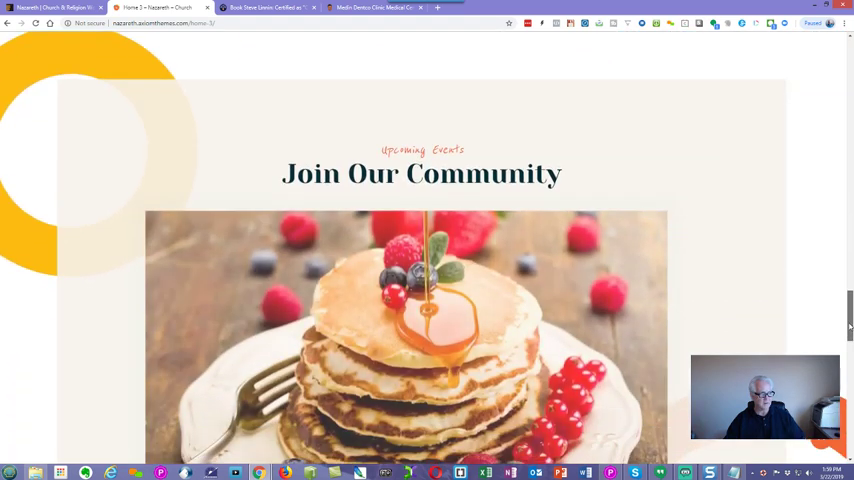
{"action": "scroll", "scroll_direction": "down", "scroll_amount": 3}
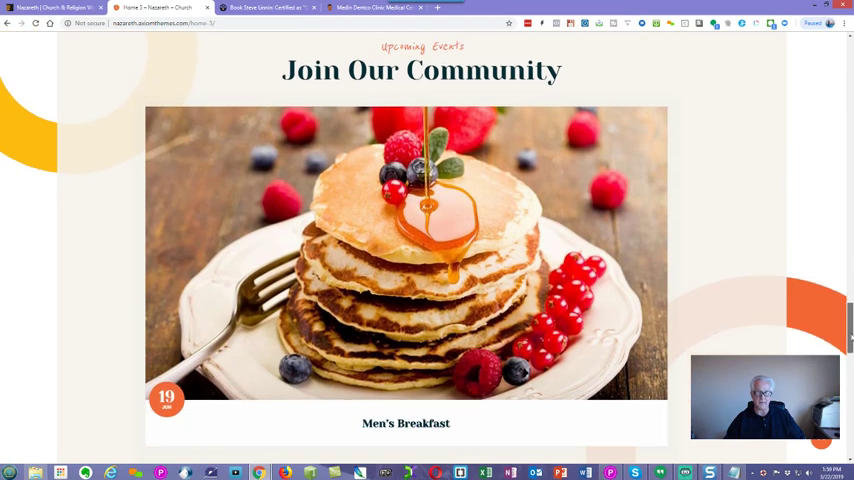
{"action": "scroll", "scroll_direction": "down", "scroll_amount": 3}
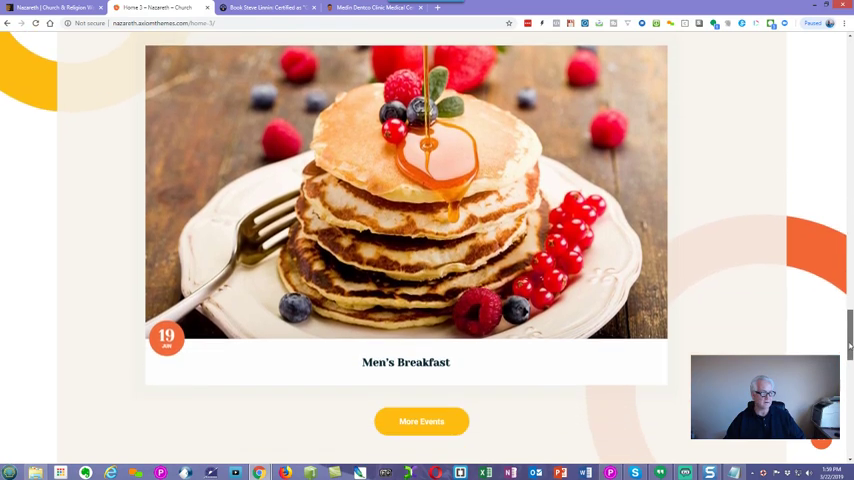
{"action": "scroll", "scroll_direction": "down", "scroll_amount": 3}
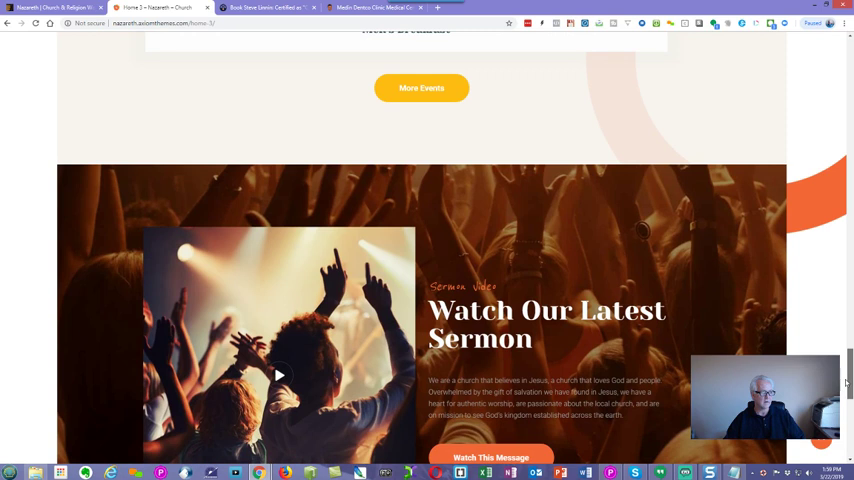
{"action": "scroll", "scroll_direction": "down", "scroll_amount": 3}
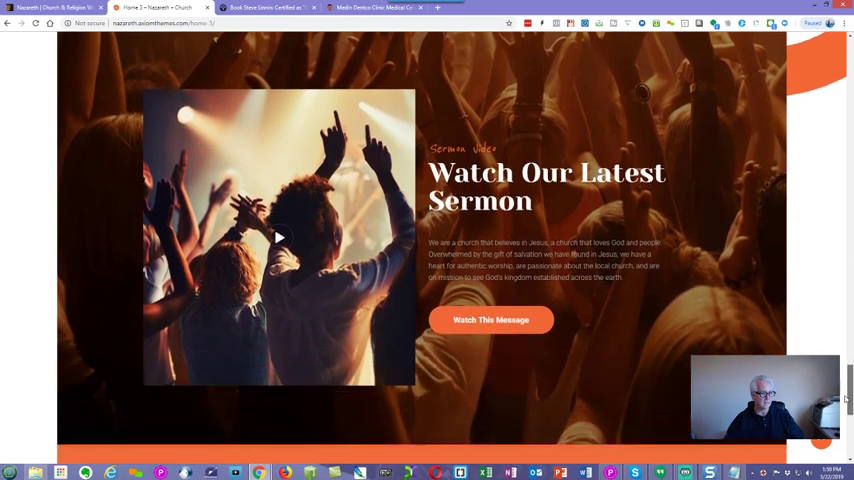
{"action": "scroll", "scroll_direction": "down", "scroll_amount": 3}
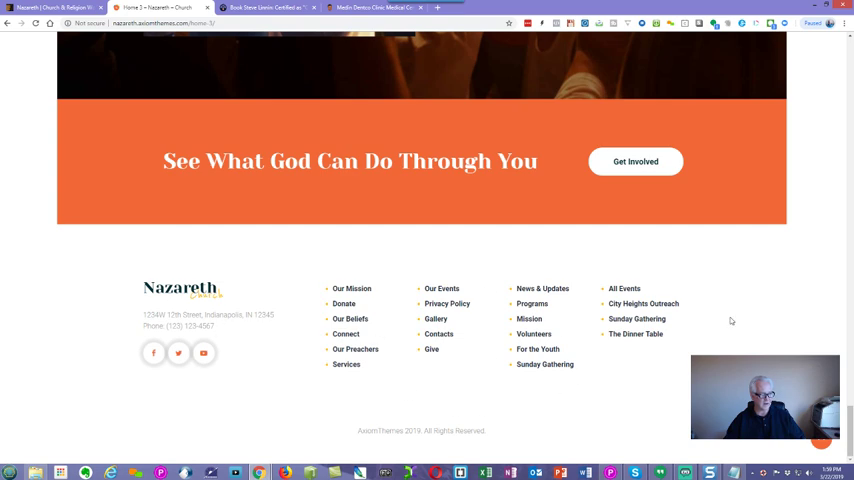
{"action": "scroll", "scroll_direction": "up", "scroll_amount": 3}
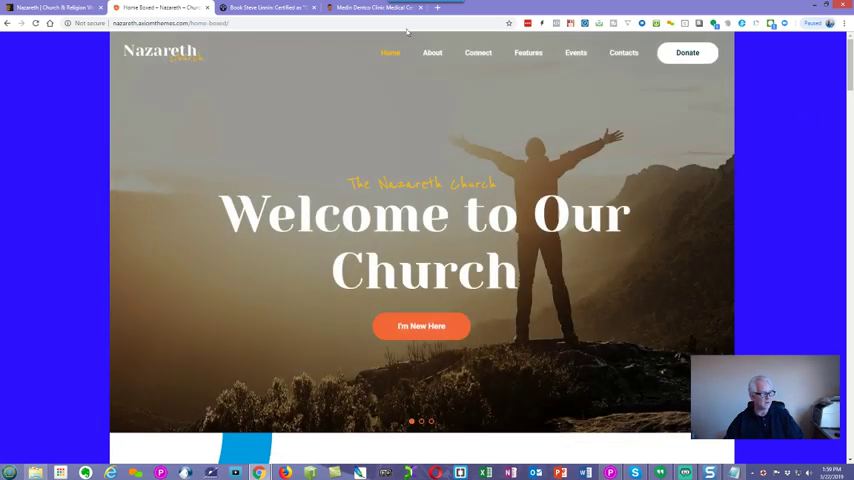
{"action": "mouse_move", "coordinate": [788, 240]}
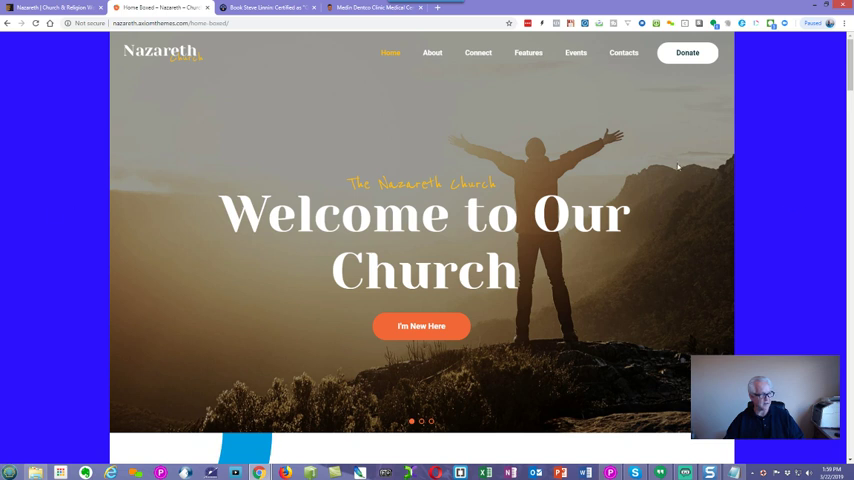
- Scroll the boxed blue-margin homepage through sermons, mission and donations to its footer
{"action": "scroll", "scroll_direction": "down", "scroll_amount": 3}
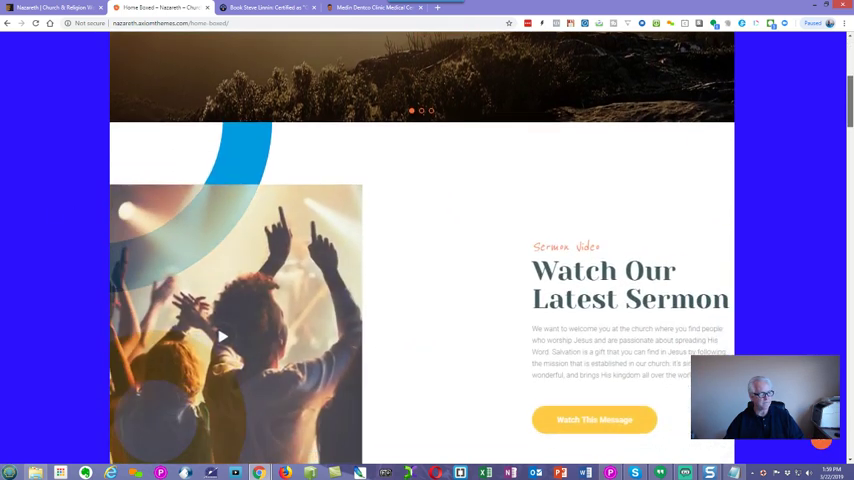
{"action": "scroll", "scroll_direction": "down", "scroll_amount": 3}
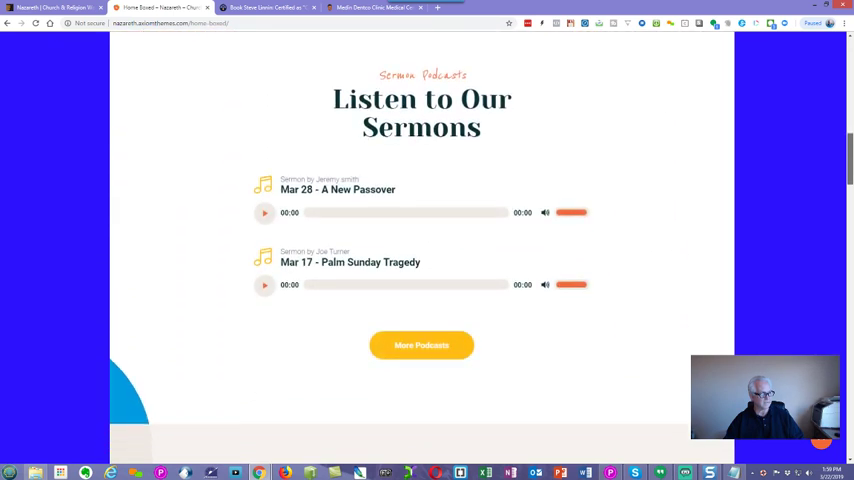
{"action": "scroll", "scroll_direction": "down", "scroll_amount": 3}
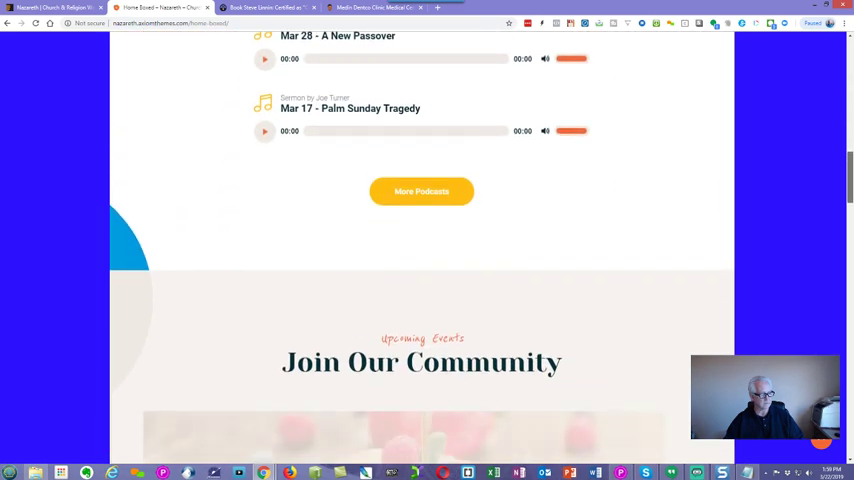
{"action": "scroll", "scroll_direction": "down", "scroll_amount": 3}
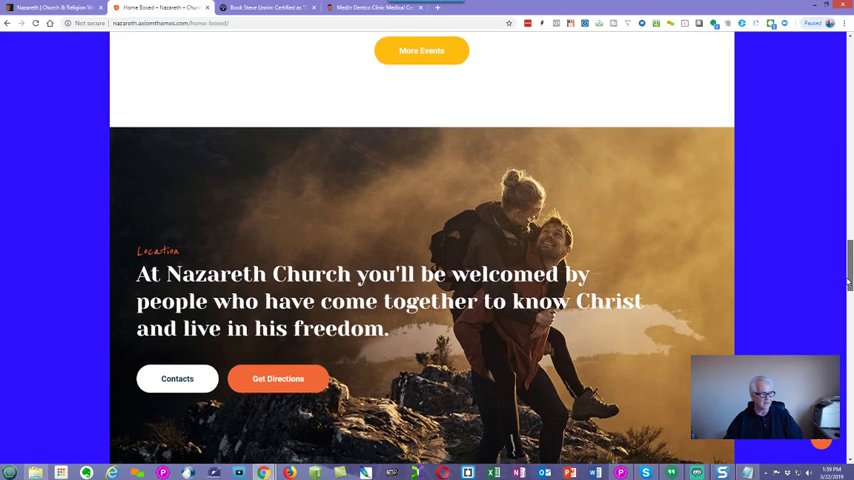
{"action": "scroll", "scroll_direction": "down", "scroll_amount": 3}
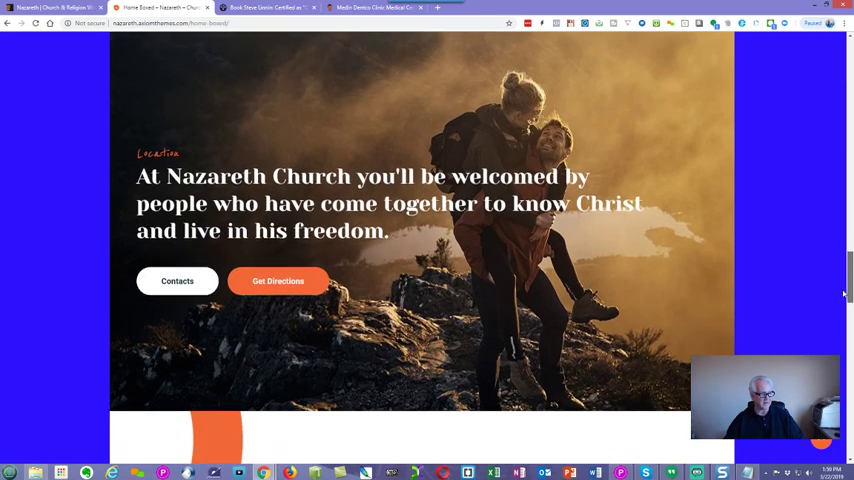
{"action": "scroll", "scroll_direction": "down", "scroll_amount": 3}
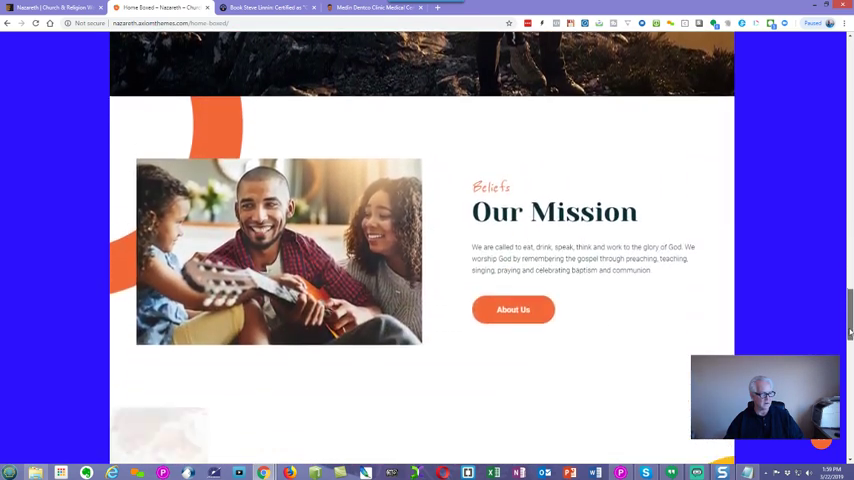
{"action": "scroll", "scroll_direction": "down", "scroll_amount": 3}
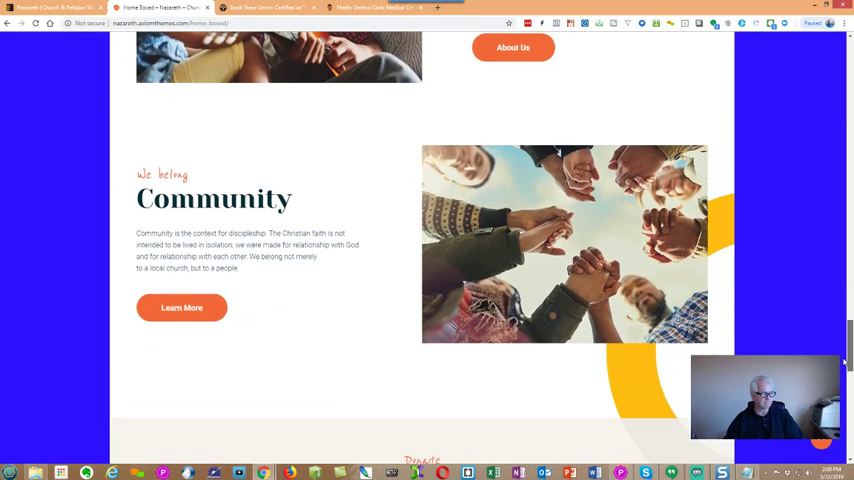
{"action": "scroll", "scroll_direction": "down", "scroll_amount": 3}
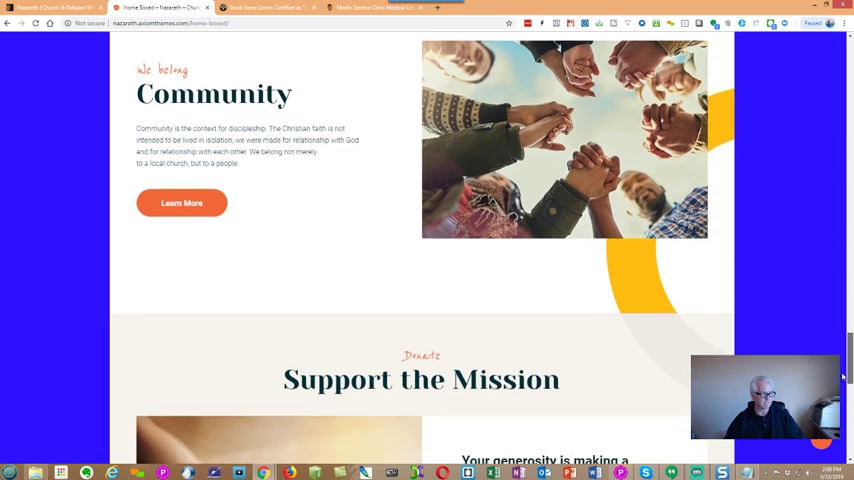
{"action": "scroll", "scroll_direction": "down", "scroll_amount": 3}
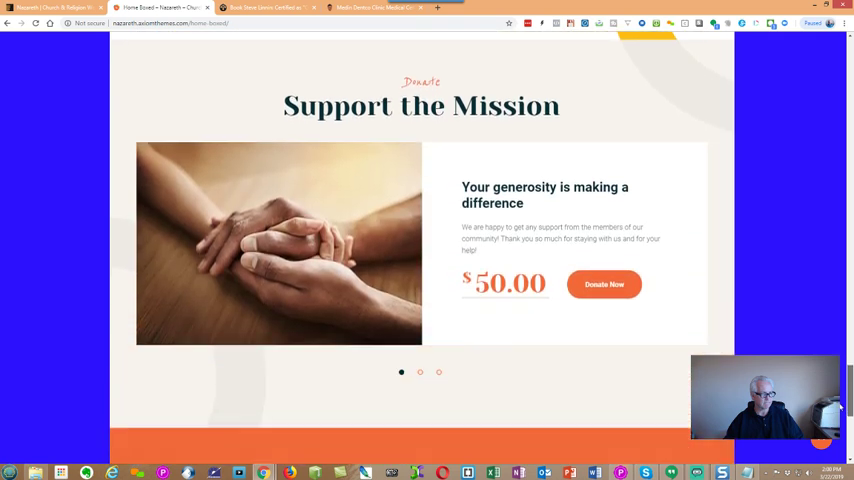
{"action": "scroll", "scroll_direction": "down", "scroll_amount": 3}
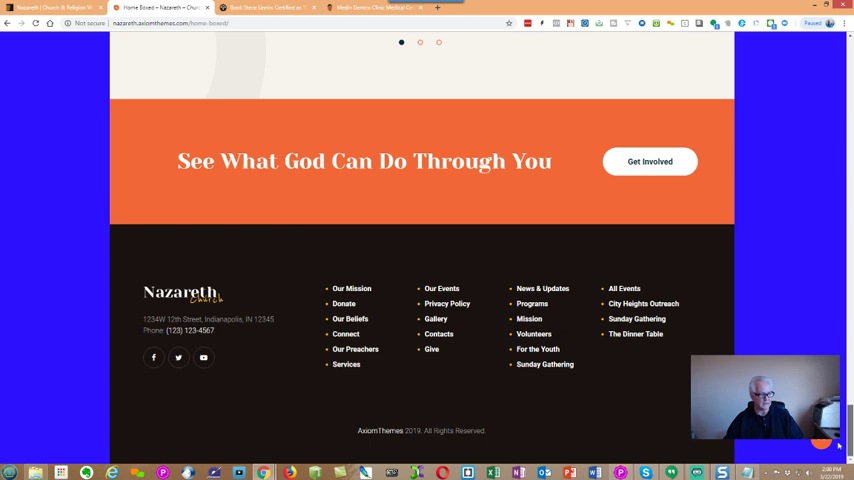
{"action": "scroll", "scroll_direction": "up", "scroll_amount": 3}
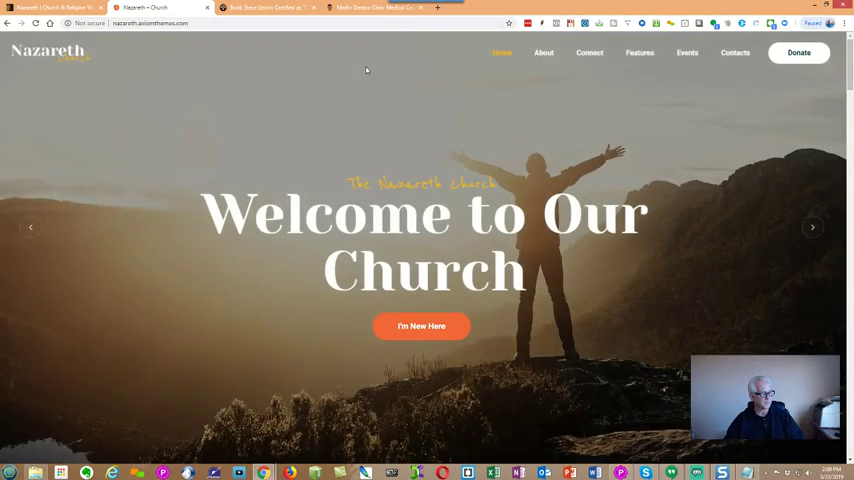
- Go to the Our Mission page from the About menu
{"action": "left_click", "coordinate": [544, 52]}
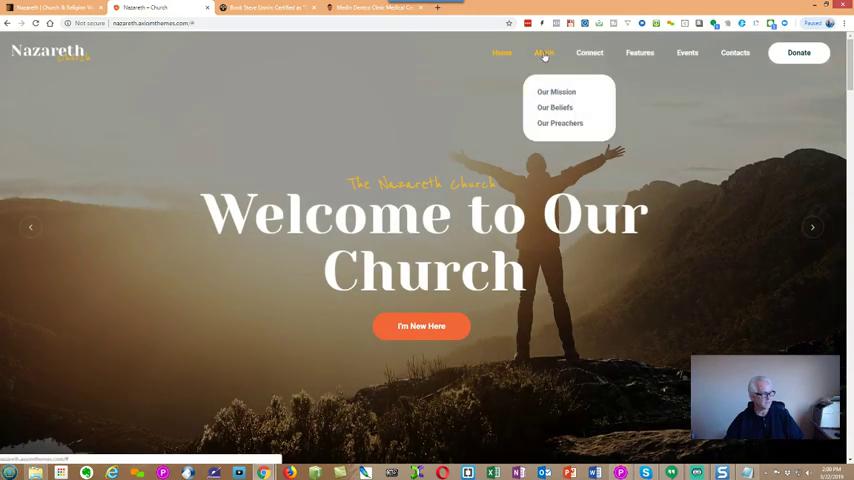
{"action": "left_click", "coordinate": [556, 92]}
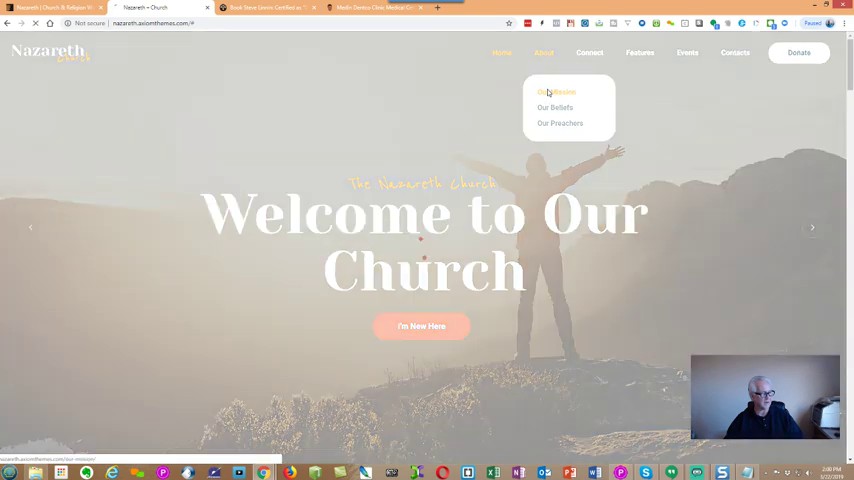
{"action": "left_click", "coordinate": [556, 92]}
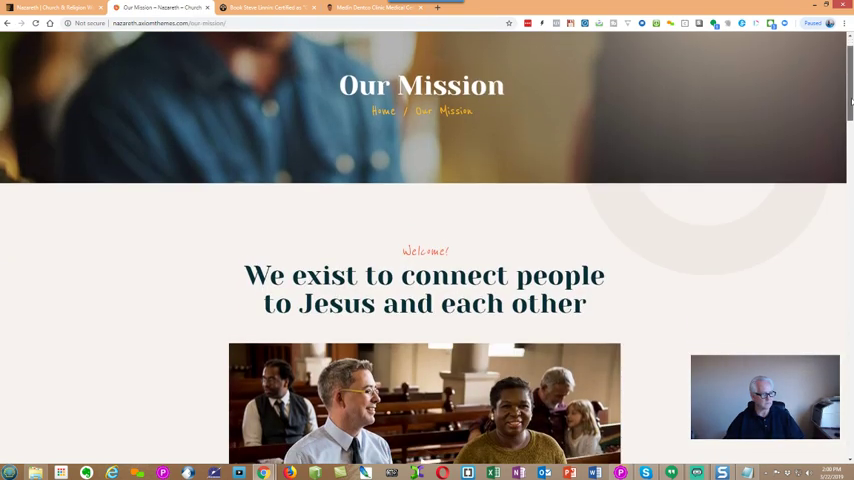
- Scroll through the Gatherings, Leadership and Next Steps sections and back up
{"action": "scroll", "scroll_direction": "down", "scroll_amount": 3}
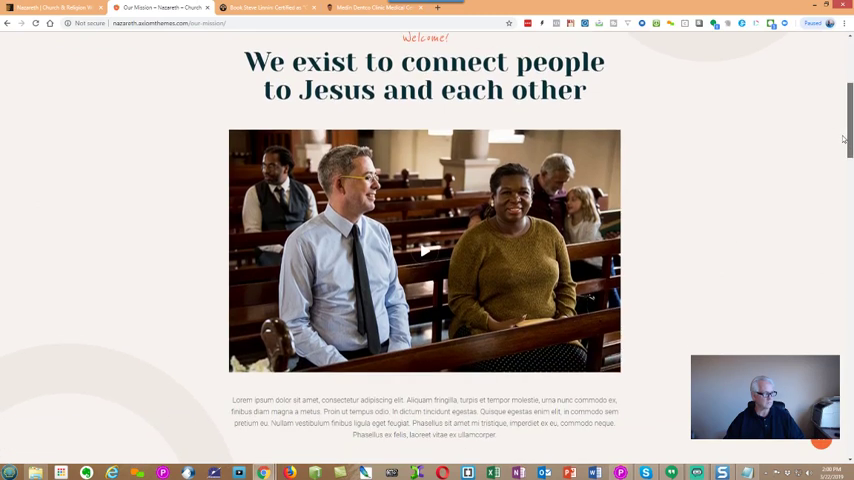
{"action": "scroll", "scroll_direction": "down", "scroll_amount": 3}
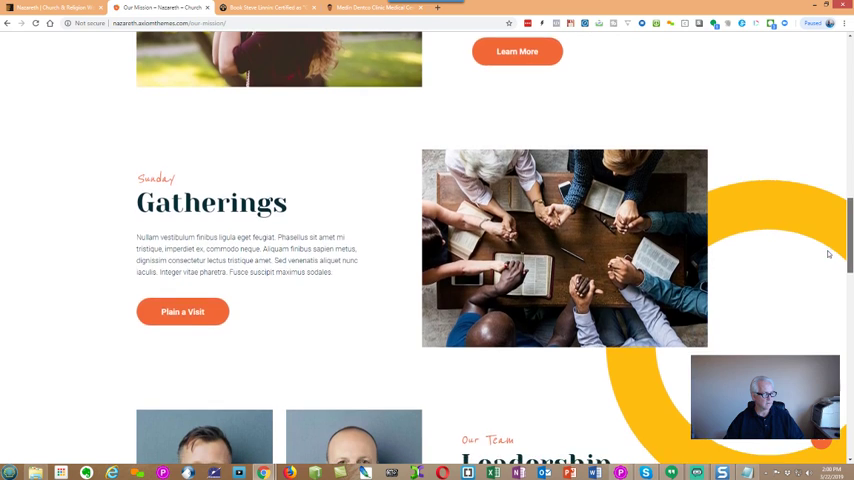
{"action": "scroll", "scroll_direction": "down", "scroll_amount": 3}
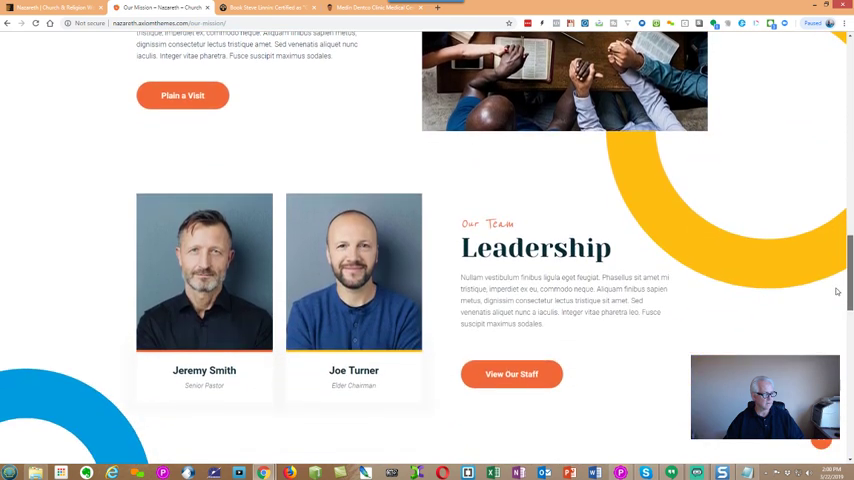
{"action": "scroll", "scroll_direction": "down", "scroll_amount": 3}
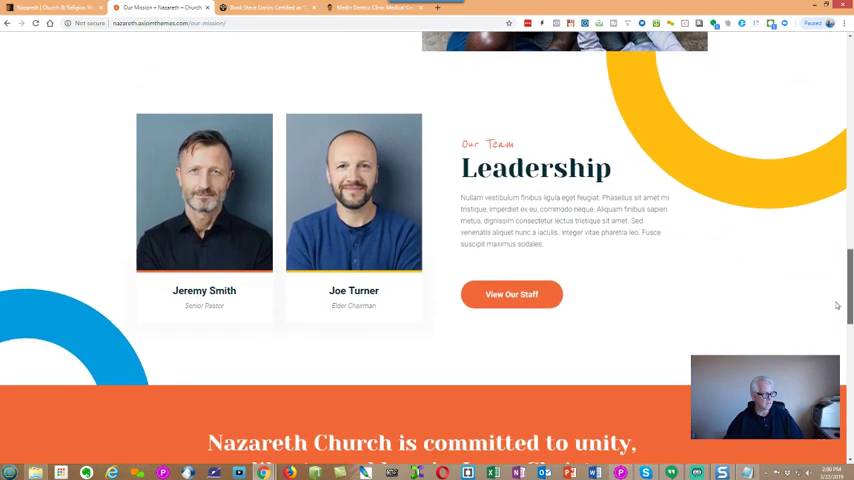
{"action": "scroll", "scroll_direction": "down", "scroll_amount": 3}
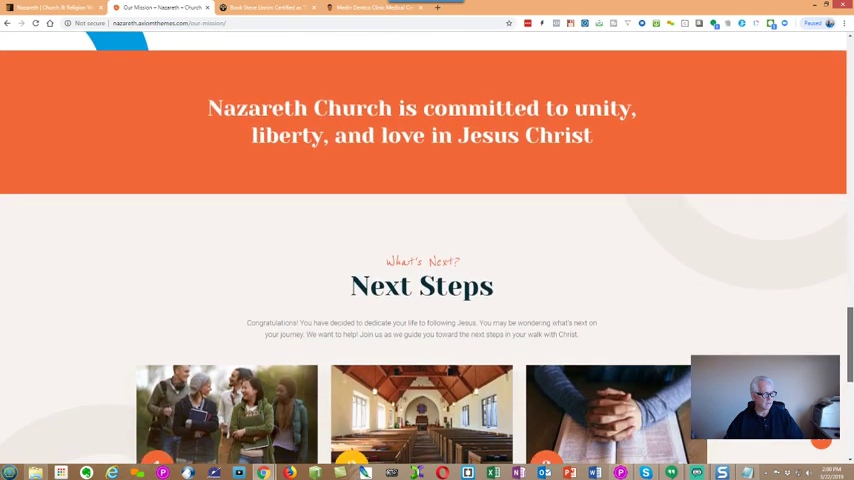
{"action": "scroll", "scroll_direction": "down", "scroll_amount": 3}
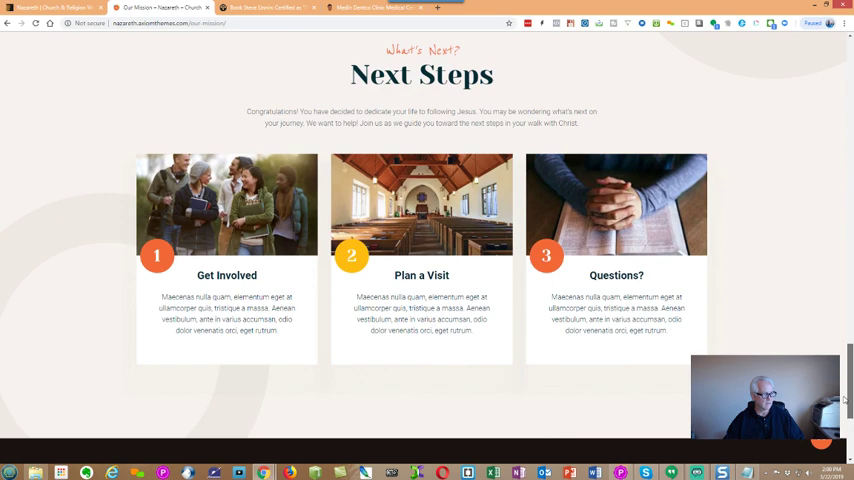
{"action": "scroll", "scroll_direction": "down", "scroll_amount": 3}
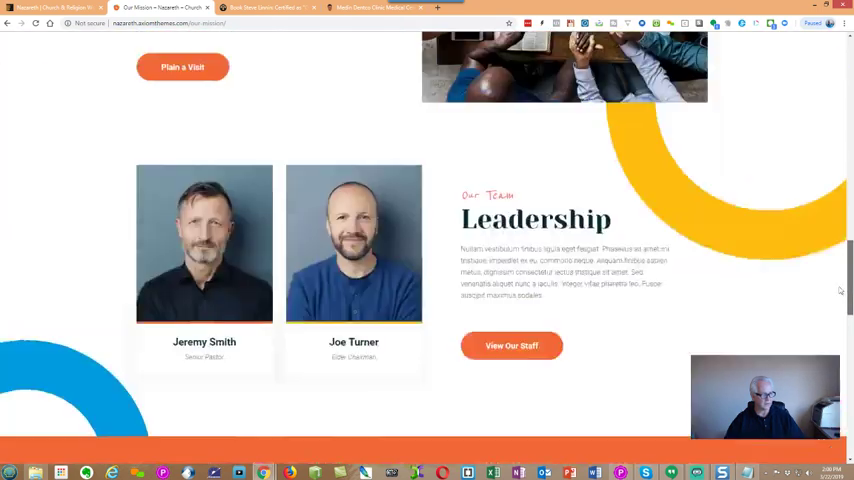
{"action": "scroll", "scroll_direction": "up", "scroll_amount": 3}
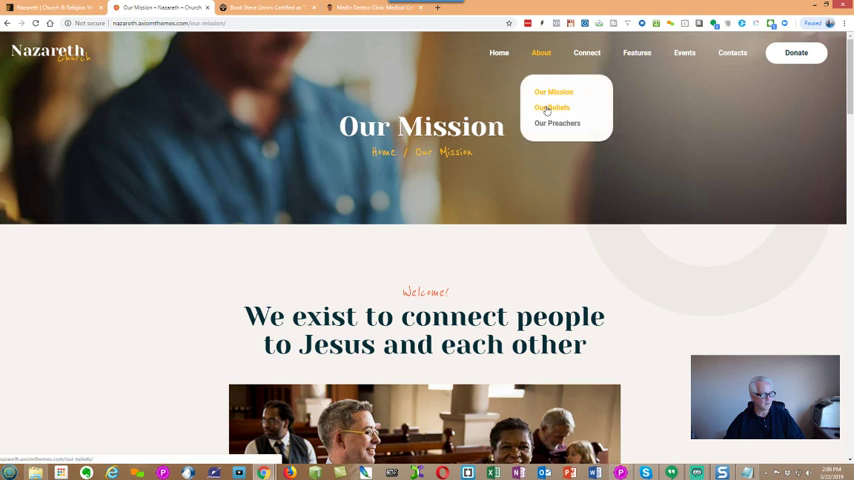
{"action": "left_click", "coordinate": [552, 108]}
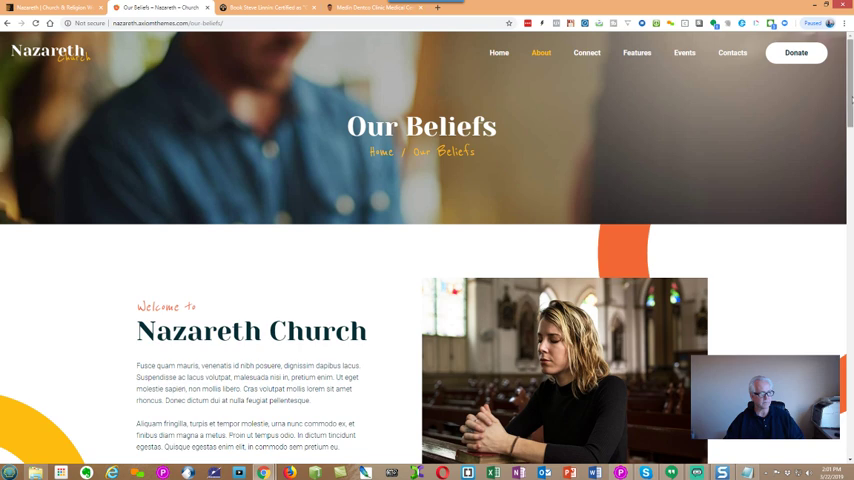
{"action": "scroll", "scroll_direction": "down", "scroll_amount": 3}
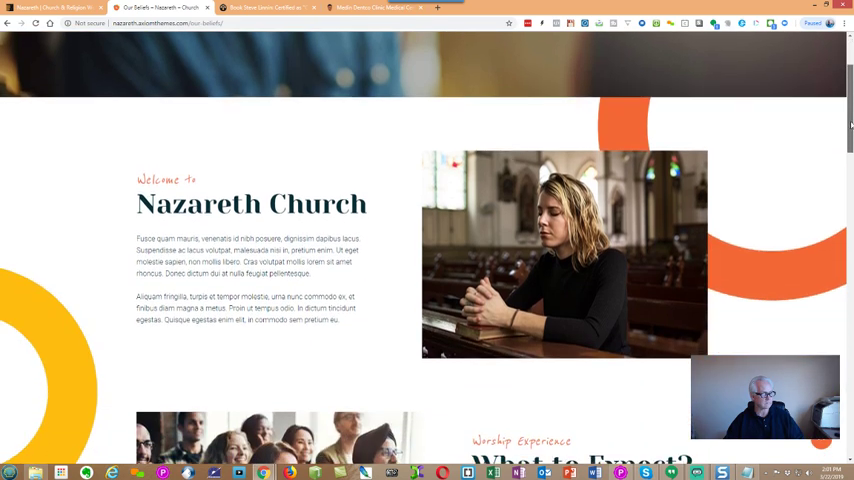
{"action": "scroll", "scroll_direction": "down", "scroll_amount": 3}
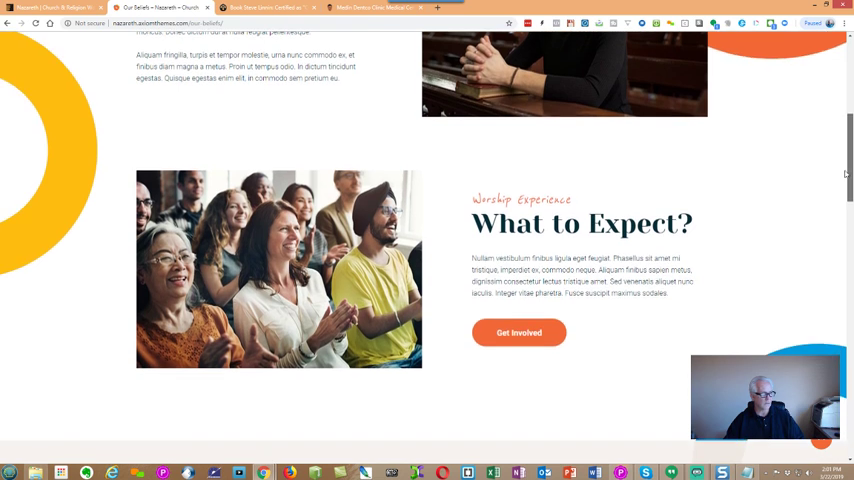
{"action": "scroll", "scroll_direction": "down", "scroll_amount": 3}
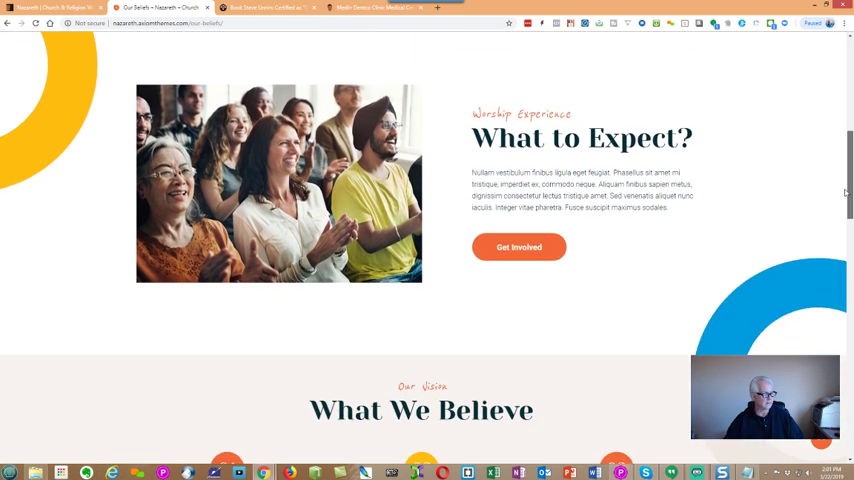
{"action": "scroll", "scroll_direction": "down", "scroll_amount": 3}
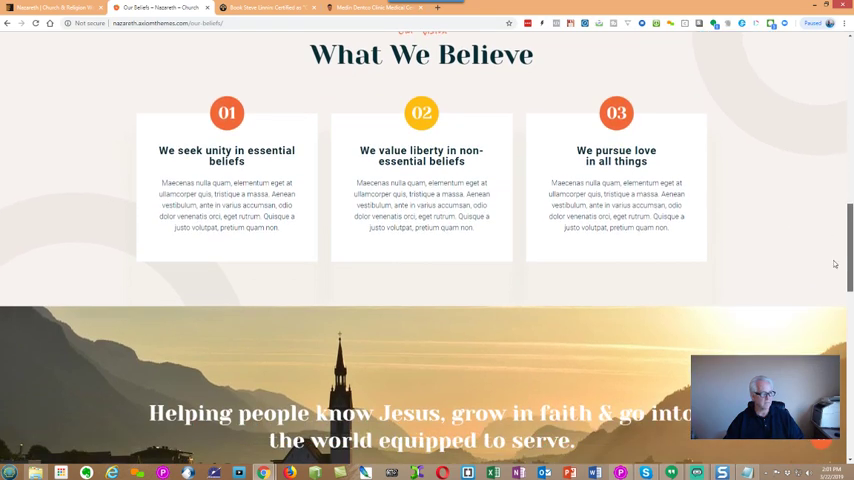
{"action": "scroll", "scroll_direction": "down", "scroll_amount": 3}
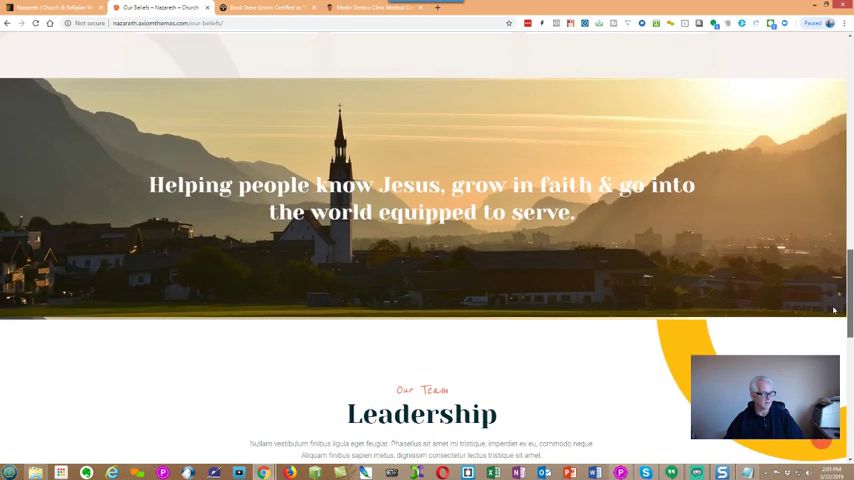
{"action": "scroll", "scroll_direction": "down", "scroll_amount": 3}
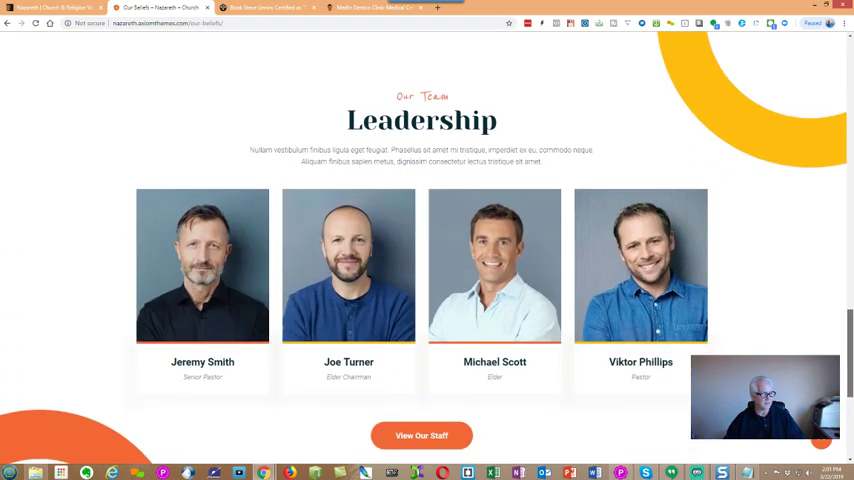
{"action": "scroll", "scroll_direction": "down", "scroll_amount": 3}
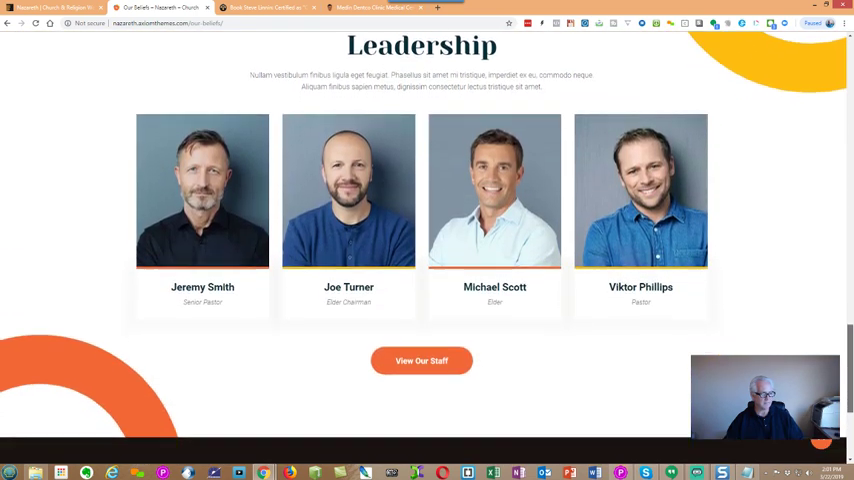
{"action": "scroll", "scroll_direction": "down", "scroll_amount": 3}
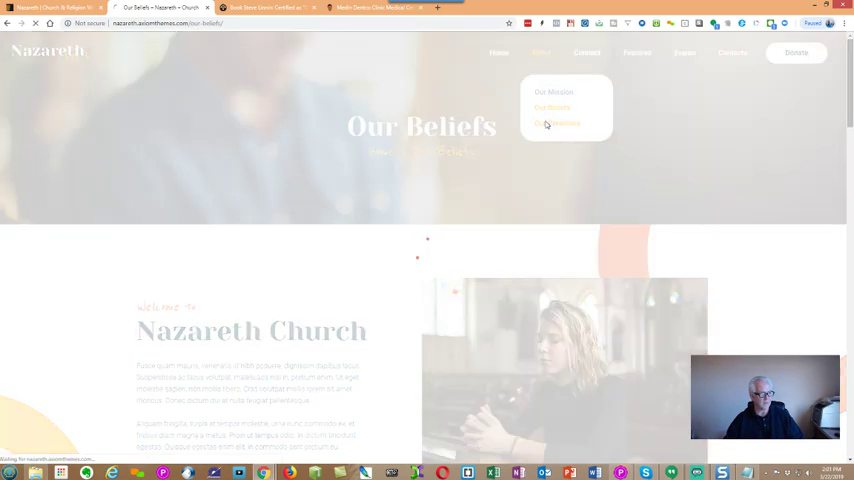
- Go to Our Preachers and scroll through the Elders and Volunteers staff cards to the footer
{"action": "left_click", "coordinate": [558, 122]}
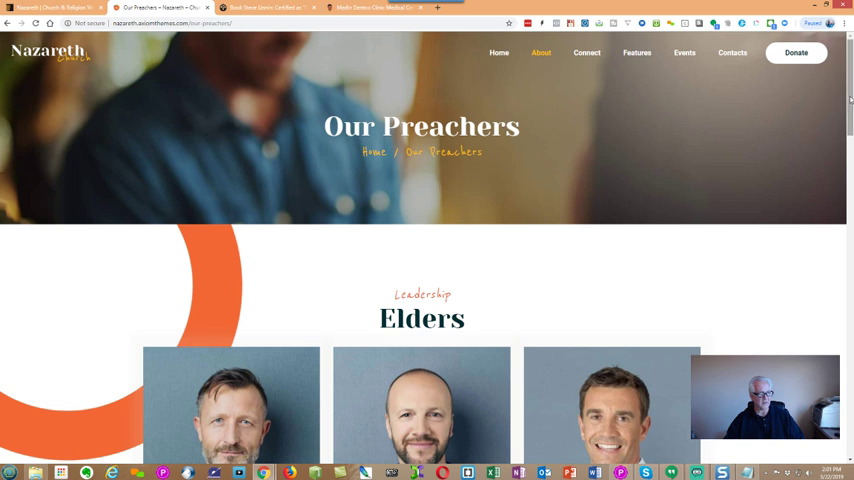
{"action": "scroll", "scroll_direction": "down", "scroll_amount": 3}
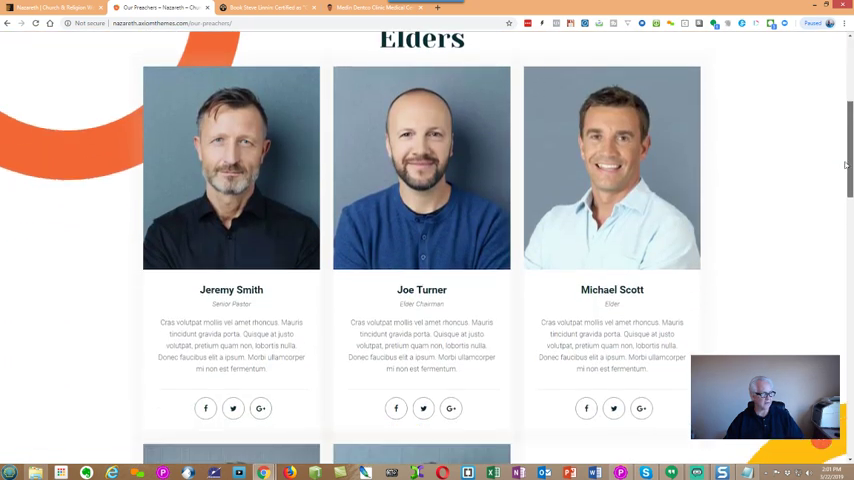
{"action": "scroll", "scroll_direction": "down", "scroll_amount": 3}
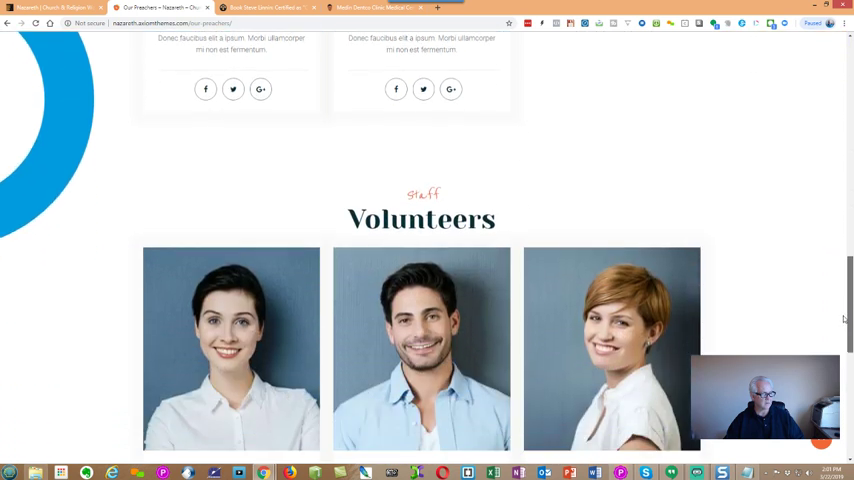
{"action": "scroll", "scroll_direction": "down", "scroll_amount": 3}
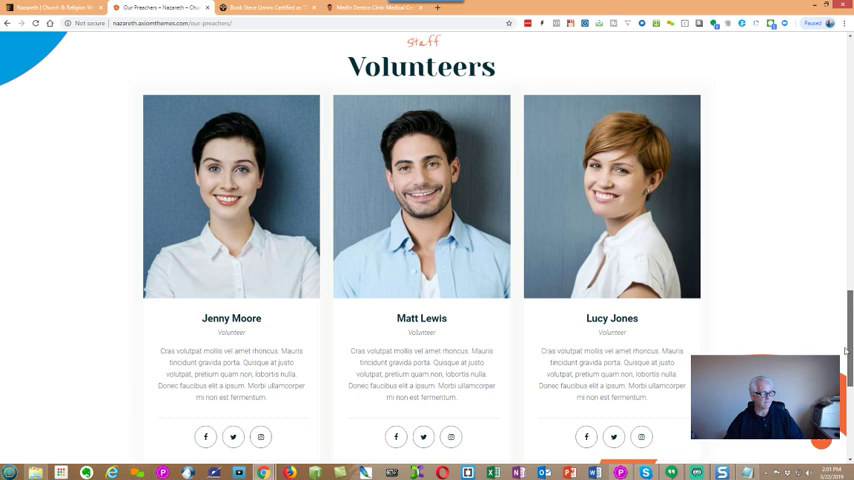
{"action": "scroll", "scroll_direction": "down", "scroll_amount": 3}
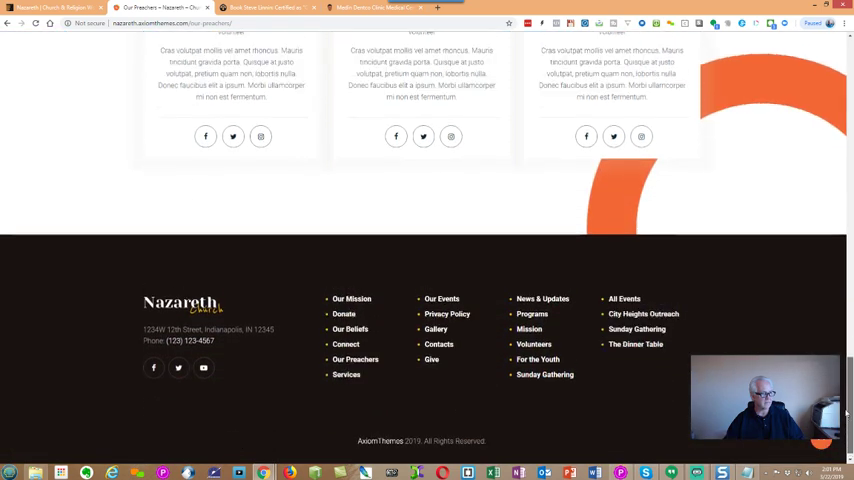
{"action": "scroll", "scroll_direction": "up", "scroll_amount": 3}
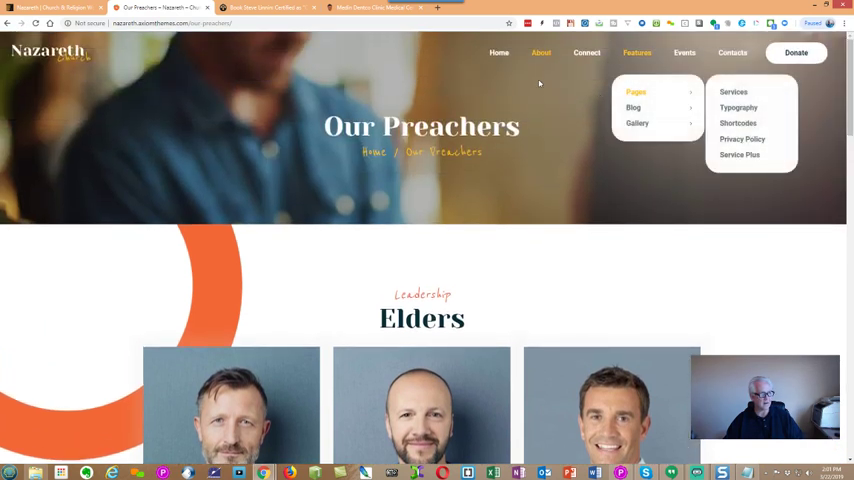
{"action": "mouse_move", "coordinate": [758, 328]}
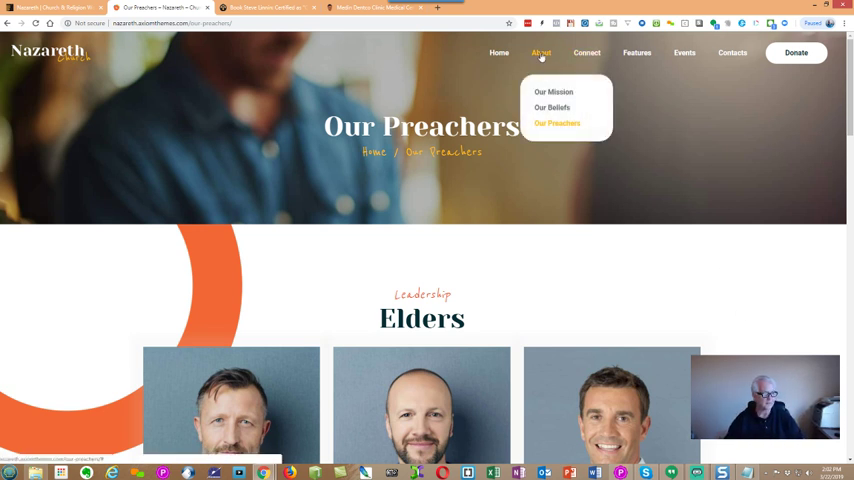
- Go to the Connect page and scroll through How to Connect and Join Our Community to the Plan a Visit map
{"action": "left_click", "coordinate": [556, 122]}
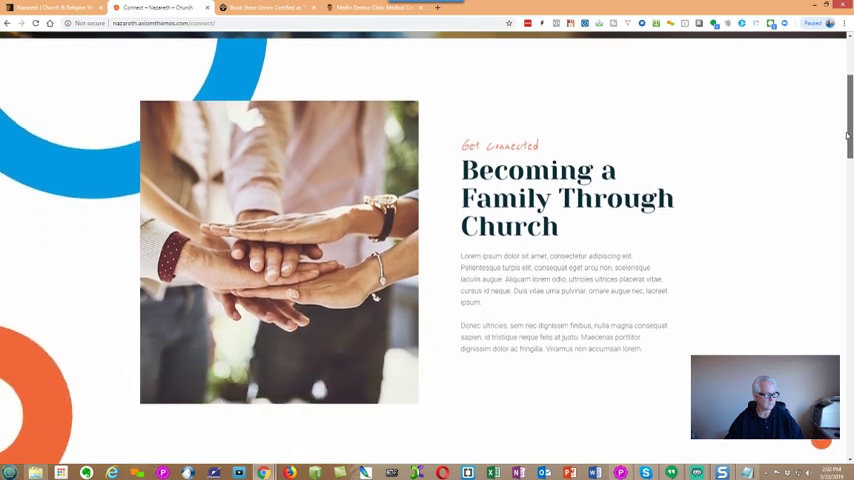
{"action": "scroll", "scroll_direction": "down", "scroll_amount": 3}
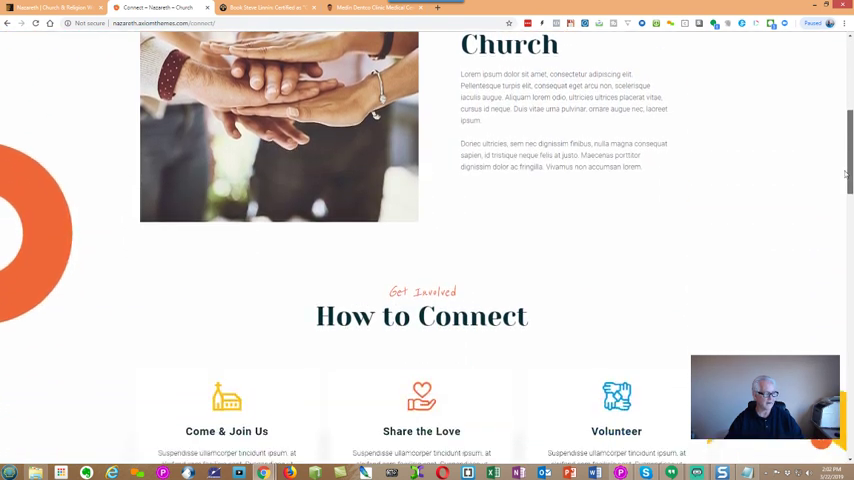
{"action": "scroll", "scroll_direction": "down", "scroll_amount": 3}
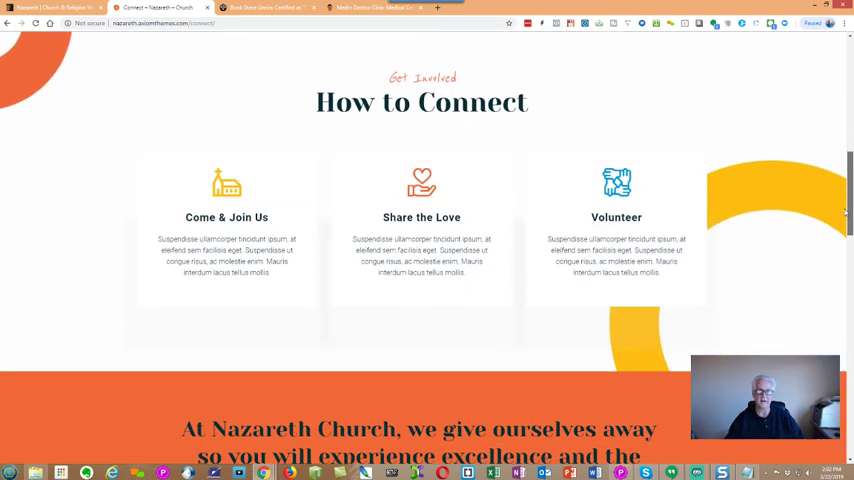
{"action": "scroll", "scroll_direction": "down", "scroll_amount": 3}
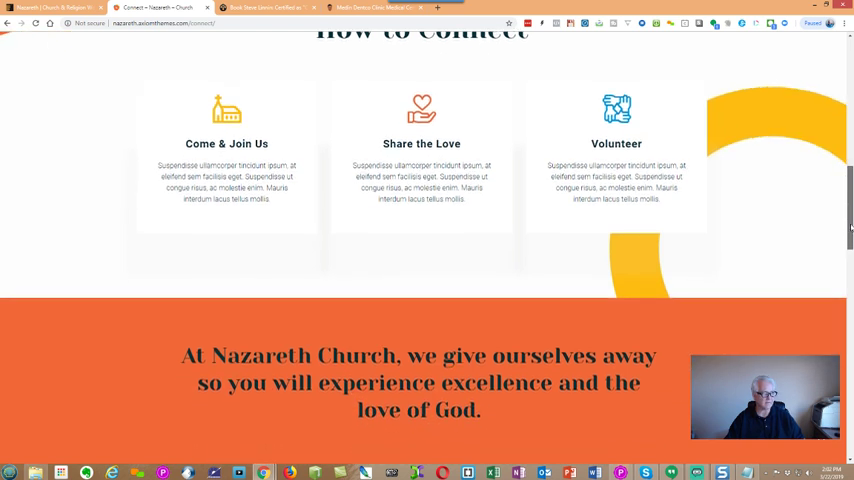
{"action": "scroll", "scroll_direction": "down", "scroll_amount": 3}
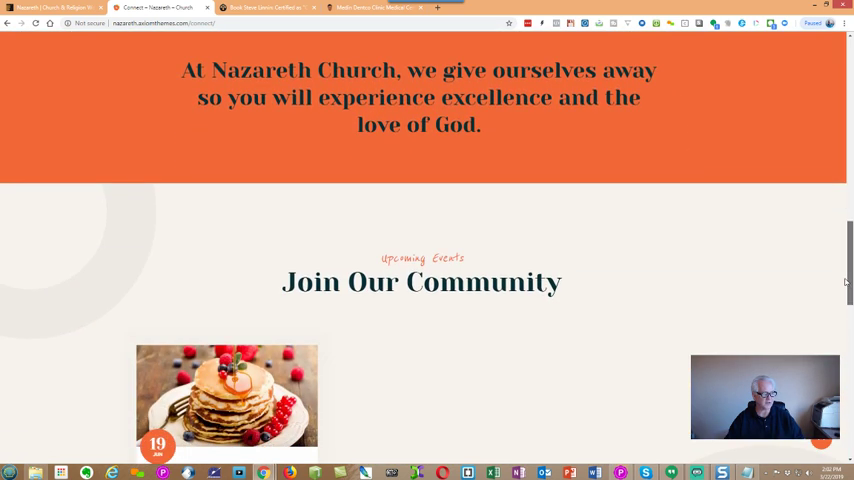
{"action": "scroll", "scroll_direction": "down", "scroll_amount": 3}
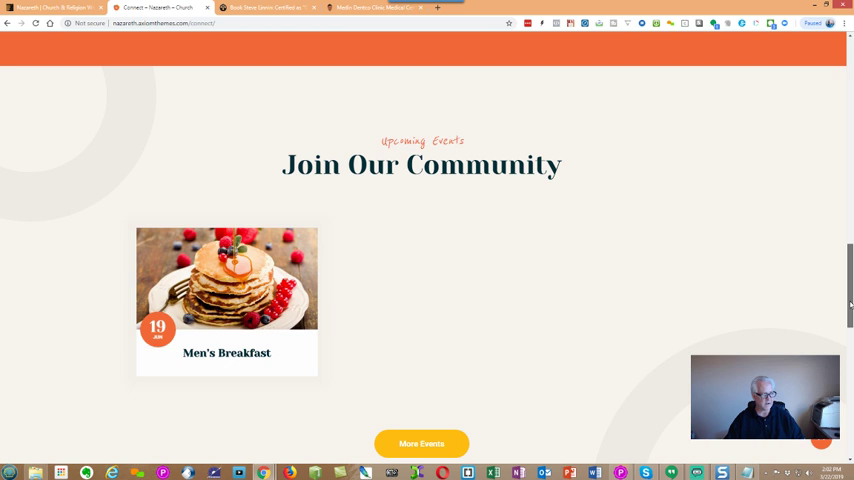
{"action": "scroll", "scroll_direction": "down", "scroll_amount": 3}
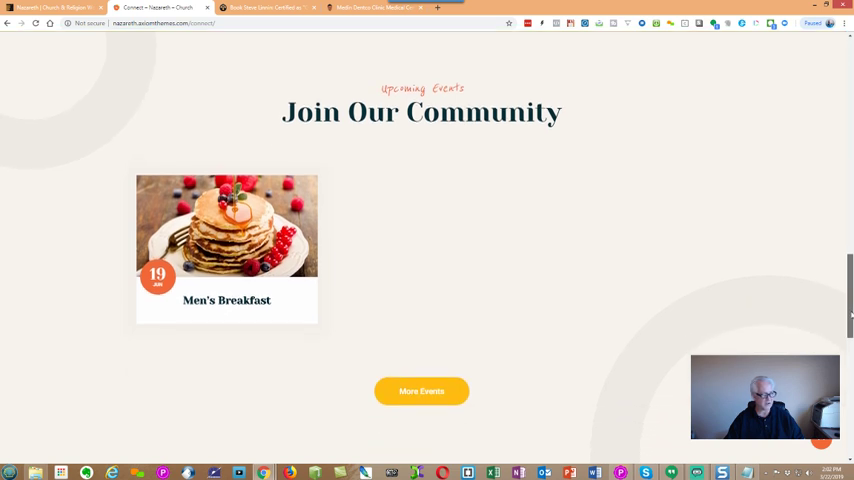
{"action": "scroll", "scroll_direction": "down", "scroll_amount": 3}
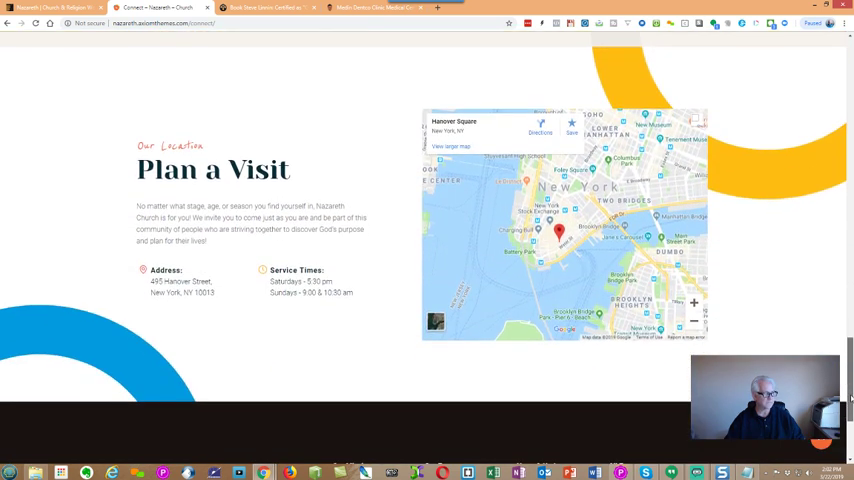
{"action": "scroll", "scroll_direction": "down", "scroll_amount": 3}
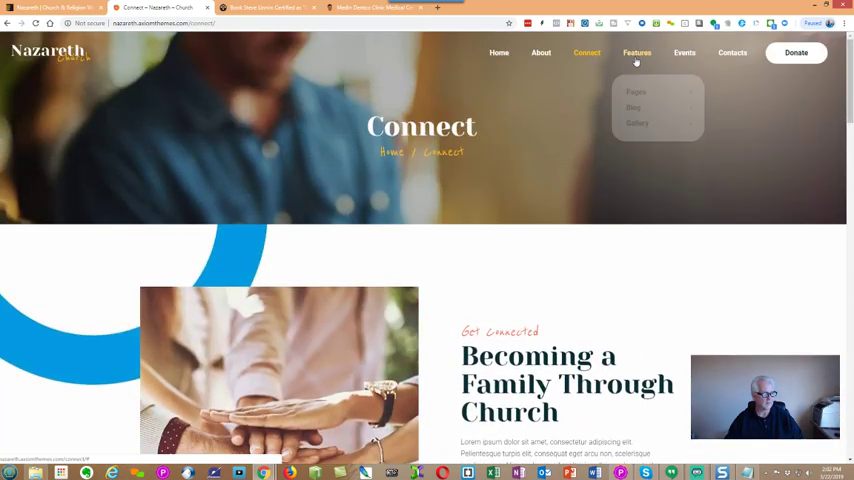
- Go to the All Posts blog page from the features menu and browse the post list
{"action": "left_click", "coordinate": [636, 52]}
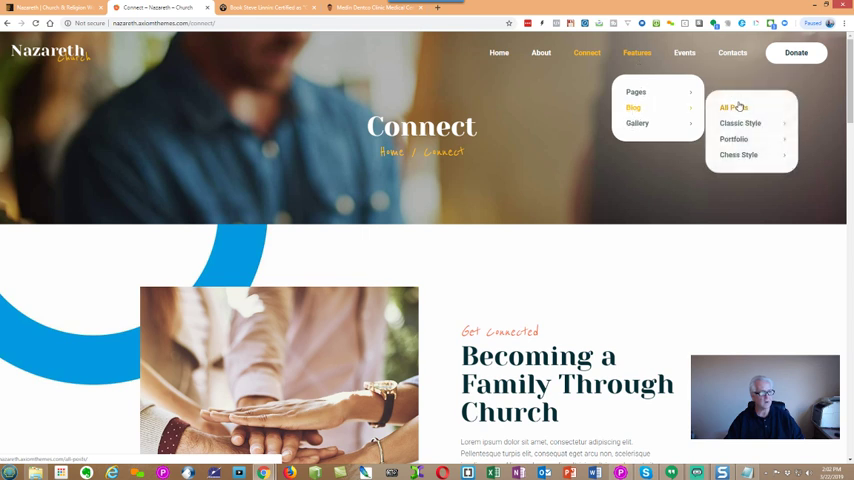
{"action": "left_click", "coordinate": [728, 108]}
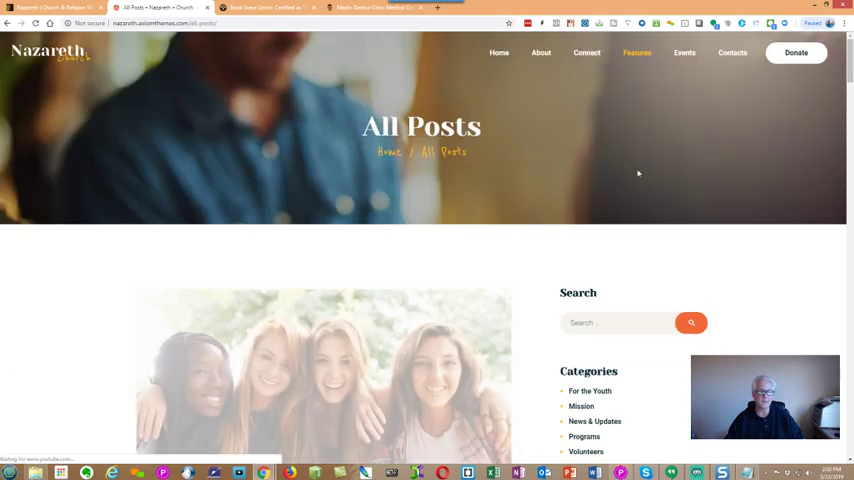
{"action": "scroll", "scroll_direction": "down", "scroll_amount": 3}
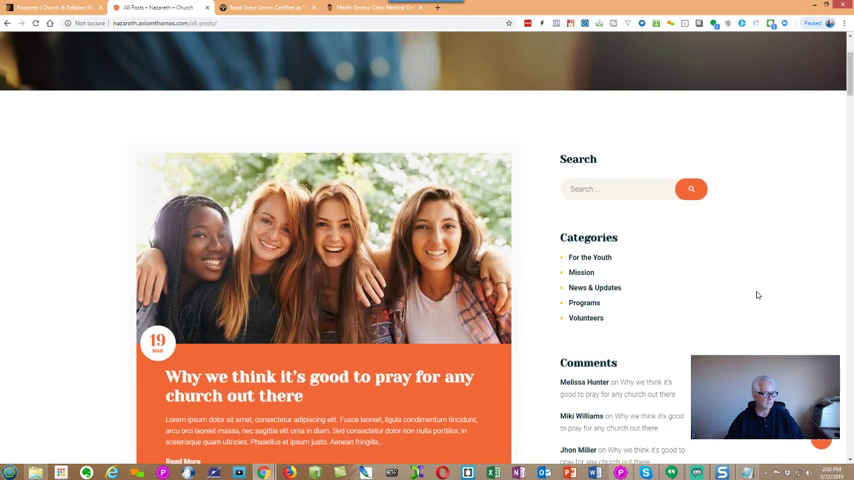
{"action": "scroll", "scroll_direction": "down", "scroll_amount": 3}
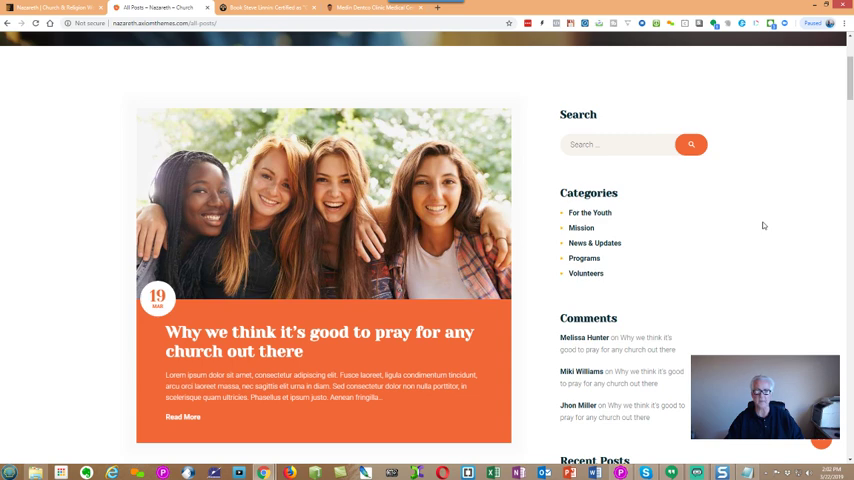
{"action": "scroll", "scroll_direction": "down", "scroll_amount": 3}
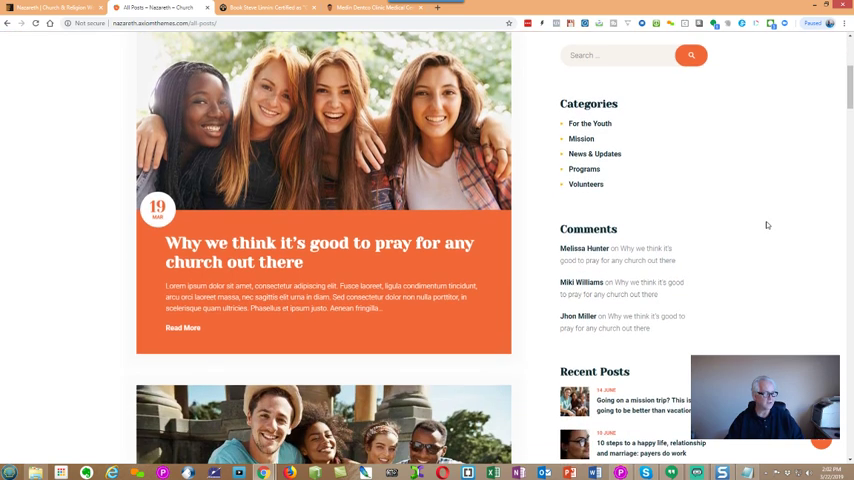
{"action": "scroll", "scroll_direction": "down", "scroll_amount": 3}
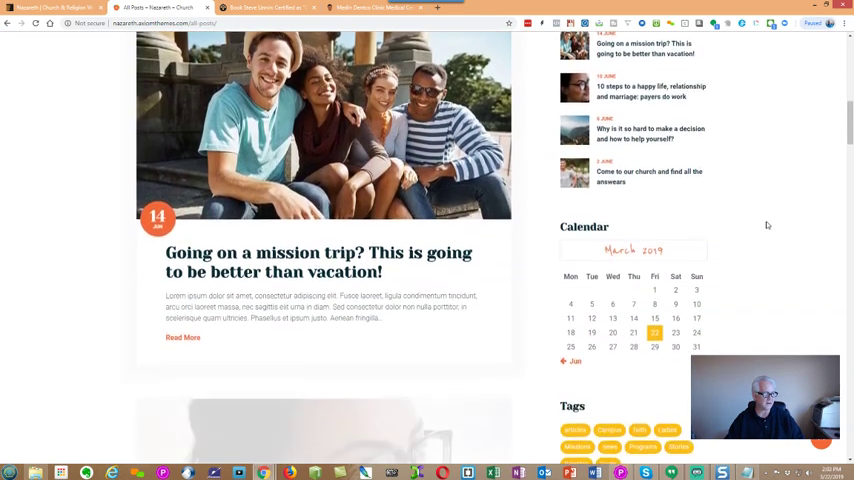
{"action": "scroll", "scroll_direction": "down", "scroll_amount": 3}
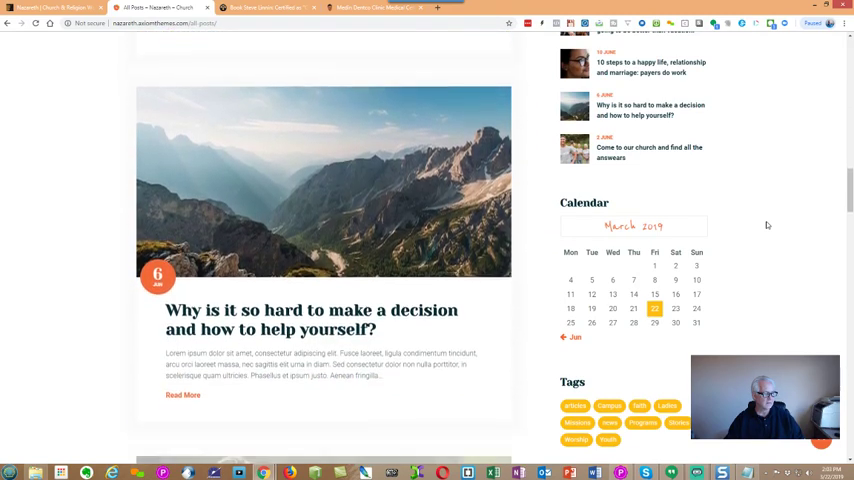
- Continue down the list to the '10 steps to a happy life' post and view it
{"action": "scroll", "scroll_direction": "down", "scroll_amount": 3}
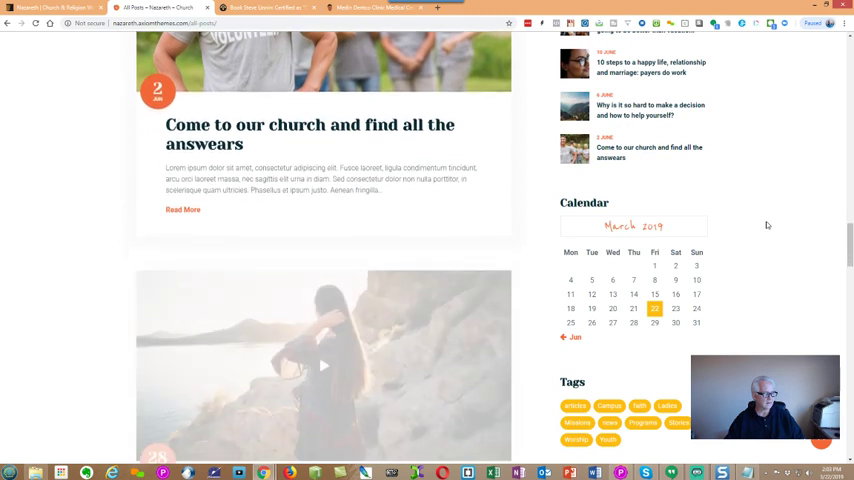
{"action": "scroll", "scroll_direction": "down", "scroll_amount": 3}
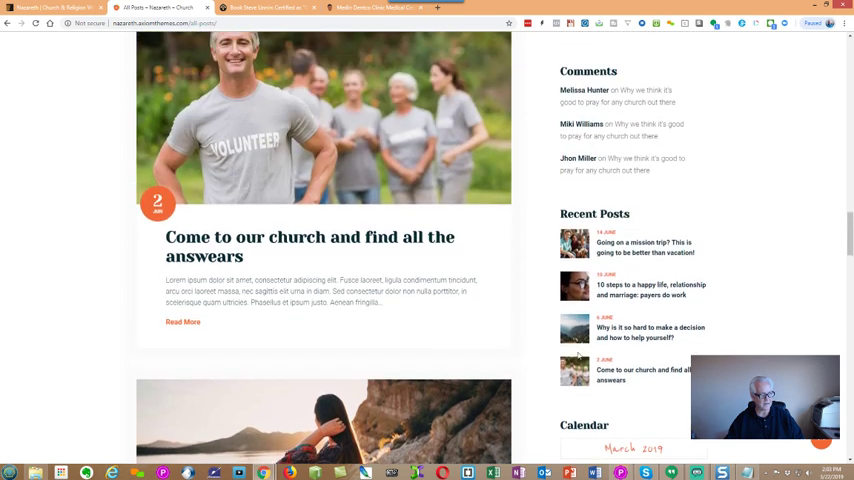
{"action": "mouse_move", "coordinate": [754, 208]}
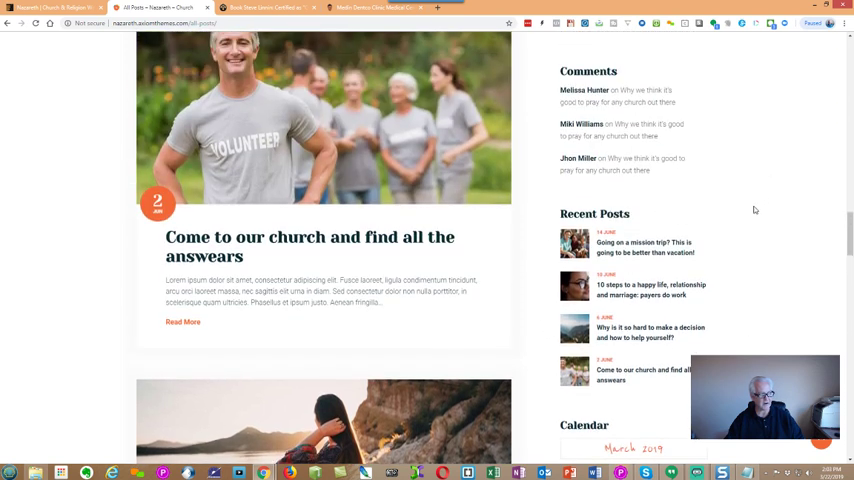
{"action": "mouse_move", "coordinate": [768, 216]}
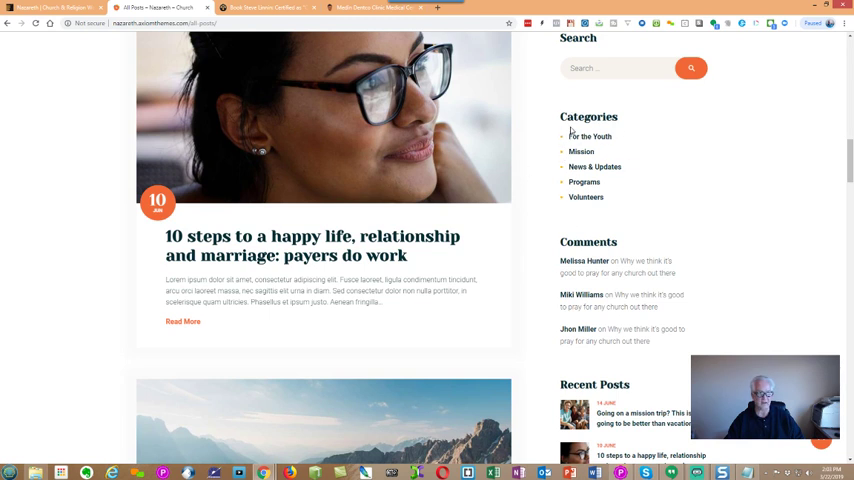
{"action": "scroll", "scroll_direction": "down", "scroll_amount": 3}
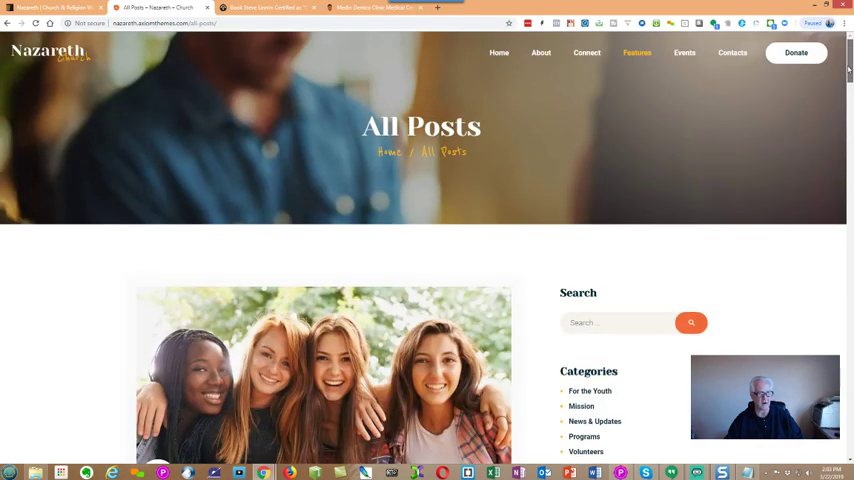
{"action": "scroll", "scroll_direction": "down", "scroll_amount": 3}
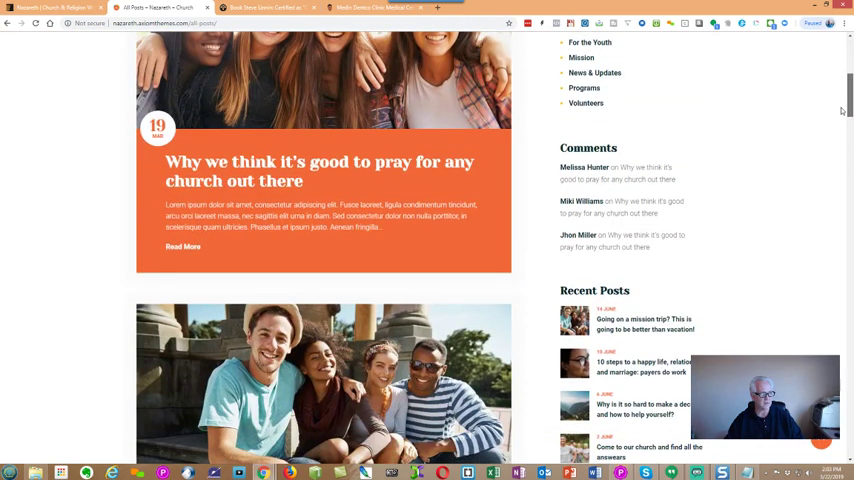
{"action": "scroll", "scroll_direction": "down", "scroll_amount": 3}
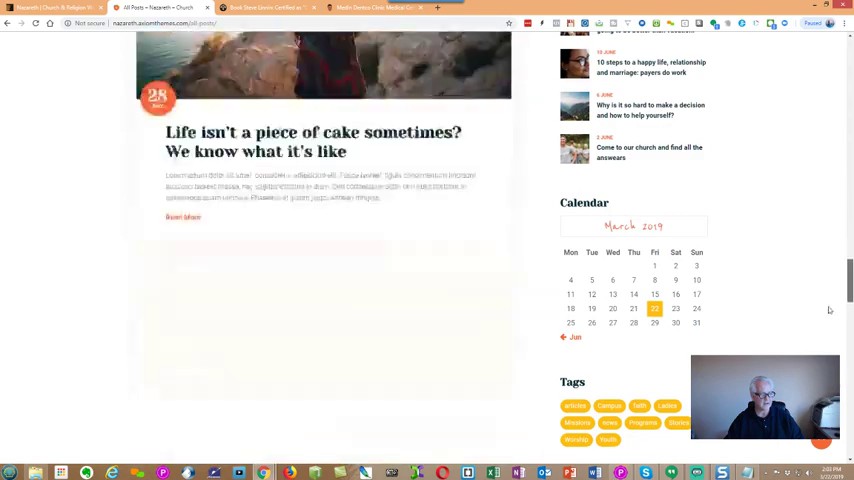
{"action": "scroll", "scroll_direction": "down", "scroll_amount": 3}
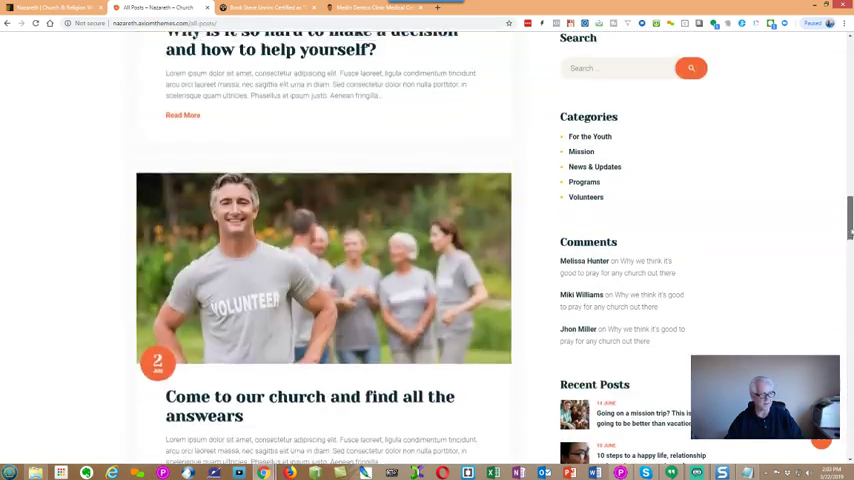
{"action": "scroll", "scroll_direction": "down", "scroll_amount": 3}
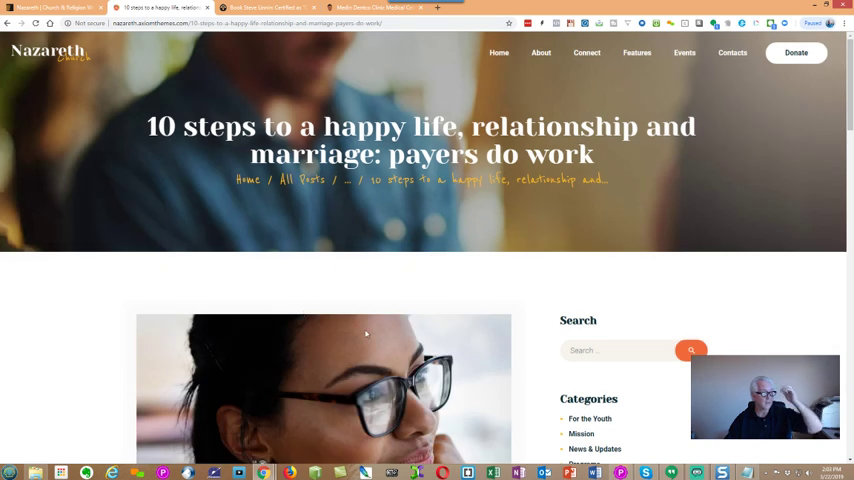
- Highlight the post title and read the post down to the Leave a Reply form
{"action": "left_click", "coordinate": [540, 52]}
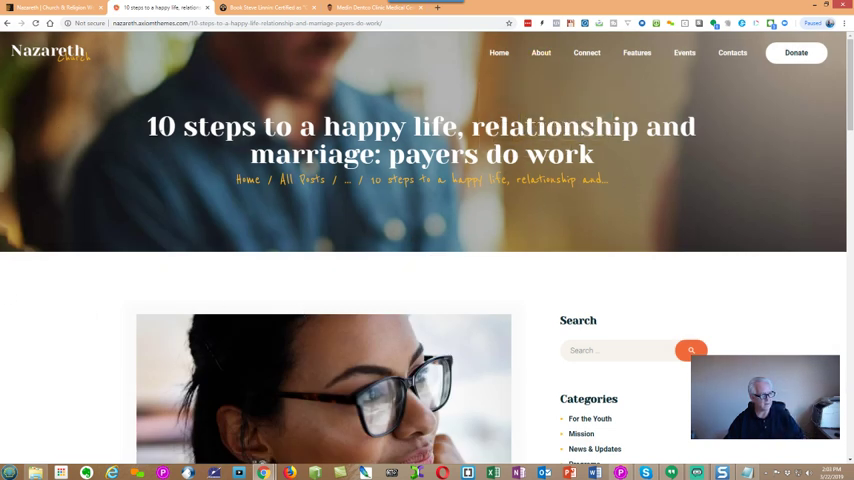
{"action": "left_click_drag", "start_coordinate": [148, 126], "coordinate": [612, 154]}
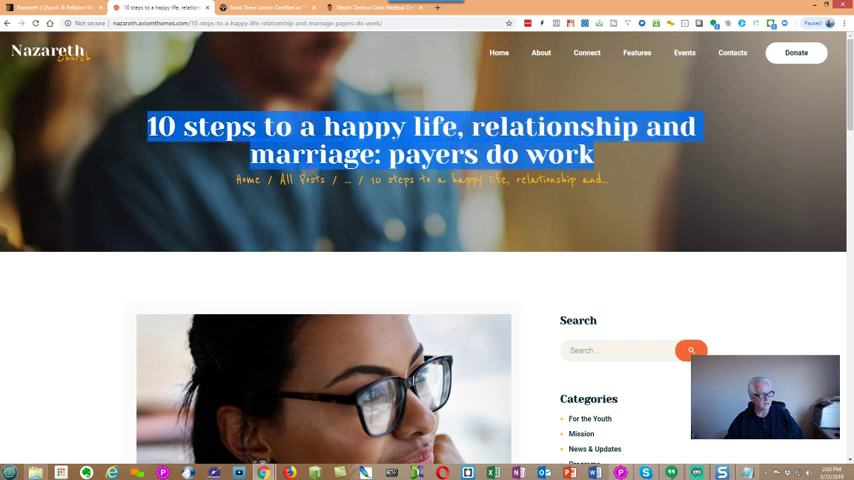
{"action": "mouse_move", "coordinate": [208, 152]}
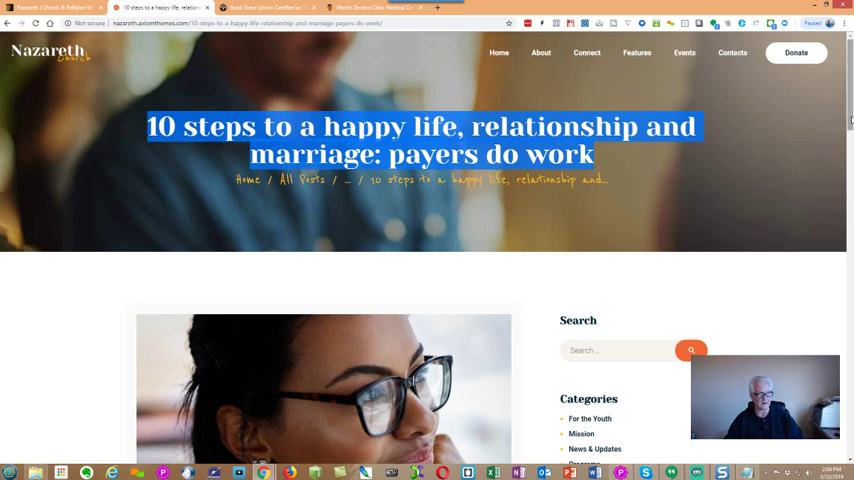
{"action": "scroll", "scroll_direction": "down", "scroll_amount": 3}
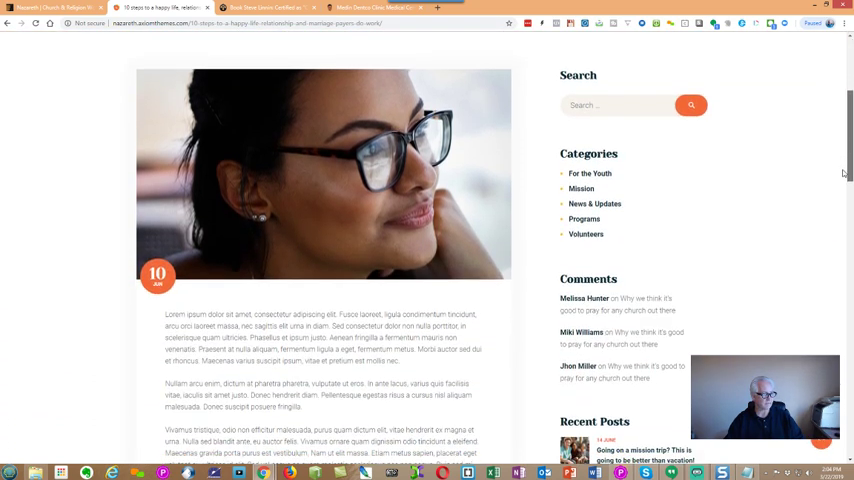
{"action": "scroll", "scroll_direction": "down", "scroll_amount": 3}
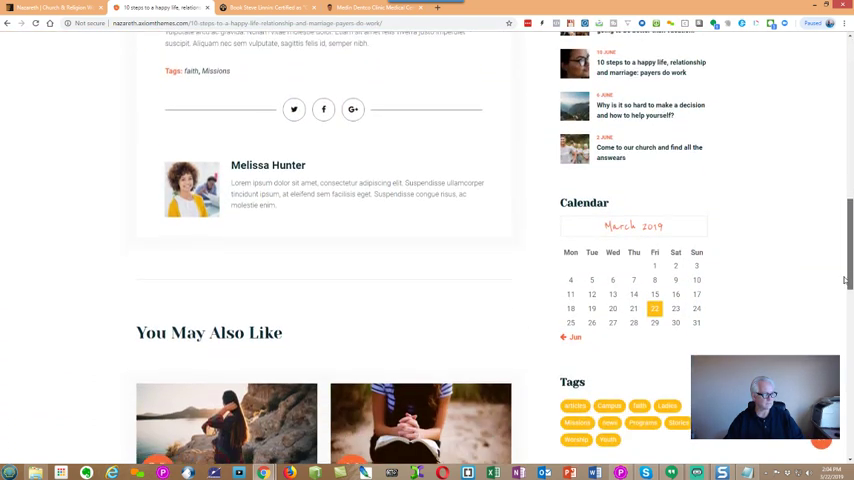
{"action": "scroll", "scroll_direction": "down", "scroll_amount": 3}
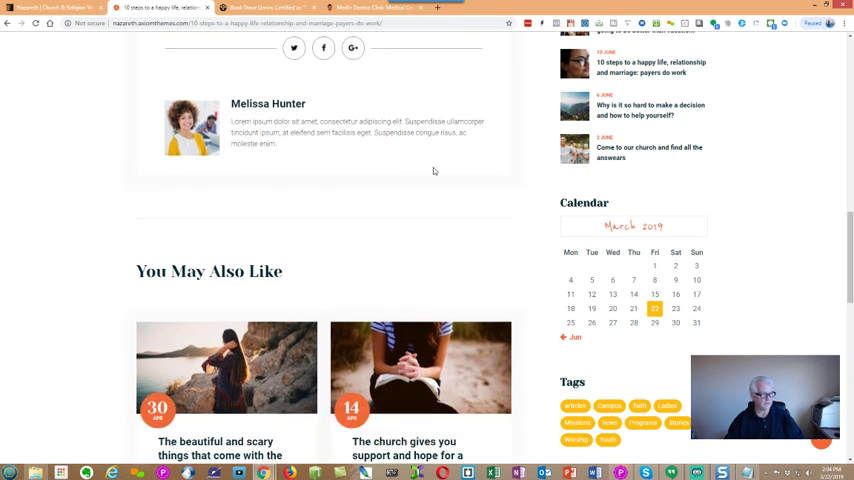
{"action": "scroll", "scroll_direction": "down", "scroll_amount": 3}
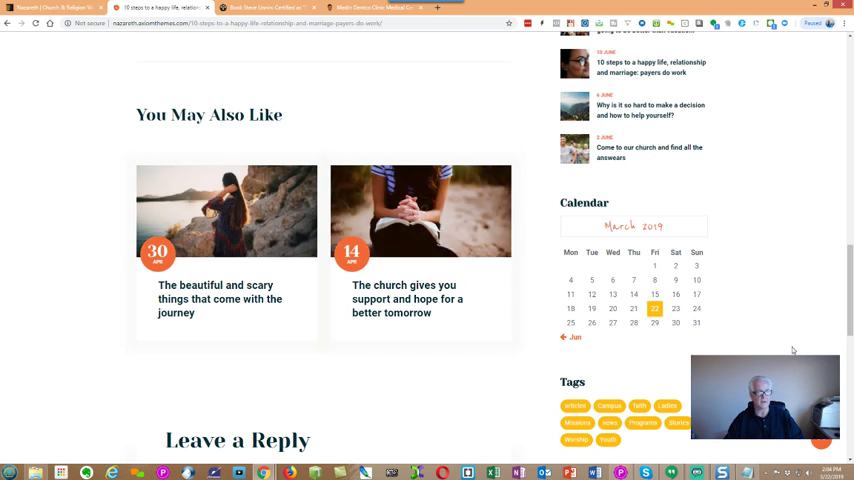
{"action": "scroll", "scroll_direction": "down", "scroll_amount": 3}
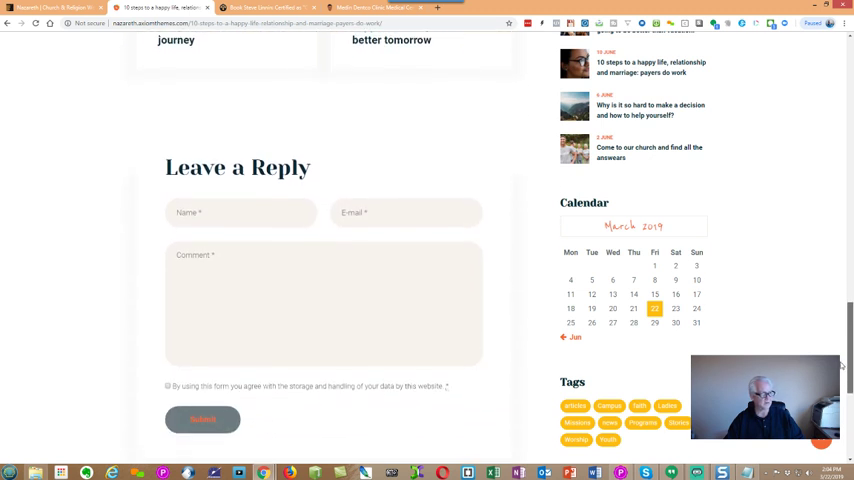
{"action": "scroll", "scroll_direction": "down", "scroll_amount": 3}
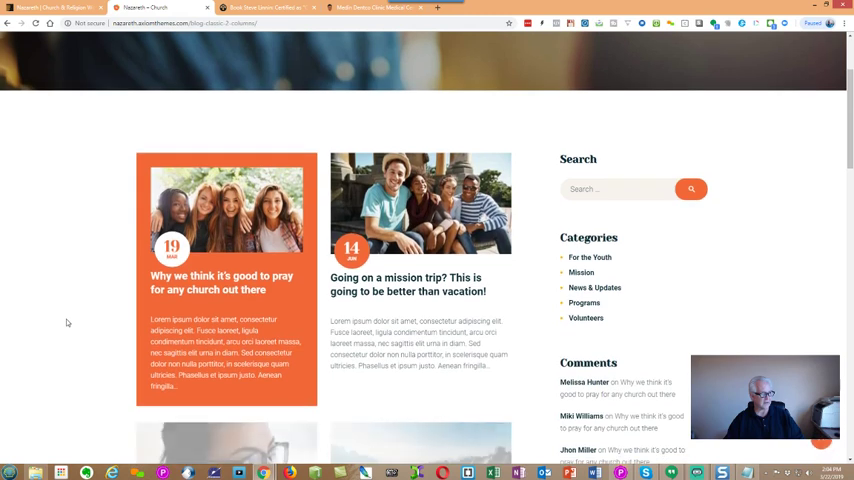
- Scroll down through the posts of the two-column blog grid
{"action": "scroll", "scroll_direction": "down", "scroll_amount": 3}
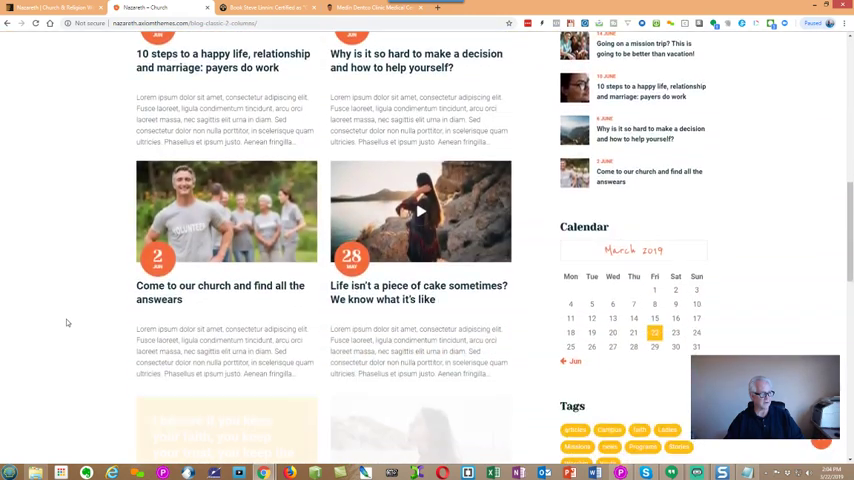
{"action": "scroll", "scroll_direction": "down", "scroll_amount": 3}
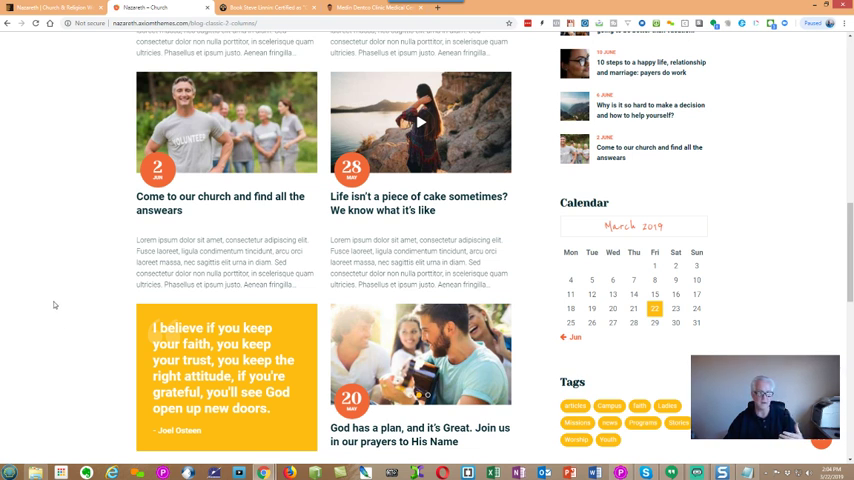
{"action": "scroll", "scroll_direction": "down", "scroll_amount": 3}
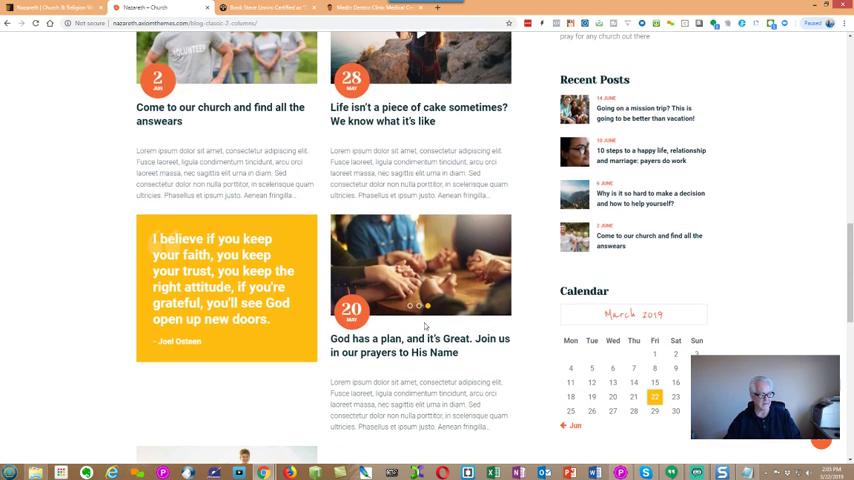
{"action": "scroll", "scroll_direction": "down", "scroll_amount": 3}
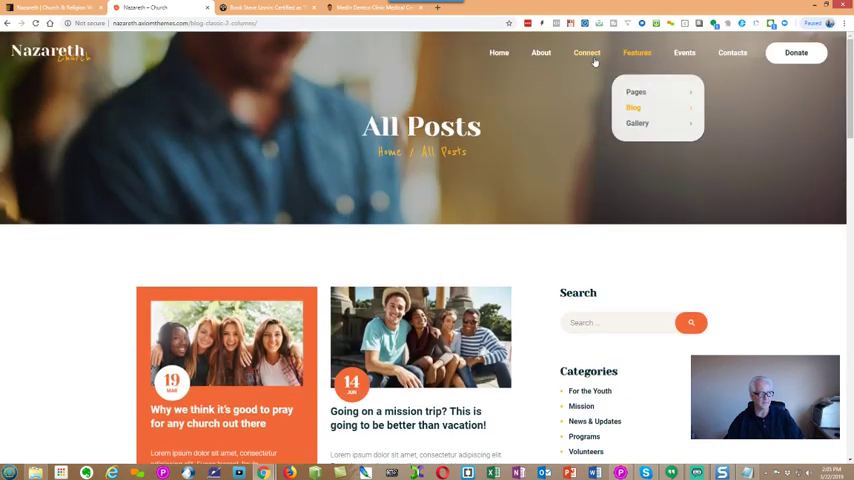
{"action": "mouse_move", "coordinate": [632, 108]}
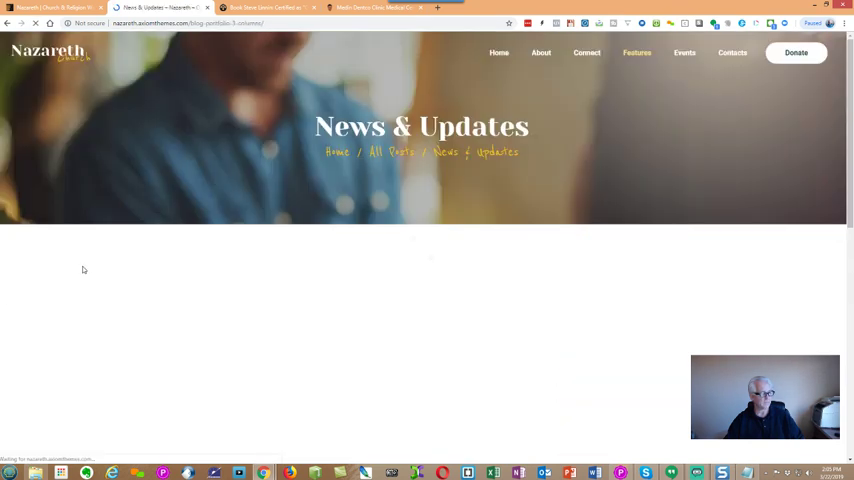
- Scroll the nine-image News & Updates gallery to its pagination and back, then bring up the blog layouts
{"action": "scroll", "scroll_direction": "down", "scroll_amount": 3}
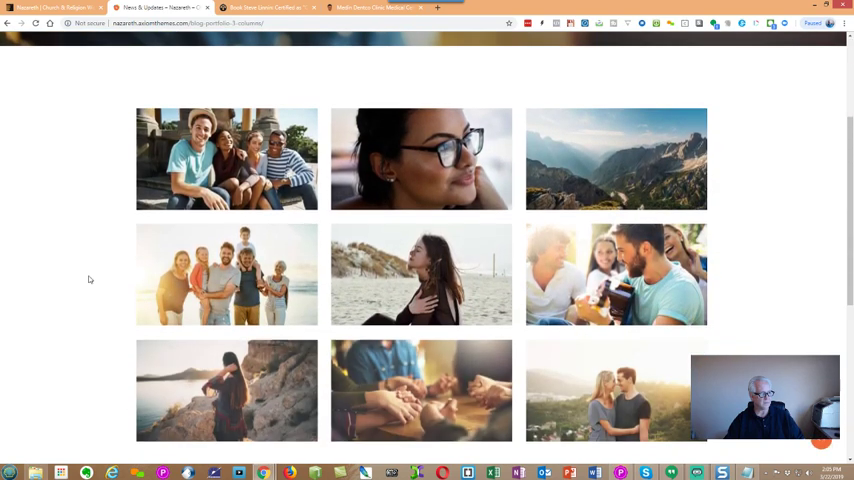
{"action": "scroll", "scroll_direction": "down", "scroll_amount": 3}
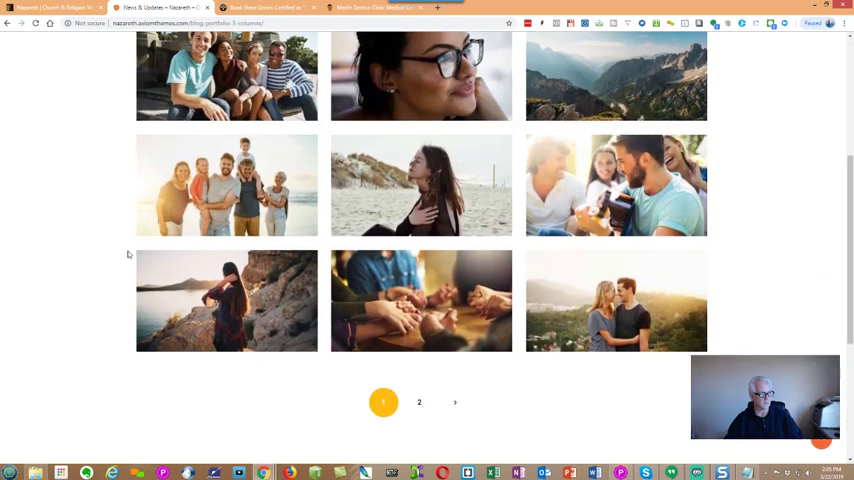
{"action": "mouse_move", "coordinate": [226, 184]}
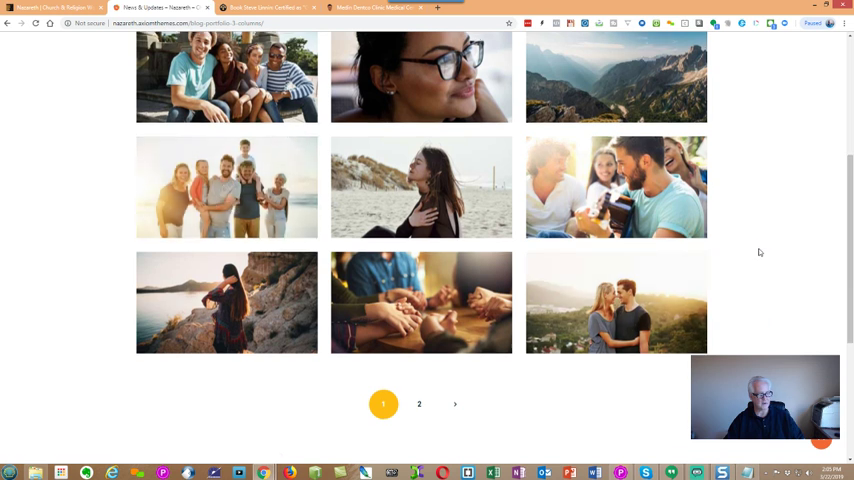
{"action": "scroll", "scroll_direction": "up", "scroll_amount": 3}
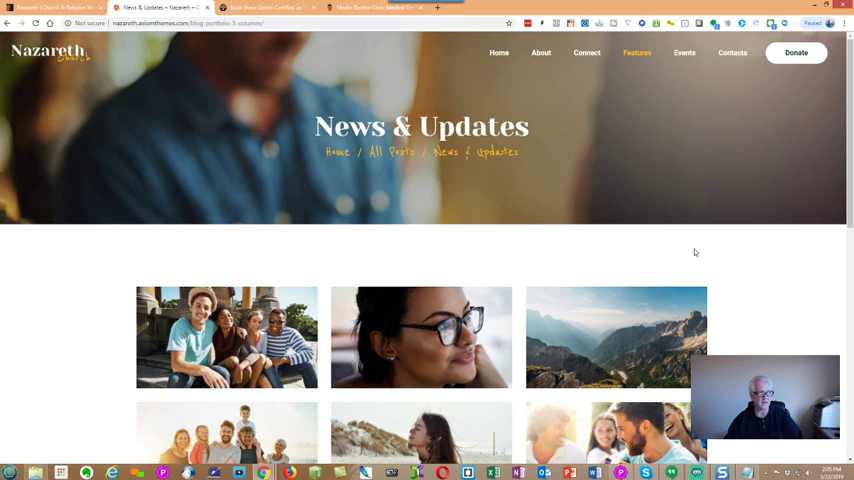
{"action": "mouse_move", "coordinate": [692, 250]}
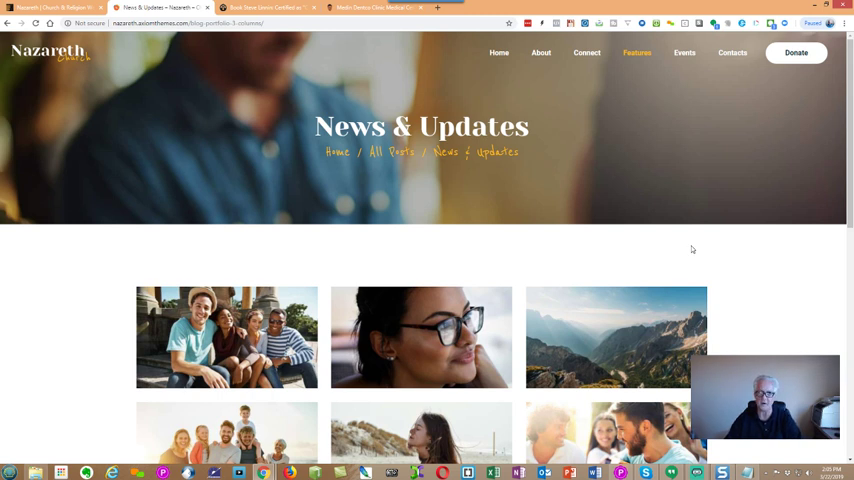
{"action": "mouse_move", "coordinate": [376, 168]}
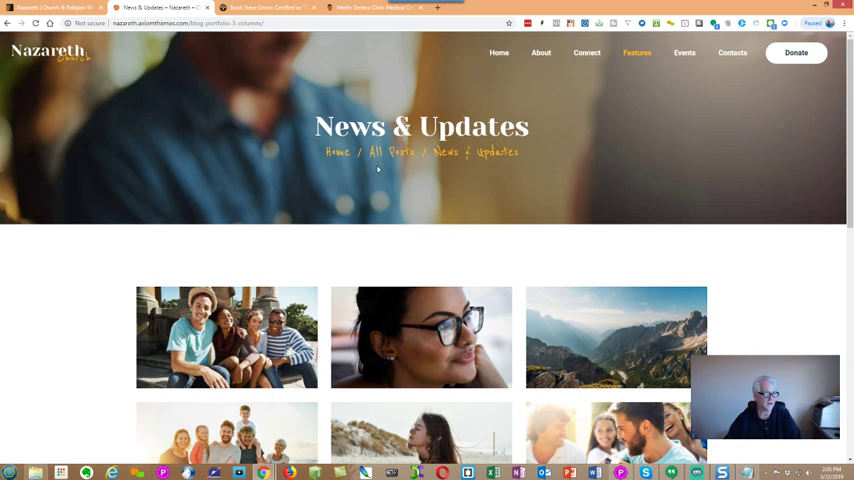
{"action": "left_click", "coordinate": [636, 52]}
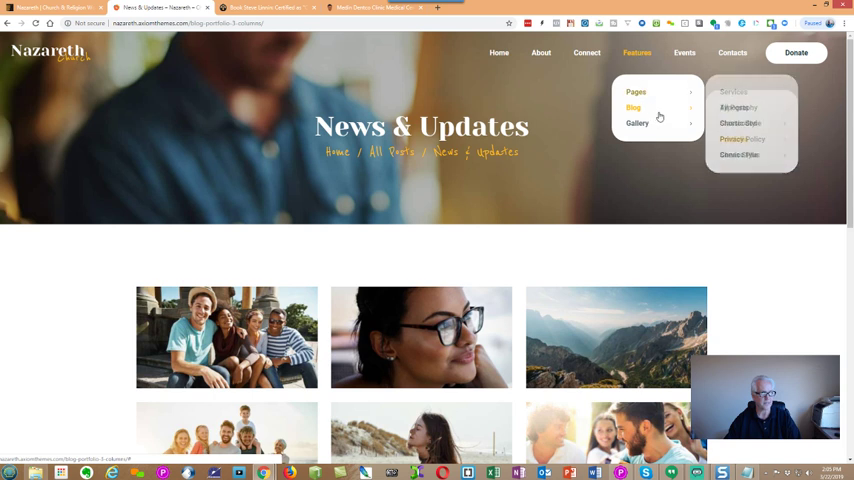
{"action": "mouse_move", "coordinate": [632, 108]}
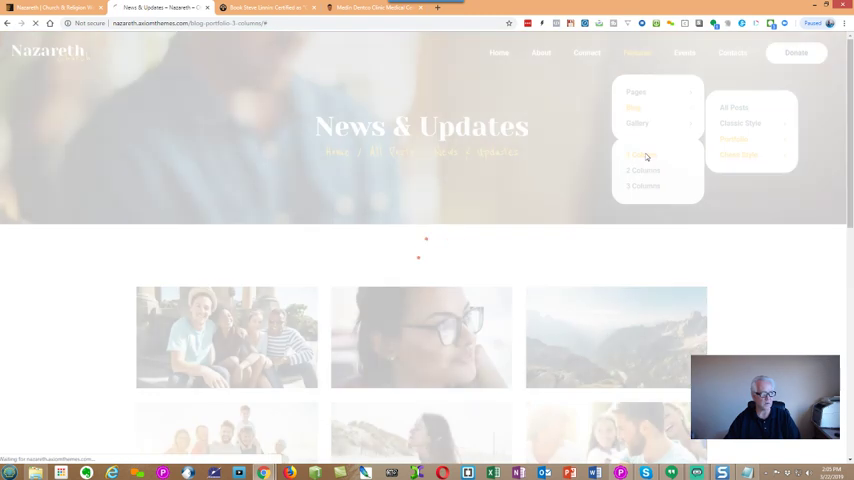
- Browse the Classic Style 1 Column blog with its alternating image-and-text post rows
{"action": "left_click", "coordinate": [640, 156]}
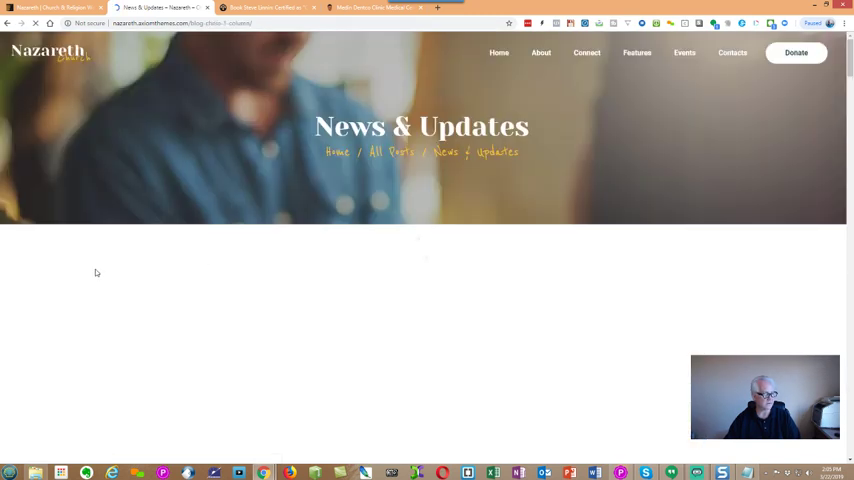
{"action": "scroll", "scroll_direction": "down", "scroll_amount": 3}
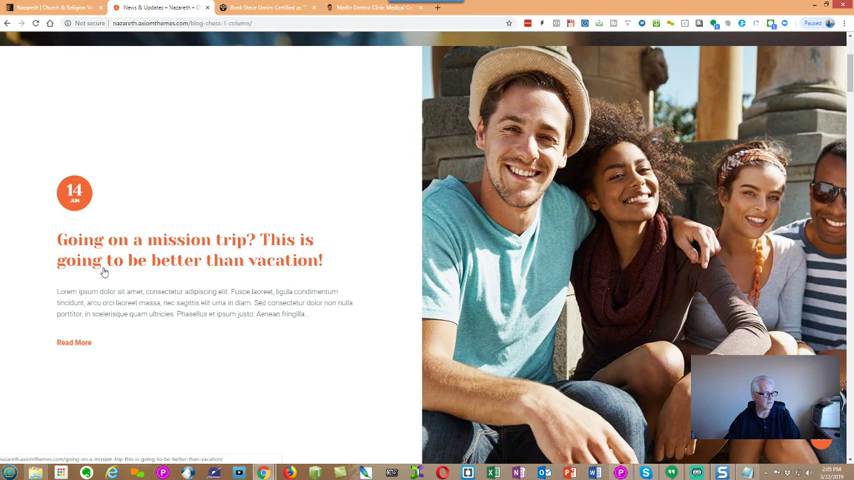
{"action": "scroll", "scroll_direction": "down", "scroll_amount": 3}
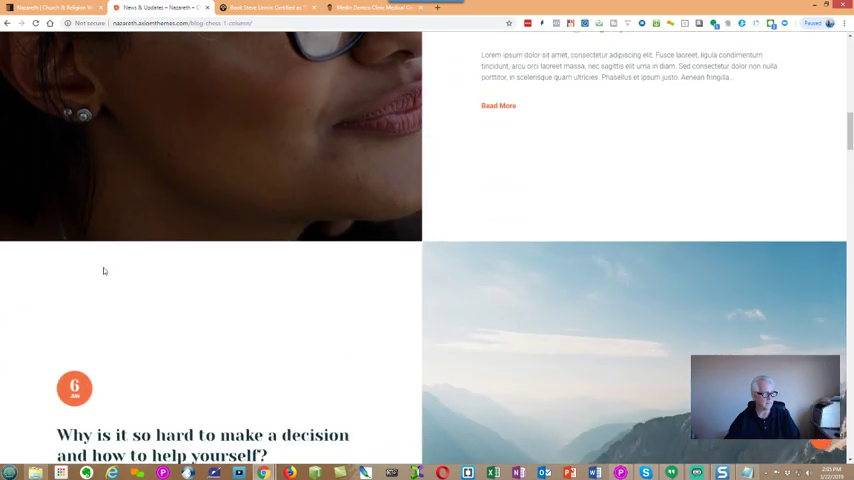
{"action": "scroll", "scroll_direction": "down", "scroll_amount": 3}
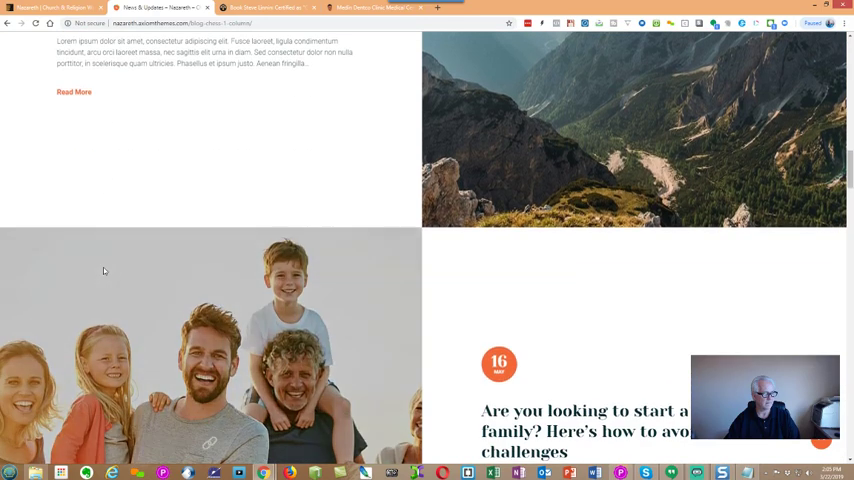
{"action": "scroll", "scroll_direction": "down", "scroll_amount": 3}
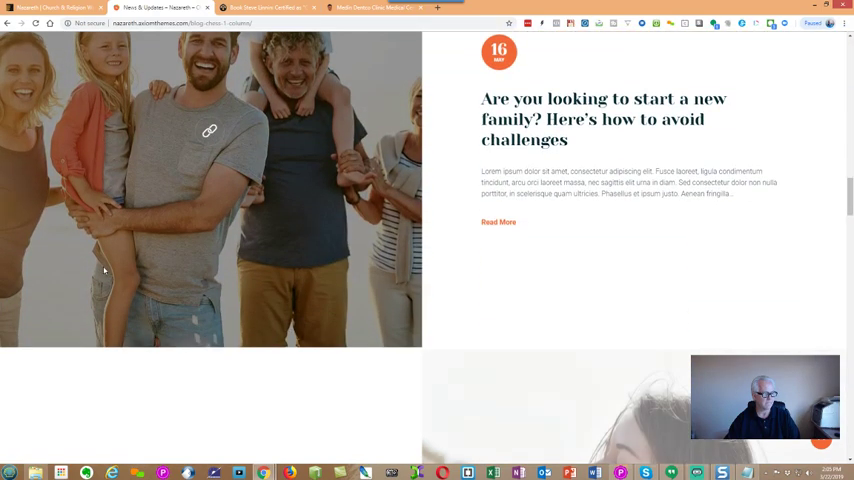
{"action": "scroll", "scroll_direction": "down", "scroll_amount": 3}
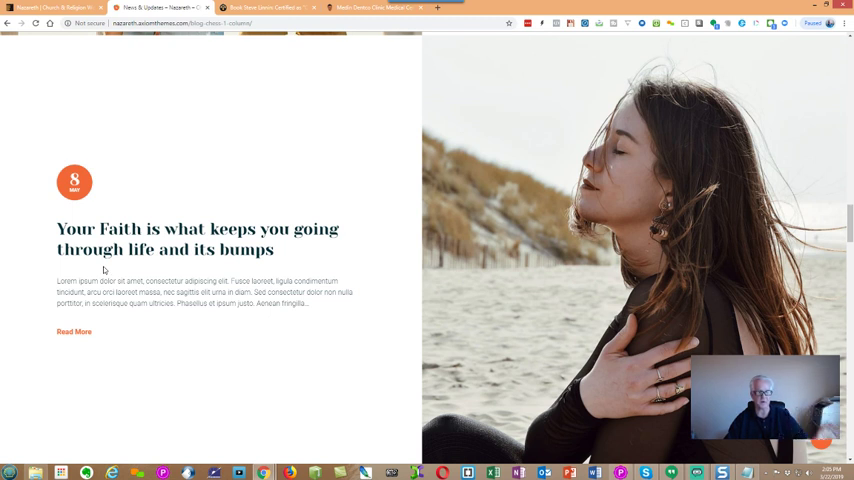
{"action": "scroll", "scroll_direction": "down", "scroll_amount": 3}
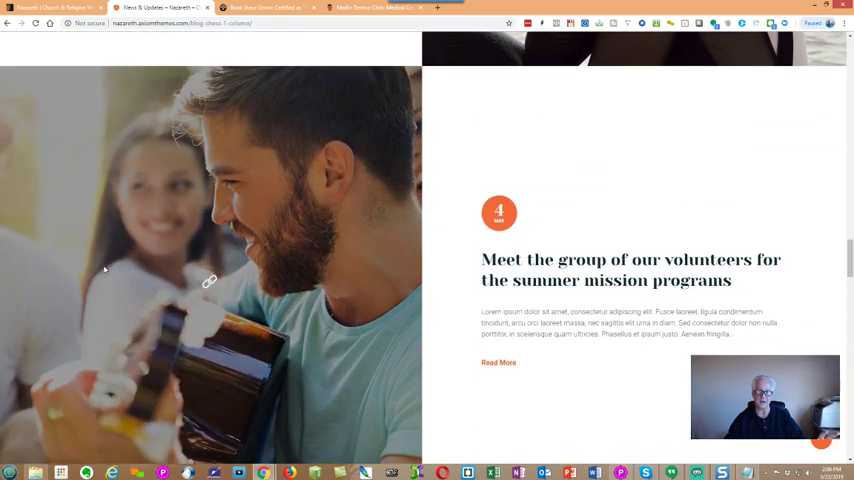
{"action": "scroll", "scroll_direction": "down", "scroll_amount": 3}
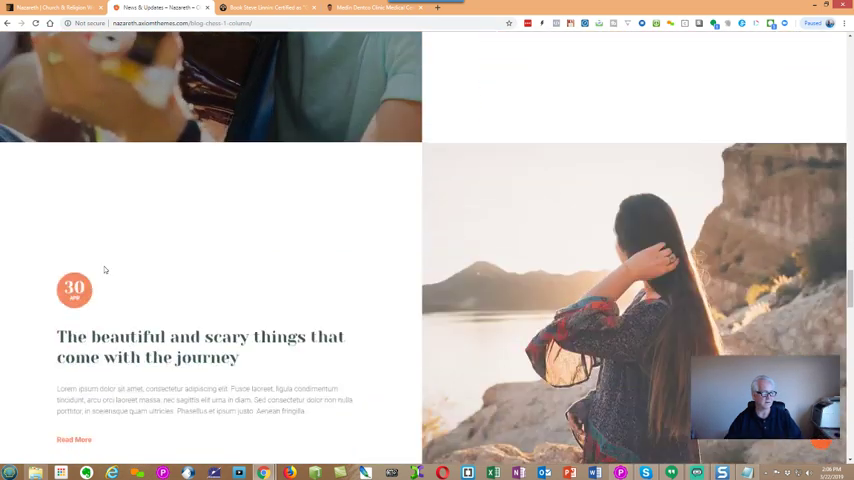
{"action": "scroll", "scroll_direction": "down", "scroll_amount": 3}
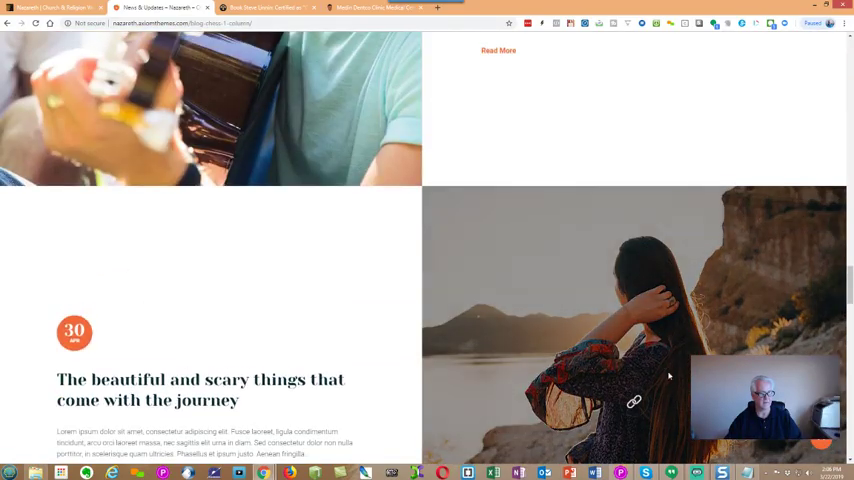
{"action": "scroll", "scroll_direction": "down", "scroll_amount": 3}
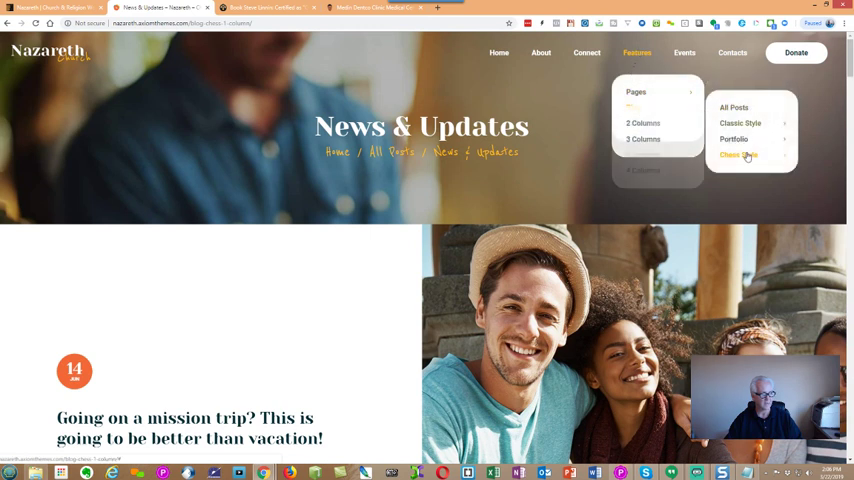
{"action": "mouse_move", "coordinate": [632, 108]}
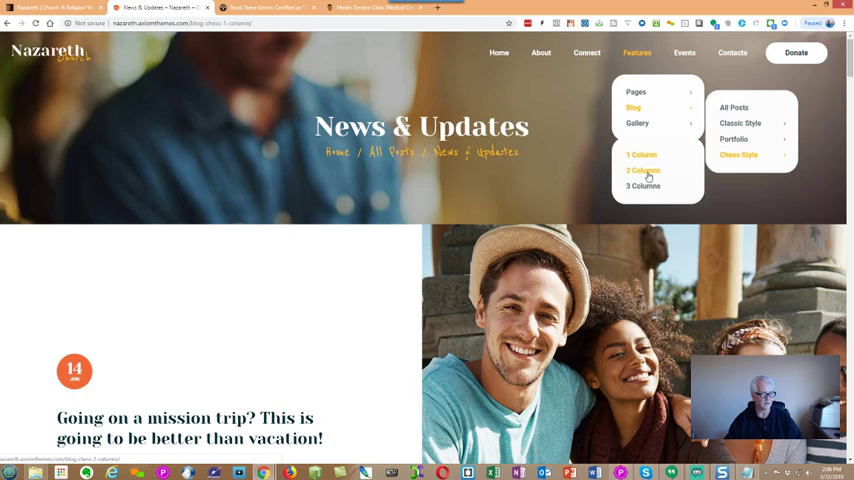
- Browse the Classic Style 2 Columns blog down to its pagination and back up
{"action": "left_click", "coordinate": [642, 170]}
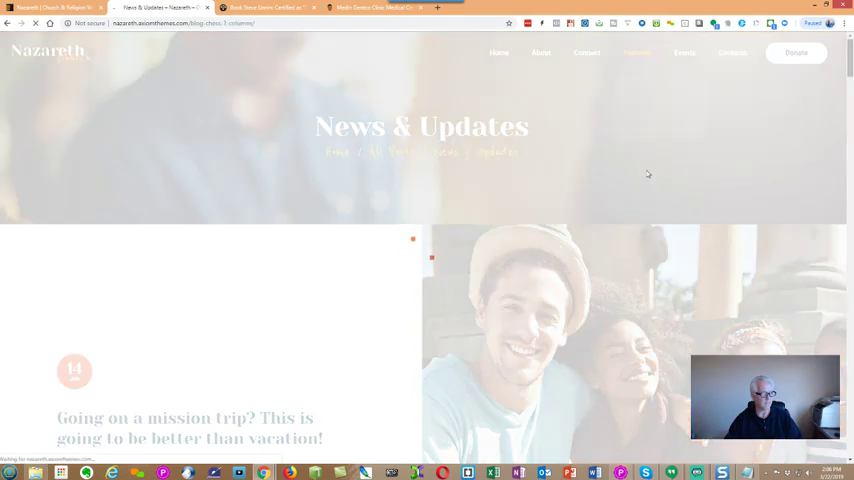
{"action": "scroll", "scroll_direction": "down", "scroll_amount": 3}
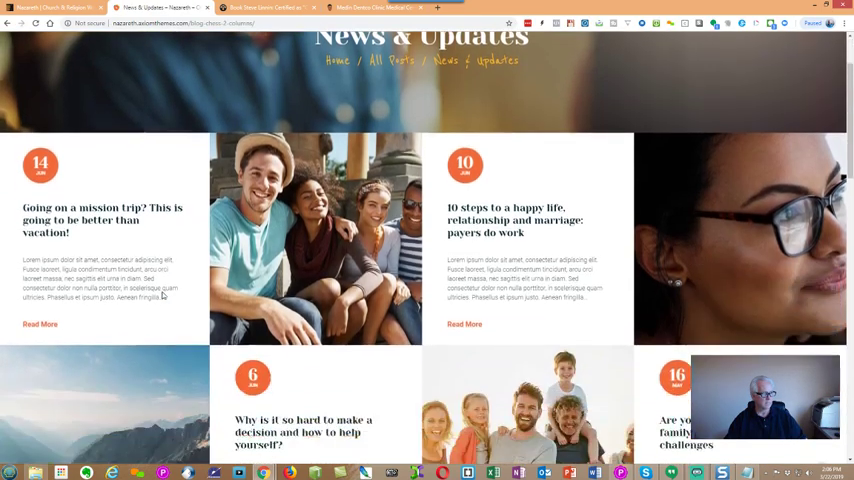
{"action": "scroll", "scroll_direction": "down", "scroll_amount": 3}
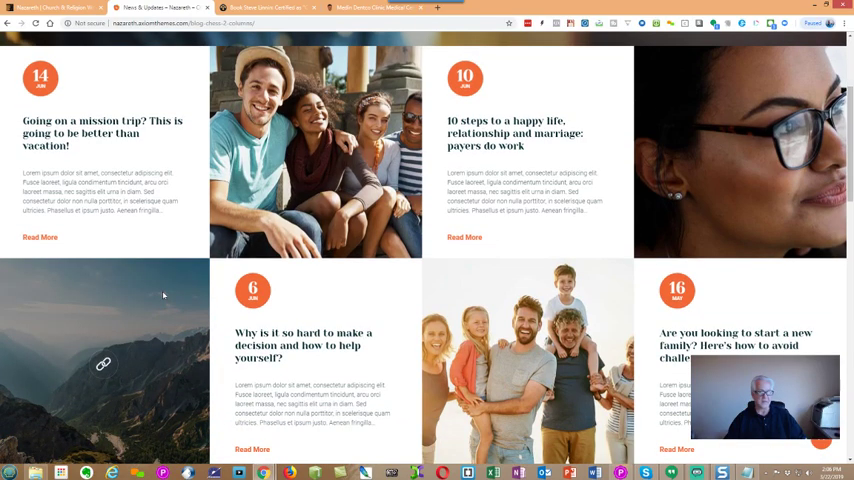
{"action": "scroll", "scroll_direction": "down", "scroll_amount": 3}
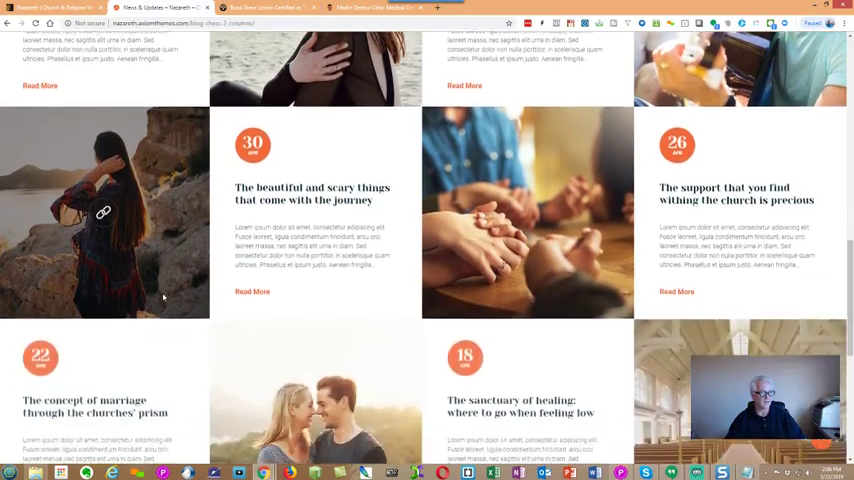
{"action": "scroll", "scroll_direction": "down", "scroll_amount": 3}
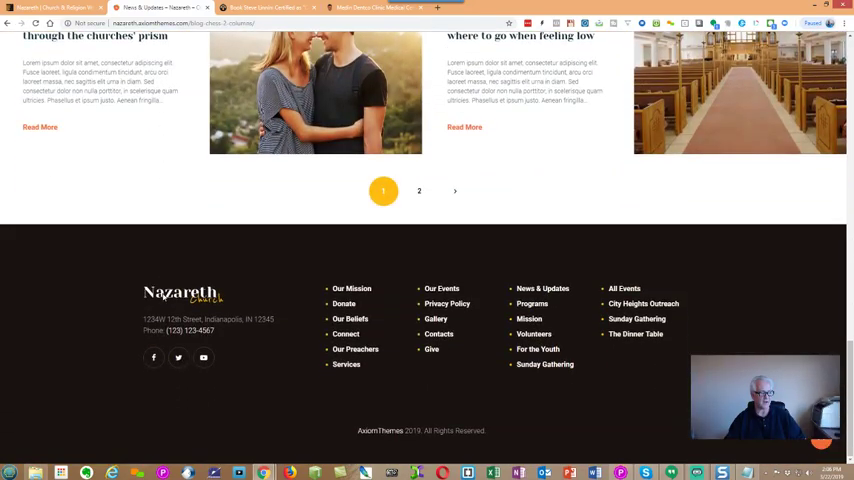
{"action": "scroll", "scroll_direction": "up", "scroll_amount": 3}
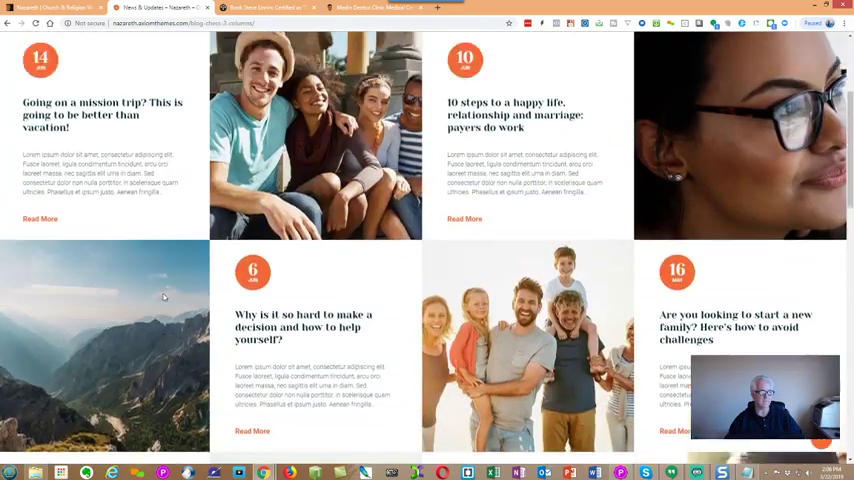
{"action": "scroll", "scroll_direction": "up", "scroll_amount": 3}
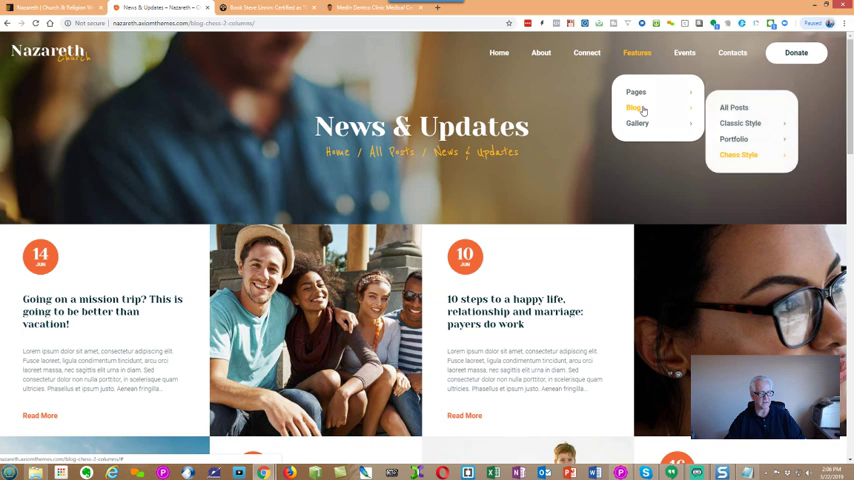
{"action": "mouse_move", "coordinate": [634, 108]}
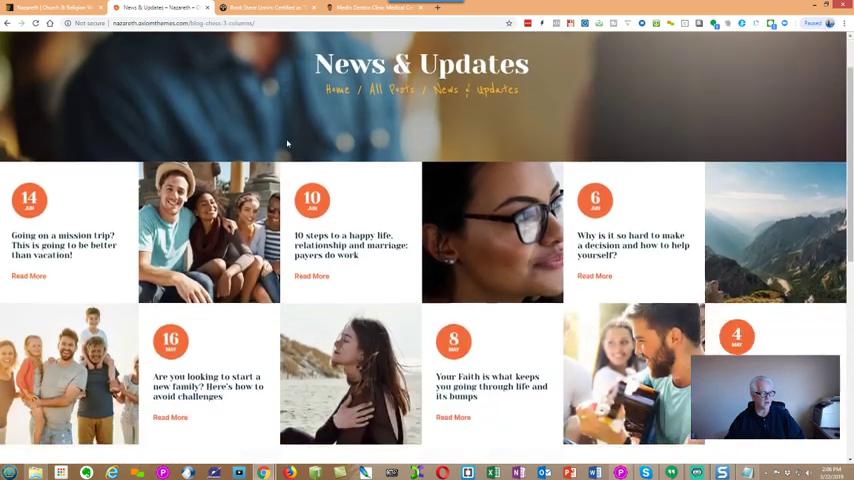
- Scroll through the three-column grid of alternating photo and text tiles
{"action": "scroll", "scroll_direction": "down", "scroll_amount": 3}
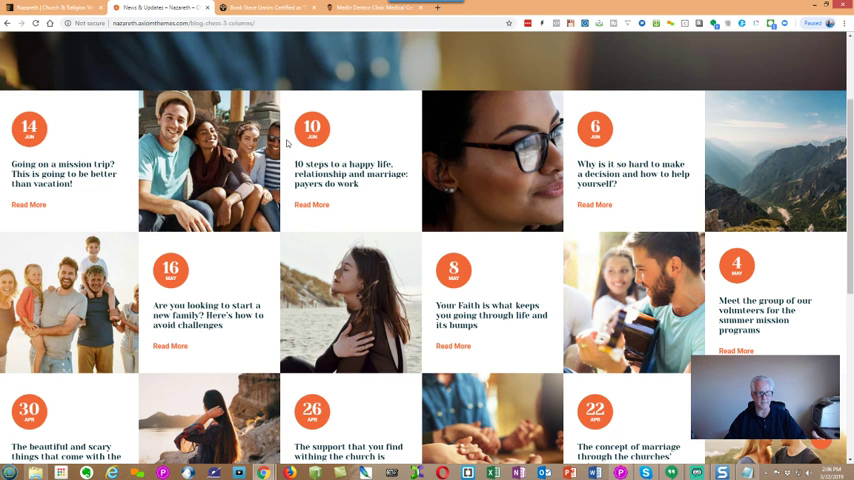
{"action": "scroll", "scroll_direction": "down", "scroll_amount": 3}
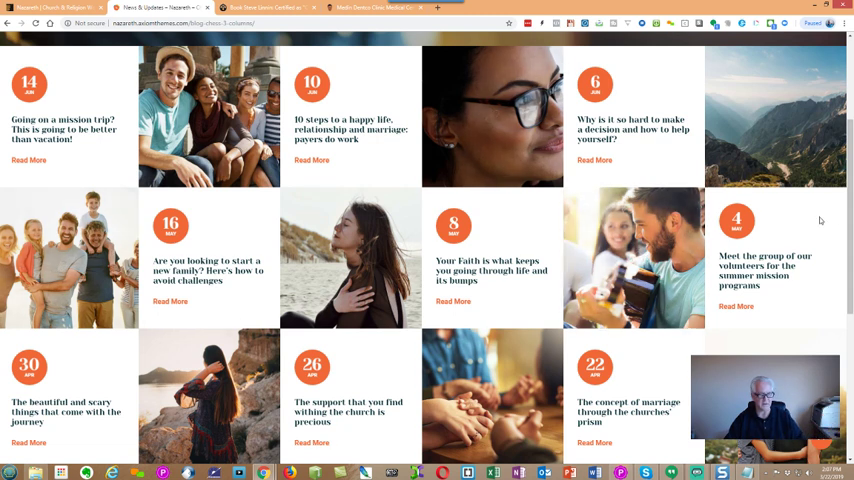
{"action": "scroll", "scroll_direction": "down", "scroll_amount": 3}
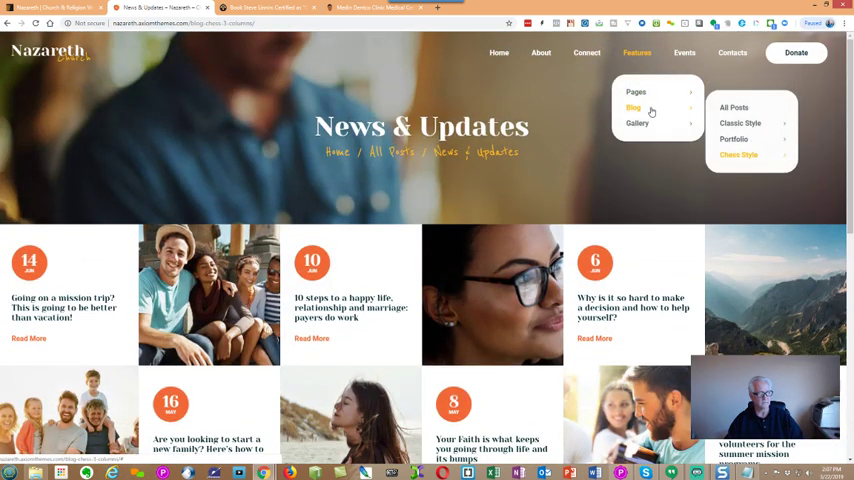
{"action": "mouse_move", "coordinate": [632, 108]}
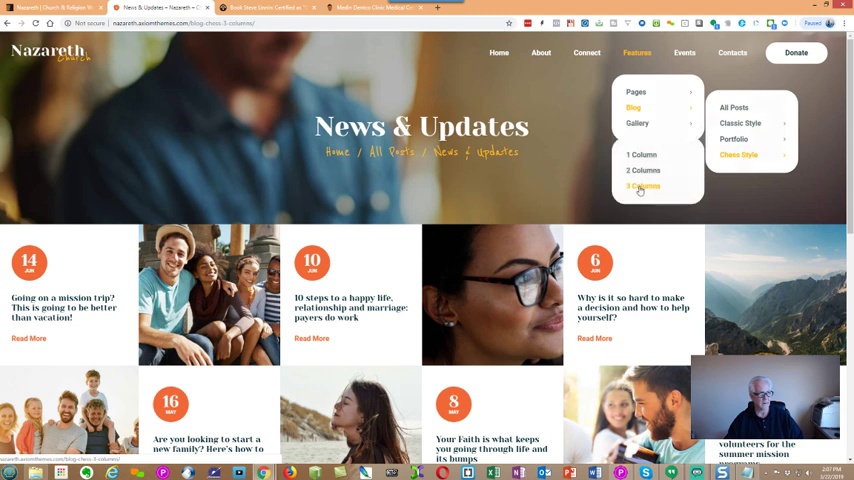
{"action": "mouse_move", "coordinate": [636, 122]}
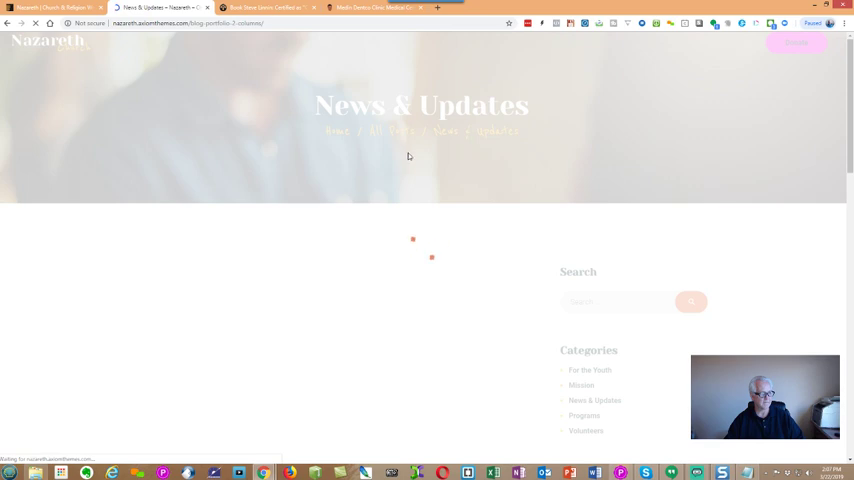
{"action": "scroll", "scroll_direction": "down", "scroll_amount": 3}
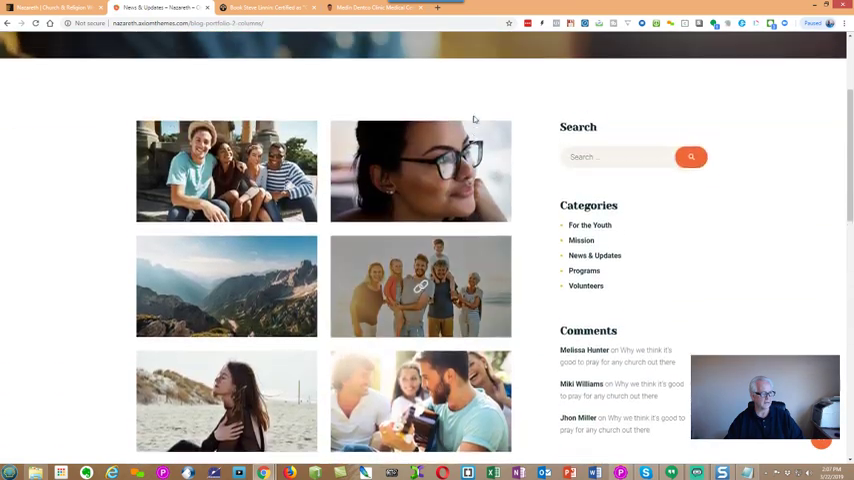
{"action": "scroll", "scroll_direction": "up", "scroll_amount": 3}
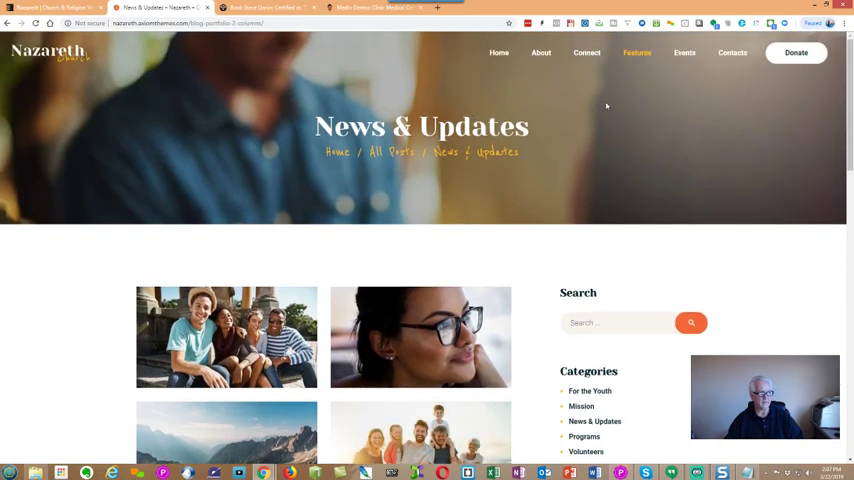
- Browse the Gallery Masonry staggered photo collage down and back to the top
{"action": "left_click", "coordinate": [636, 52]}
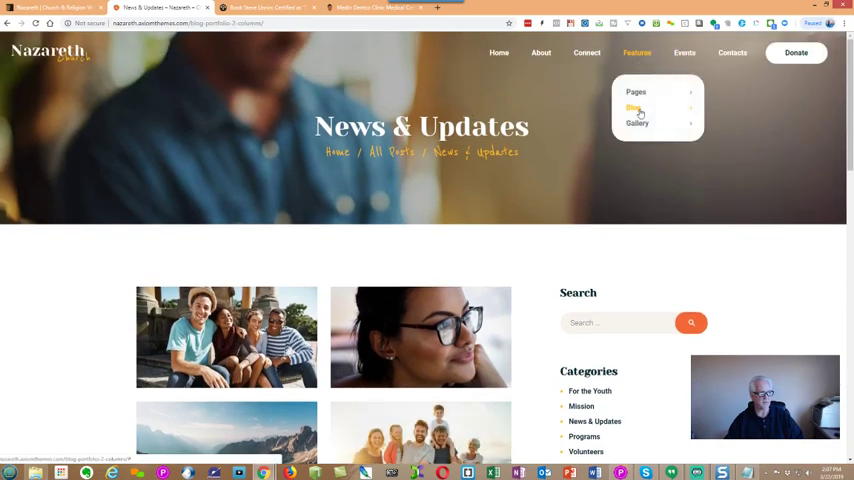
{"action": "mouse_move", "coordinate": [636, 122]}
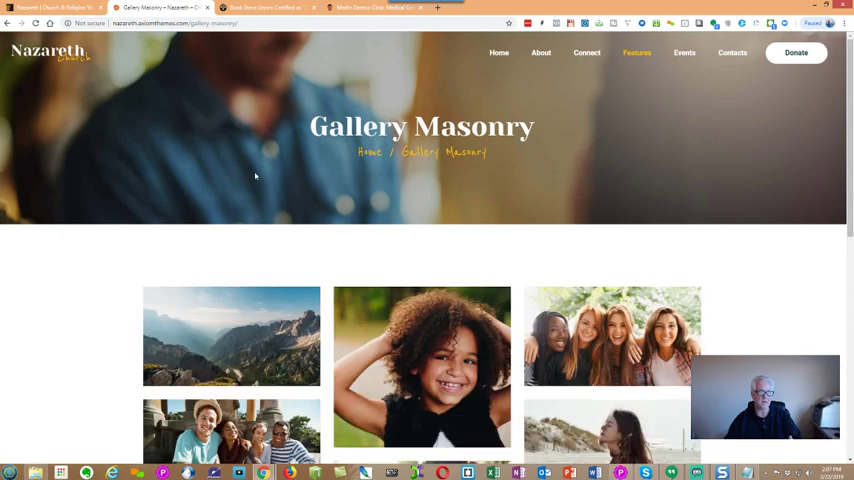
{"action": "scroll", "scroll_direction": "down", "scroll_amount": 3}
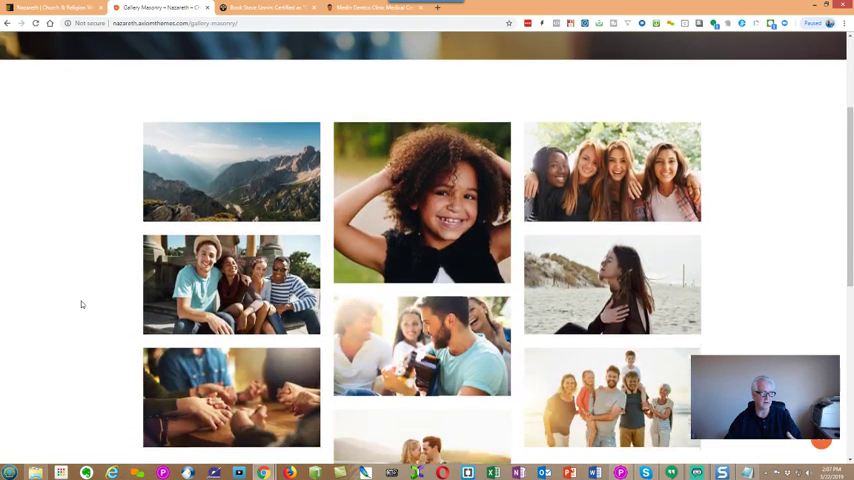
{"action": "scroll", "scroll_direction": "down", "scroll_amount": 3}
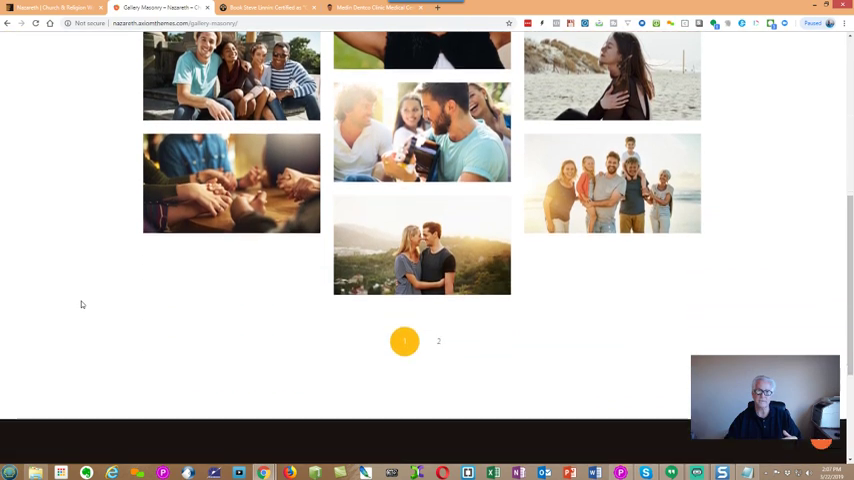
{"action": "scroll", "scroll_direction": "down", "scroll_amount": 3}
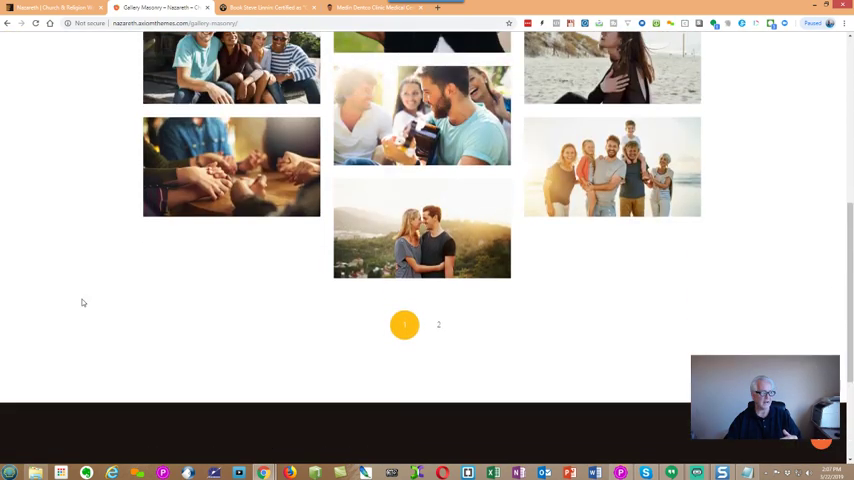
{"action": "scroll", "scroll_direction": "up", "scroll_amount": 3}
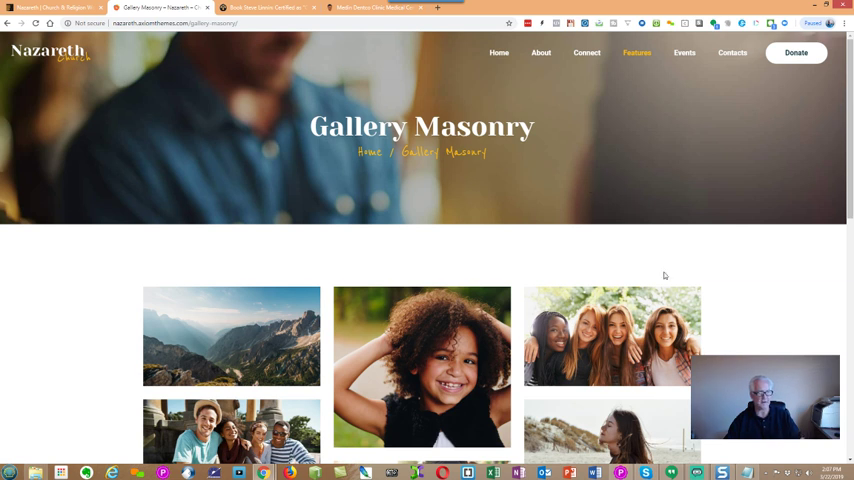
{"action": "left_click", "coordinate": [636, 52]}
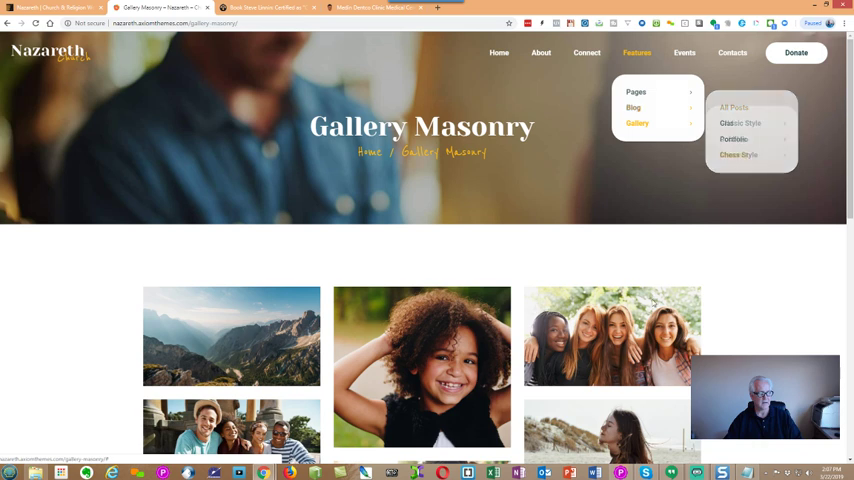
{"action": "mouse_move", "coordinate": [612, 336]}
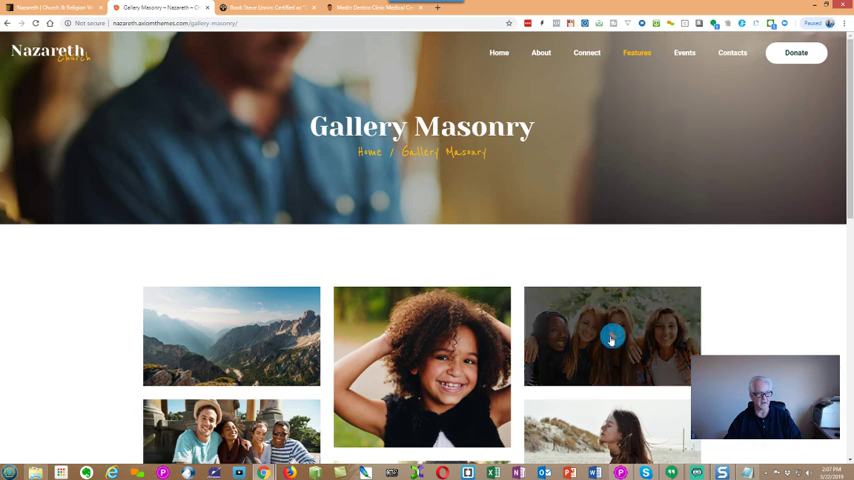
- Enlarge the photo of four smiling friends in the lightbox and close it again
{"action": "left_click", "coordinate": [612, 336]}
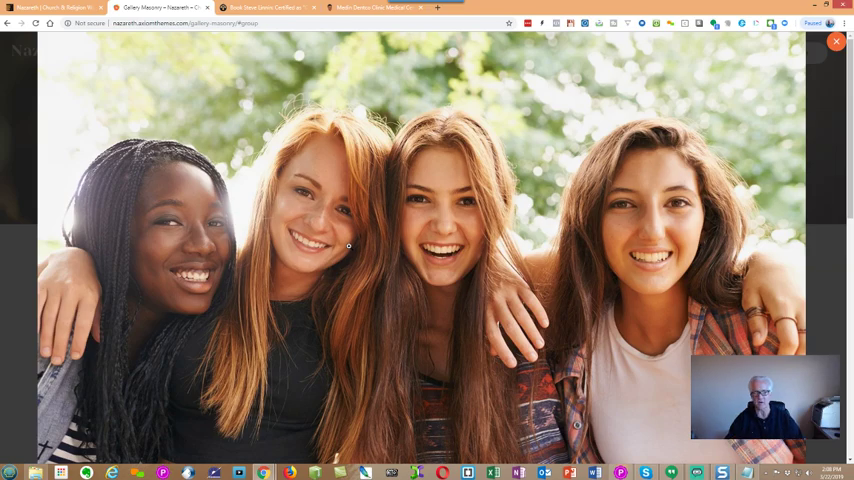
{"action": "left_click", "coordinate": [836, 40]}
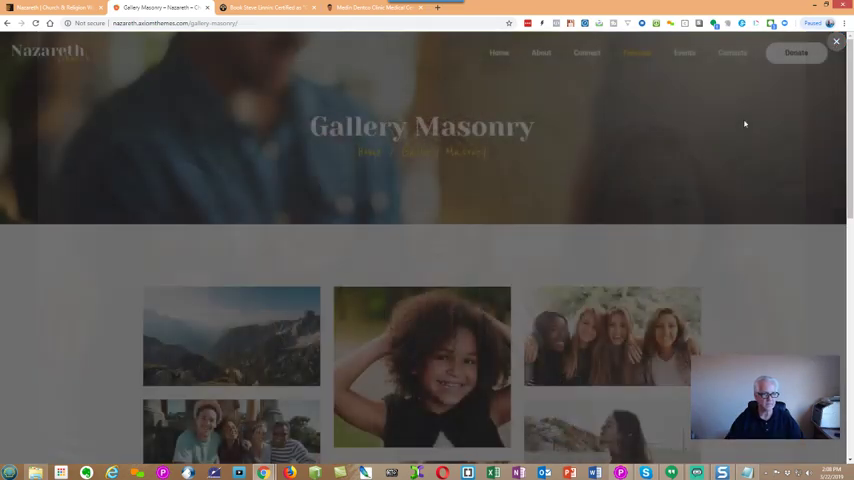
{"action": "left_click", "coordinate": [636, 52]}
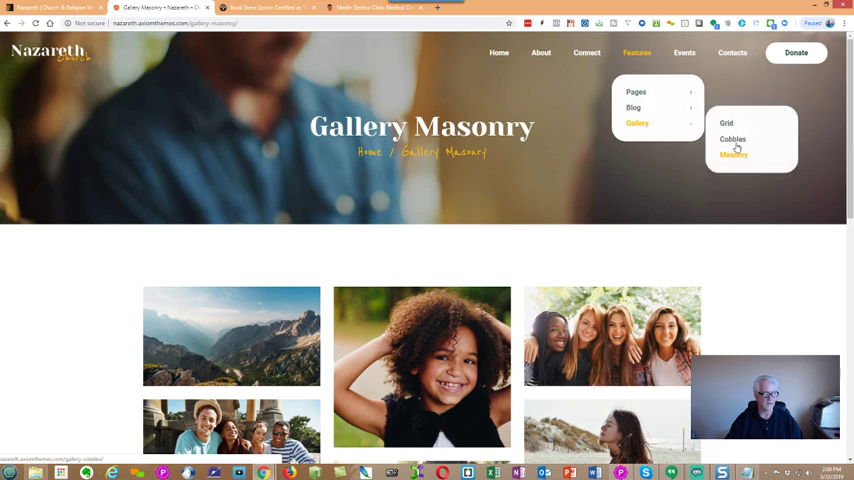
- Browse the Gallery Cobbles photos down and back to the top
{"action": "left_click", "coordinate": [732, 140]}
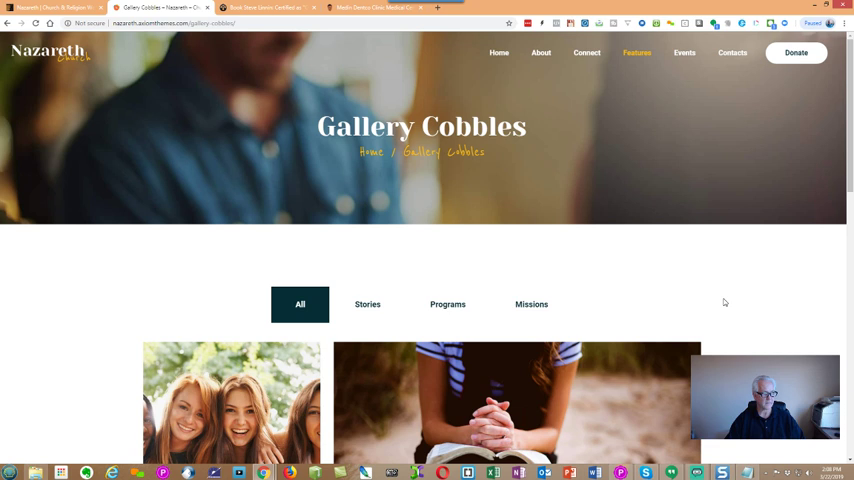
{"action": "scroll", "scroll_direction": "down", "scroll_amount": 3}
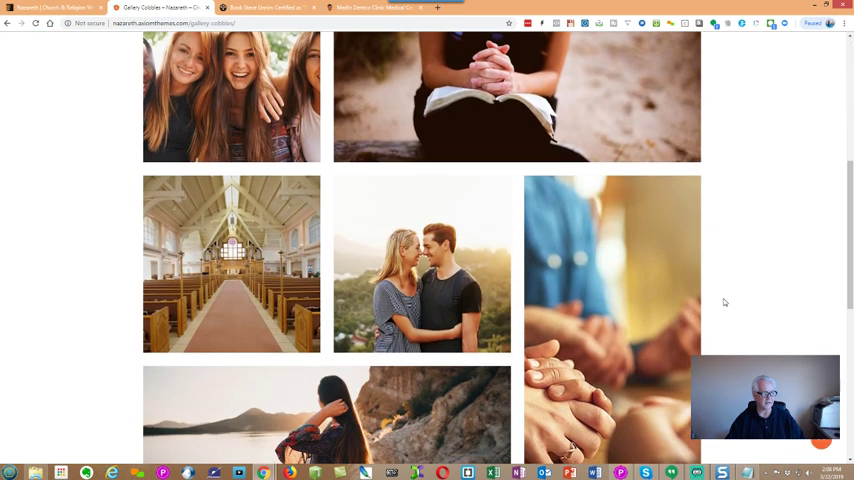
{"action": "scroll", "scroll_direction": "down", "scroll_amount": 3}
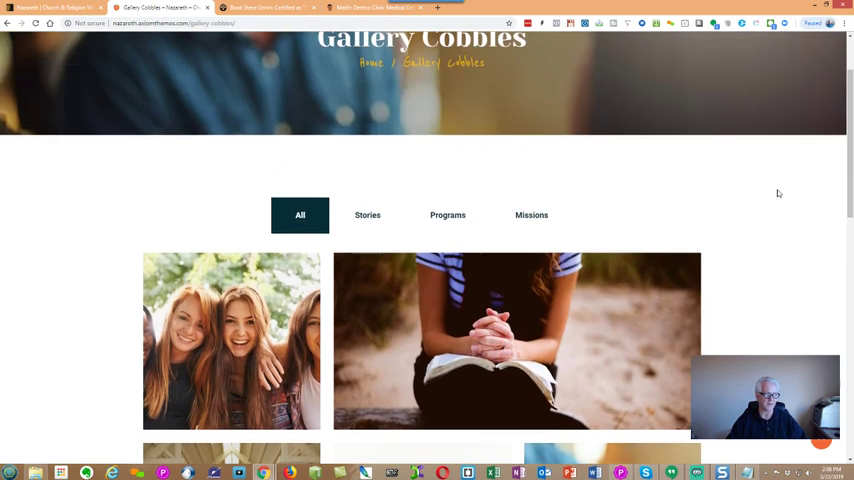
{"action": "scroll", "scroll_direction": "down", "scroll_amount": 3}
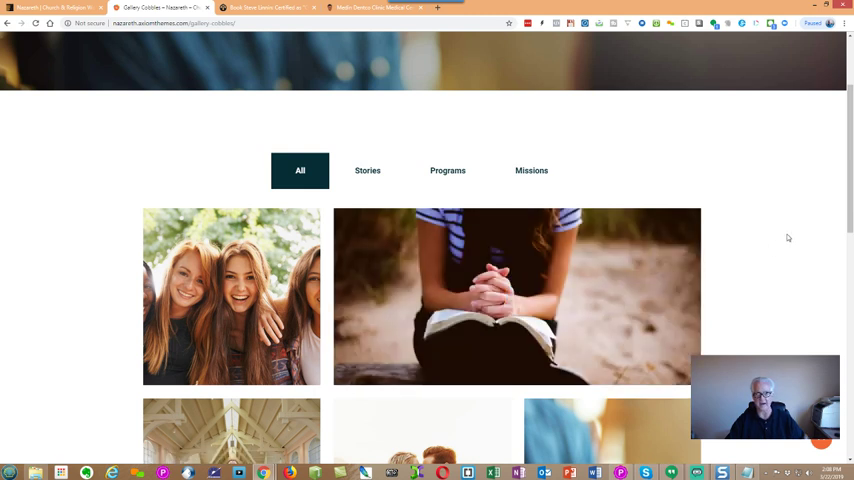
{"action": "scroll", "scroll_direction": "up", "scroll_amount": 3}
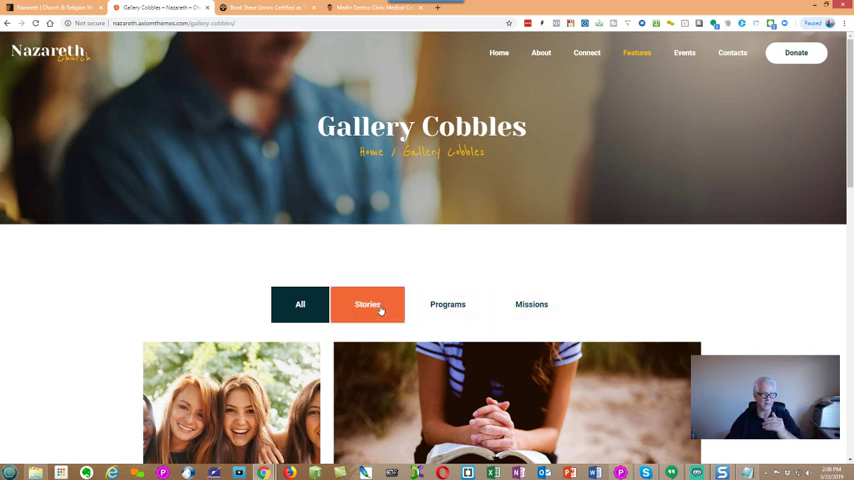
- Filter the Cobbles gallery to show only the Programs photos and scroll them
{"action": "left_click", "coordinate": [448, 304]}
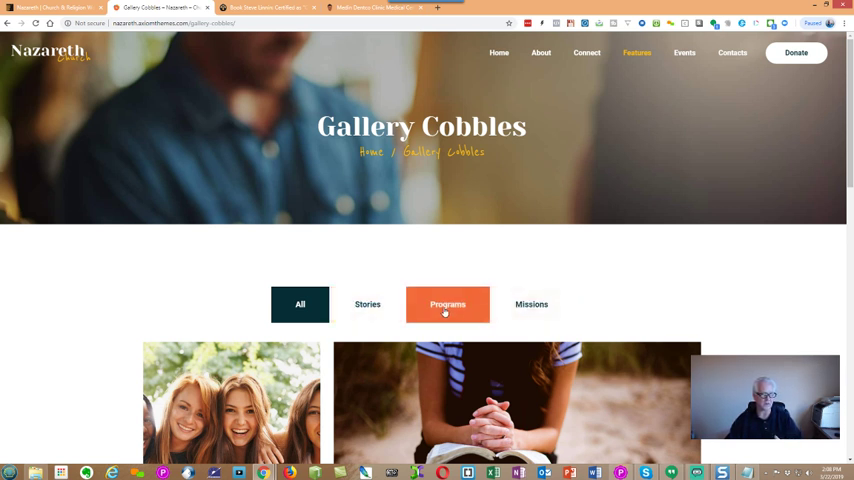
{"action": "left_click", "coordinate": [448, 304]}
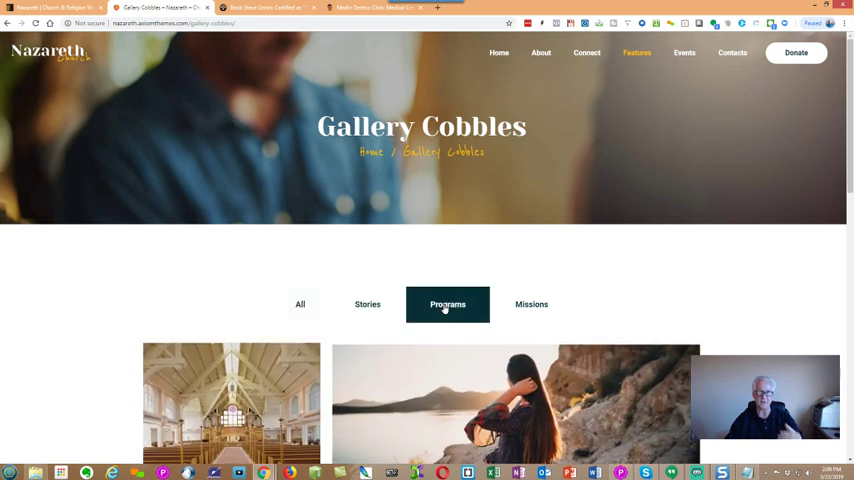
{"action": "scroll", "scroll_direction": "down", "scroll_amount": 3}
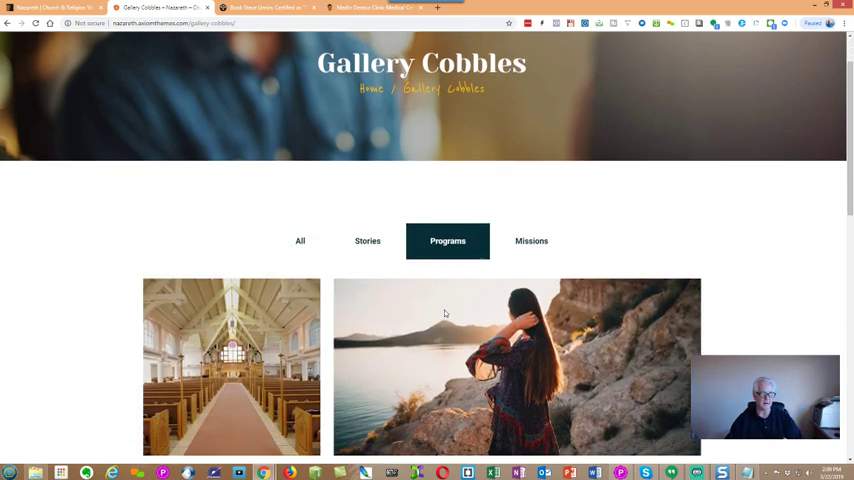
{"action": "scroll", "scroll_direction": "down", "scroll_amount": 3}
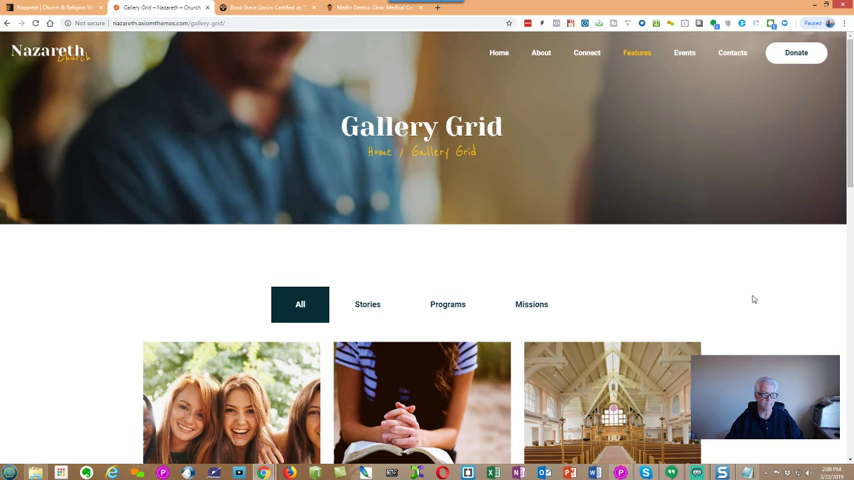
- Scroll through the three-column photo grid and back to the top
{"action": "scroll", "scroll_direction": "down", "scroll_amount": 3}
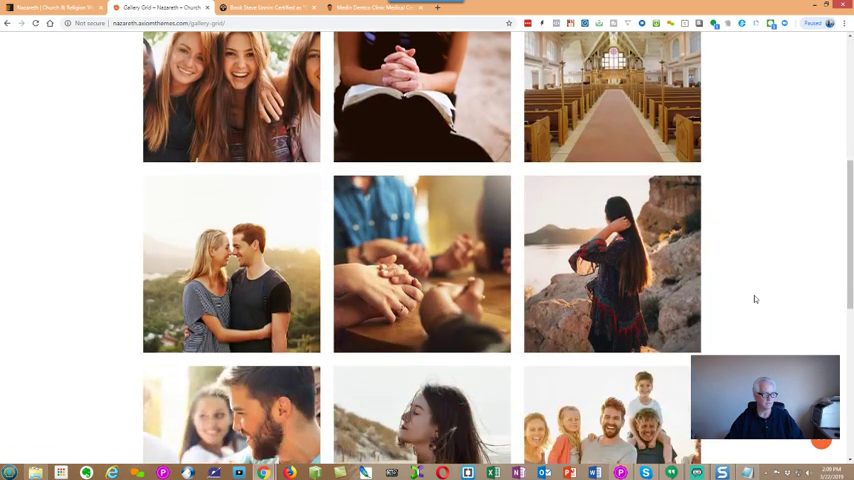
{"action": "scroll", "scroll_direction": "down", "scroll_amount": 3}
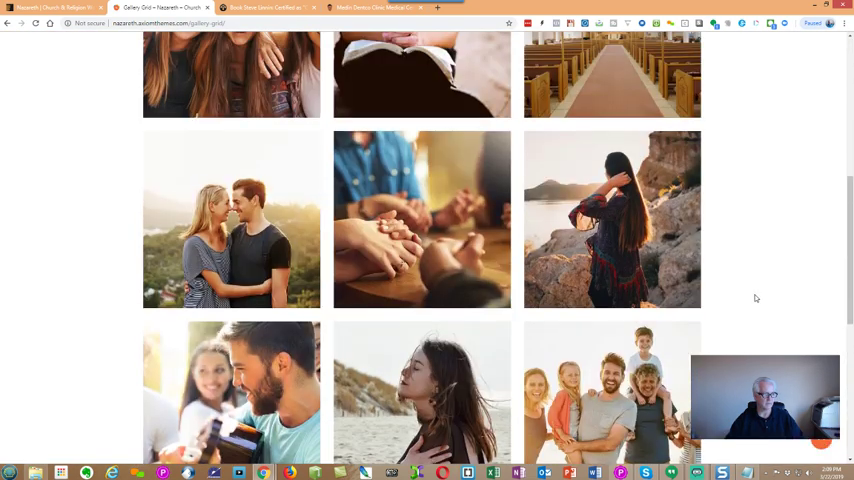
{"action": "scroll", "scroll_direction": "up", "scroll_amount": 3}
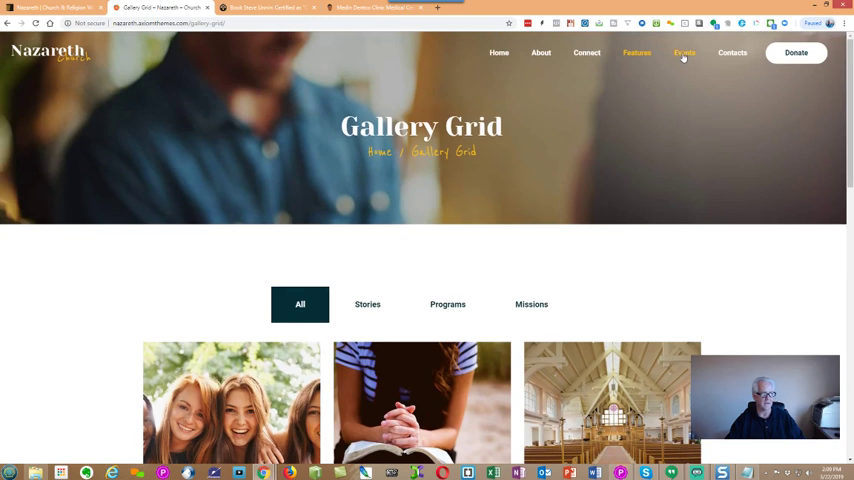
- From the Our Events page, open the Men's Breakfast event
{"action": "left_click", "coordinate": [684, 52]}
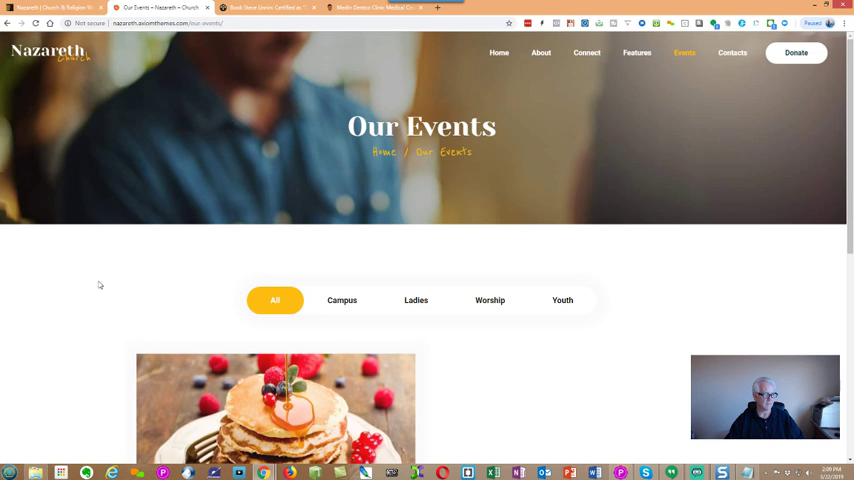
{"action": "scroll", "scroll_direction": "down", "scroll_amount": 3}
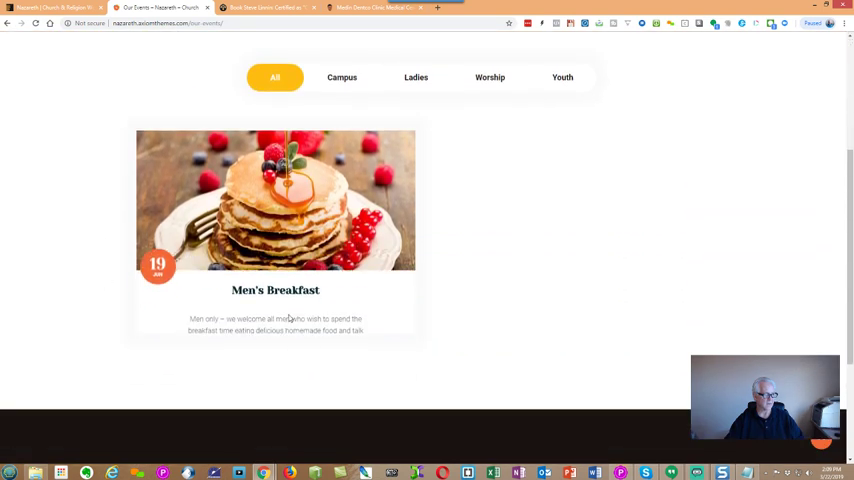
{"action": "left_click", "coordinate": [340, 76]}
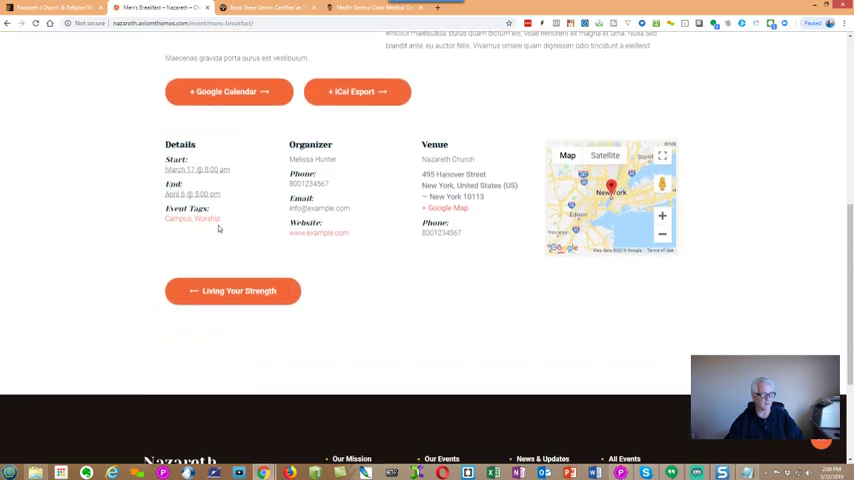
- Read the event's details, organizer, venue map and calendar export buttons
{"action": "scroll", "scroll_direction": "up", "scroll_amount": 3}
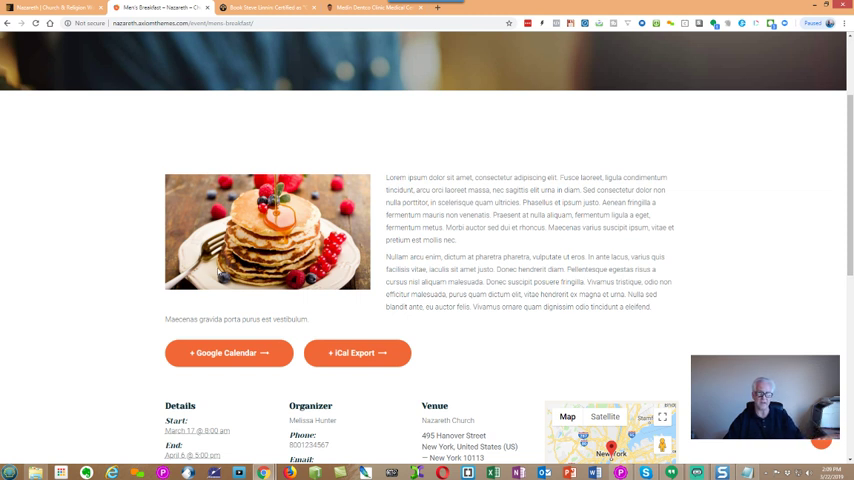
{"action": "scroll", "scroll_direction": "down", "scroll_amount": 3}
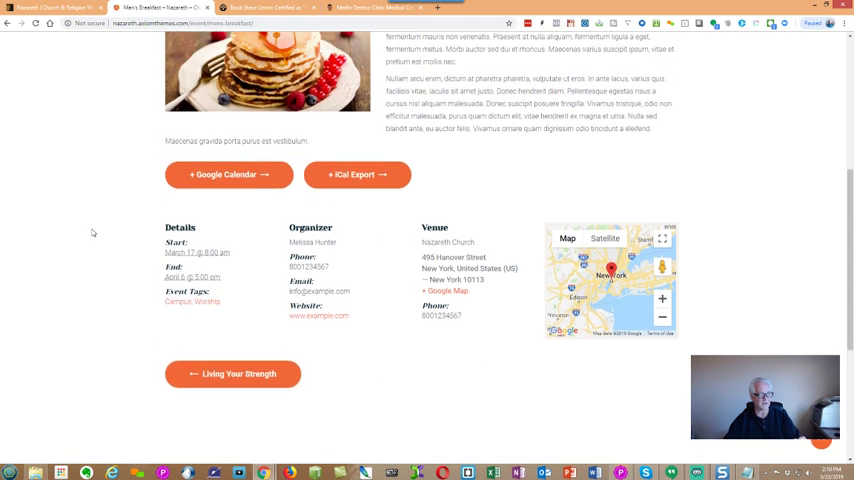
{"action": "scroll", "scroll_direction": "up", "scroll_amount": 3}
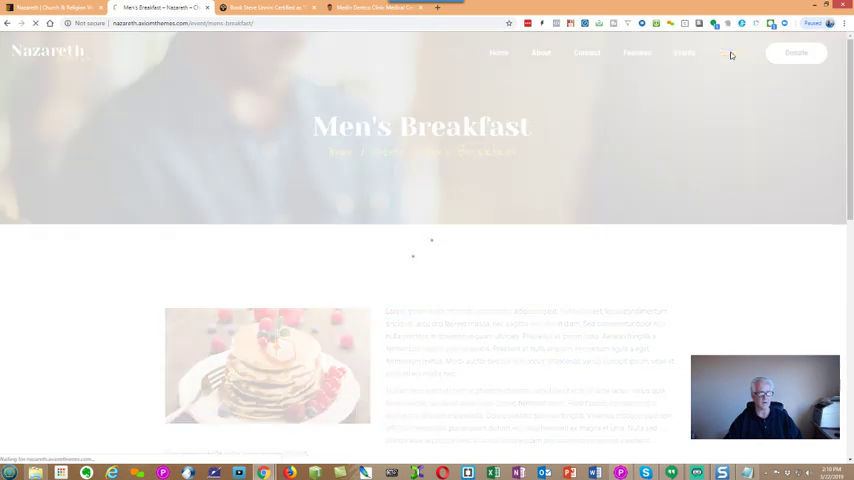
- Browse the Contacts page through its address, service times, contact form, map and footer, then back up
{"action": "left_click", "coordinate": [586, 52]}
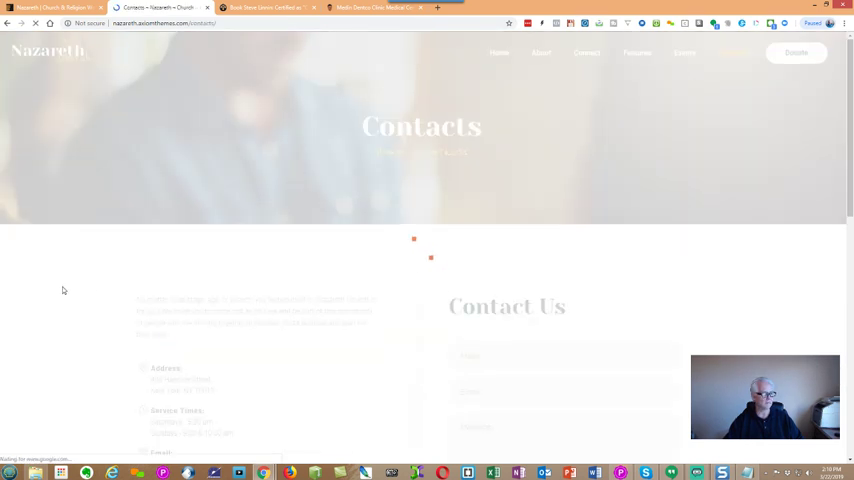
{"action": "scroll", "scroll_direction": "down", "scroll_amount": 3}
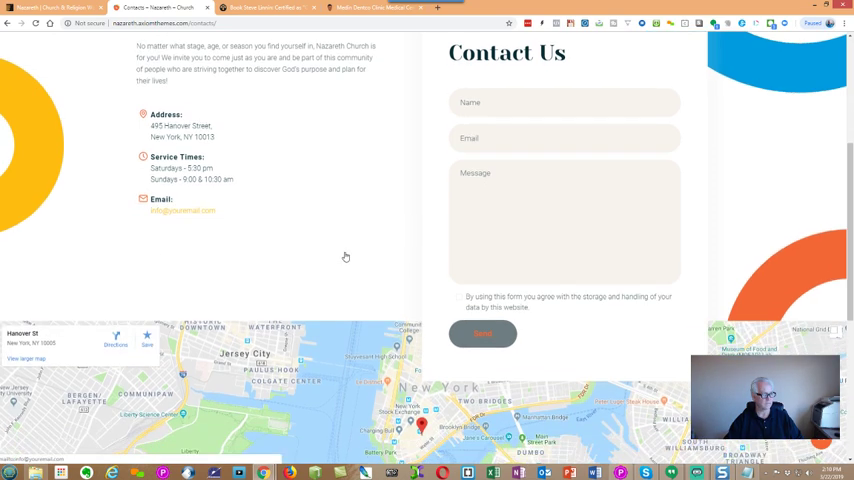
{"action": "scroll", "scroll_direction": "down", "scroll_amount": 3}
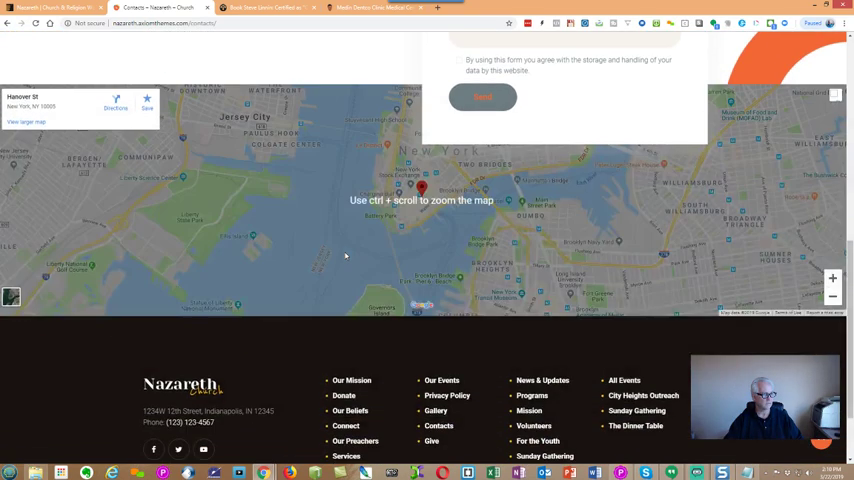
{"action": "scroll", "scroll_direction": "down", "scroll_amount": 3}
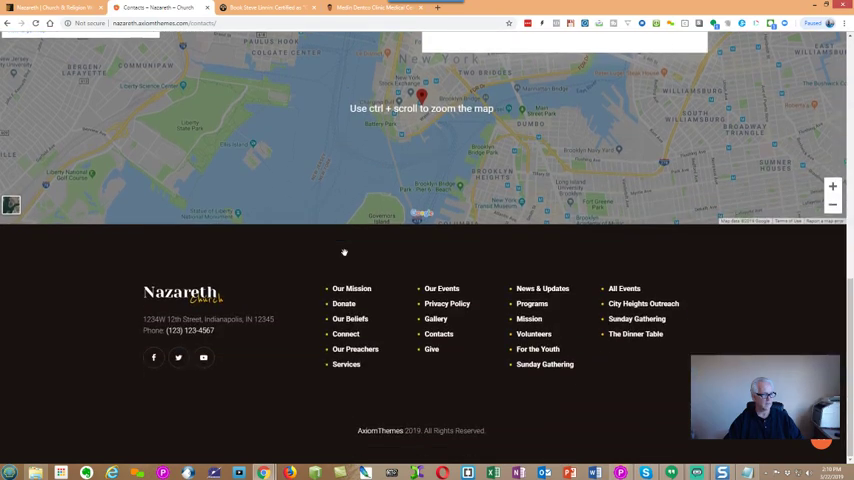
{"action": "scroll", "scroll_direction": "up", "scroll_amount": 3}
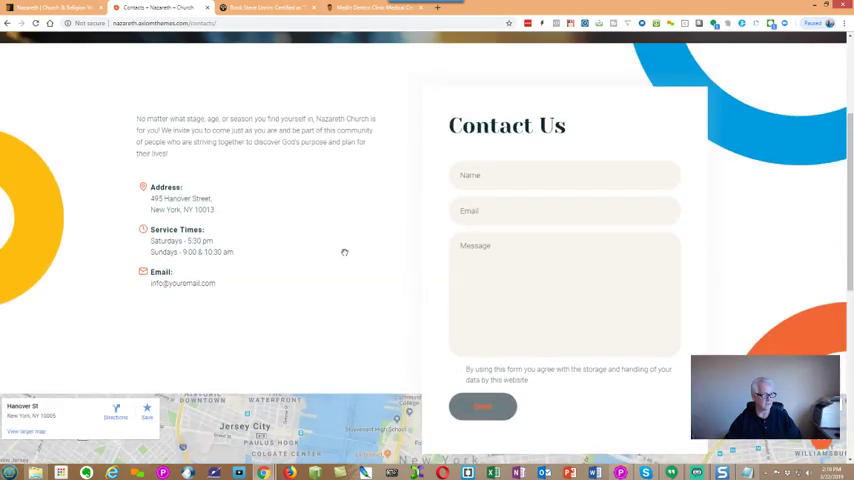
{"action": "scroll", "scroll_direction": "down", "scroll_amount": 3}
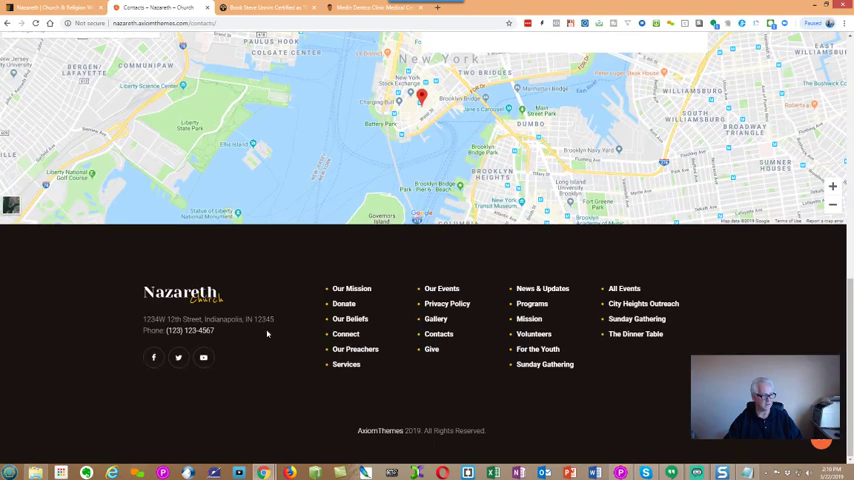
{"action": "scroll", "scroll_direction": "up", "scroll_amount": 3}
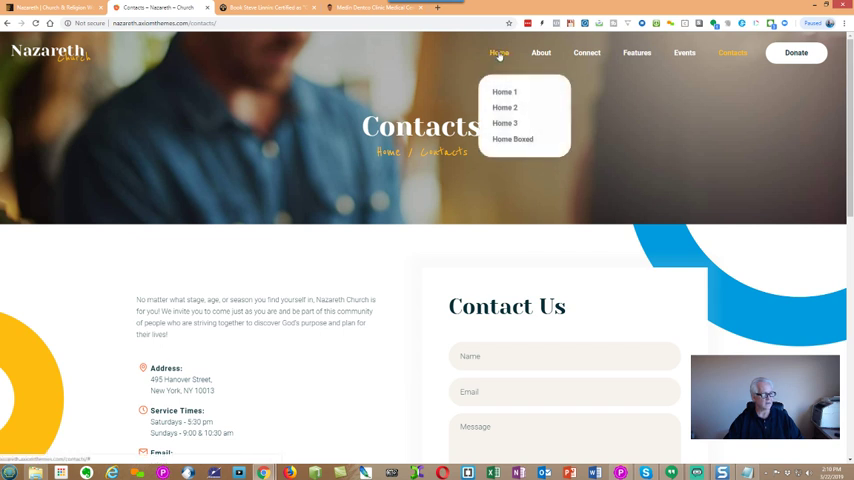
{"action": "mouse_move", "coordinate": [52, 332]}
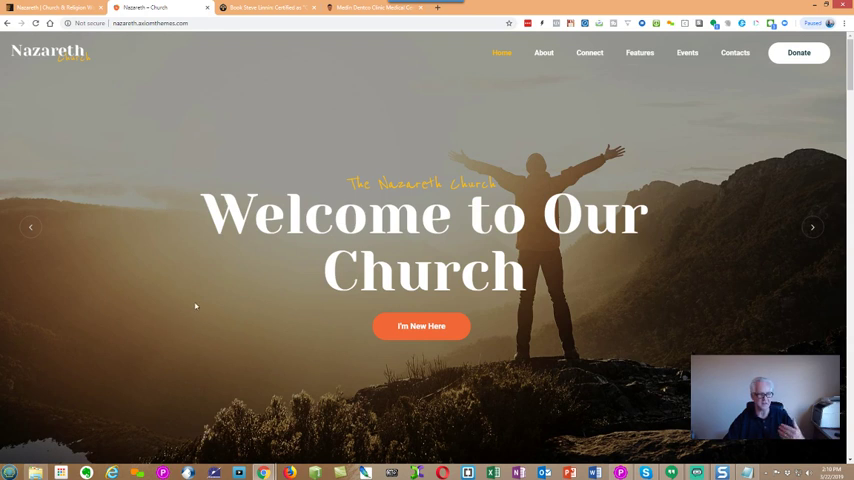
- Visit the Our Mission page for newcomers and look through its content
{"action": "scroll", "scroll_direction": "down", "scroll_amount": 3}
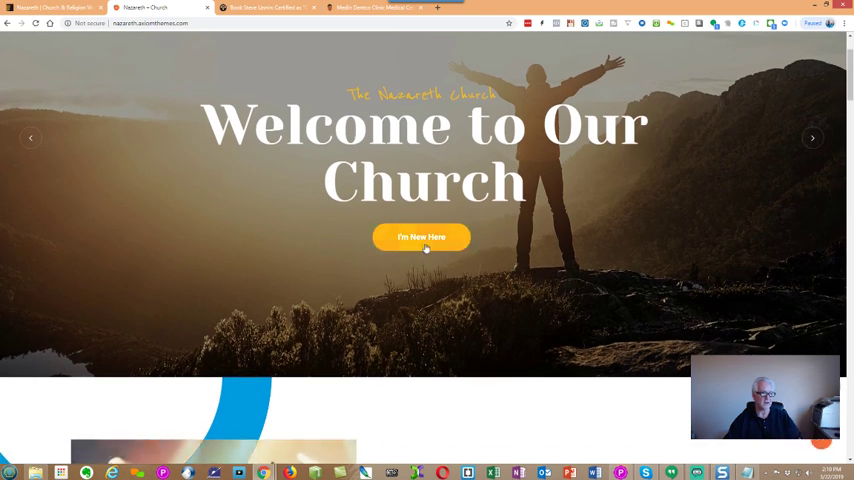
{"action": "left_click", "coordinate": [420, 236]}
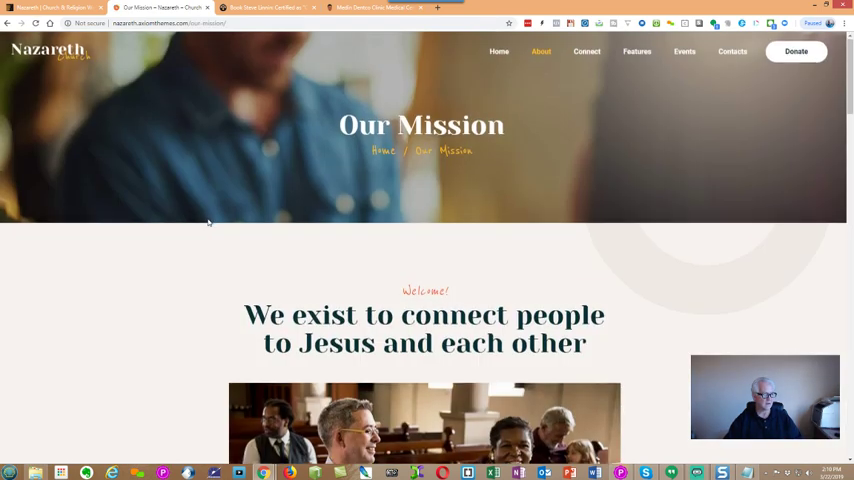
{"action": "scroll", "scroll_direction": "down", "scroll_amount": 3}
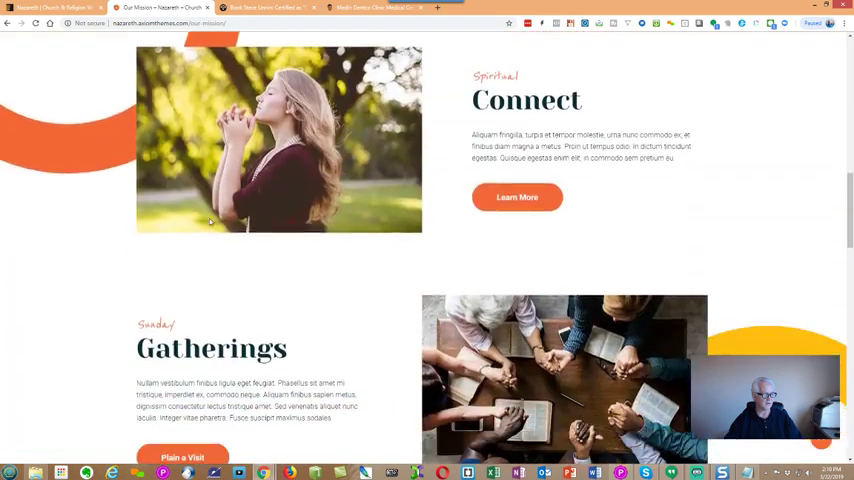
{"action": "scroll", "scroll_direction": "up", "scroll_amount": 3}
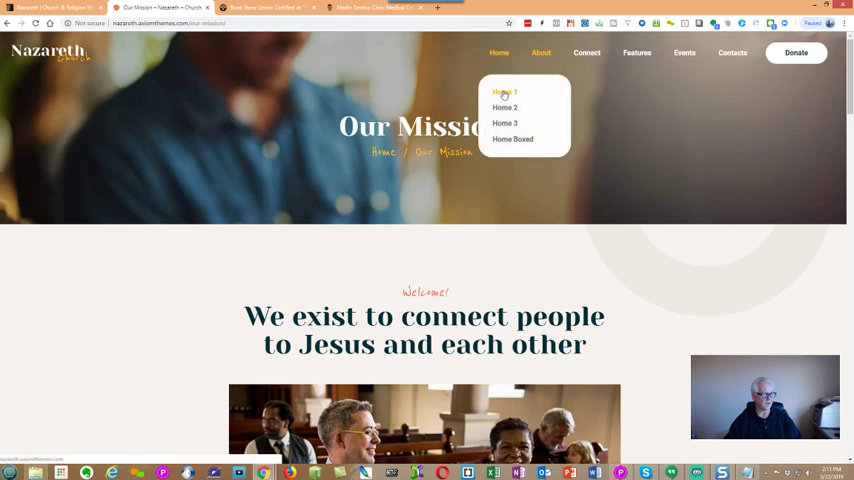
- Return to Home 1 and view the Latest Video Sermon post with its video, author bio and reply form
{"action": "left_click", "coordinate": [504, 92]}
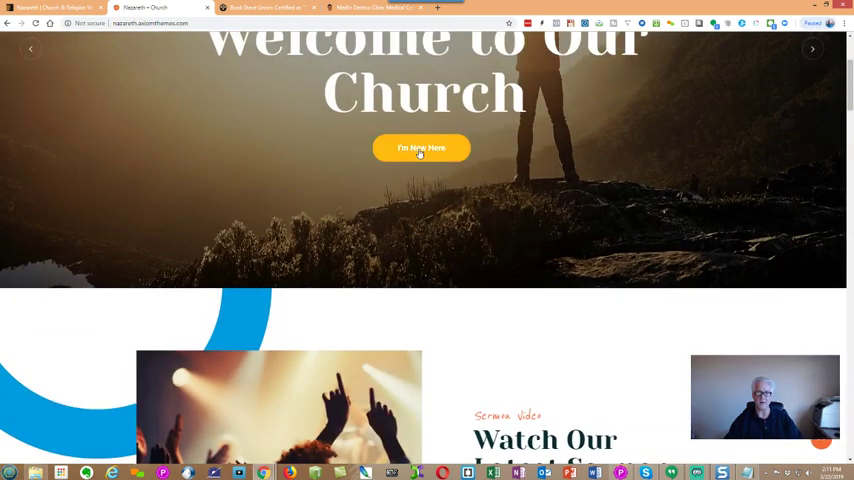
{"action": "mouse_move", "coordinate": [434, 252]}
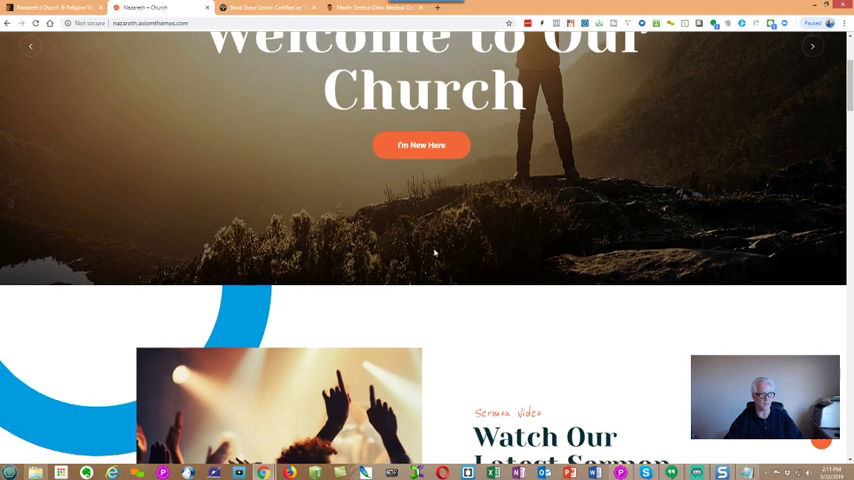
{"action": "scroll", "scroll_direction": "down", "scroll_amount": 3}
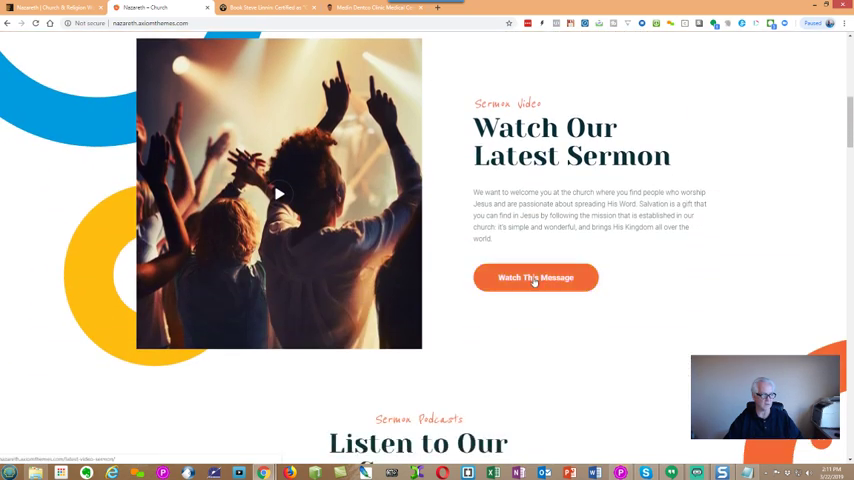
{"action": "left_click", "coordinate": [536, 276]}
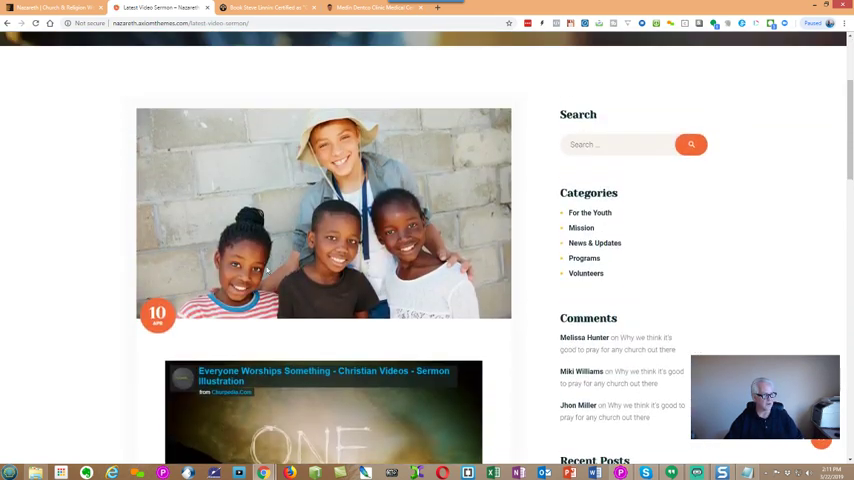
{"action": "scroll", "scroll_direction": "down", "scroll_amount": 3}
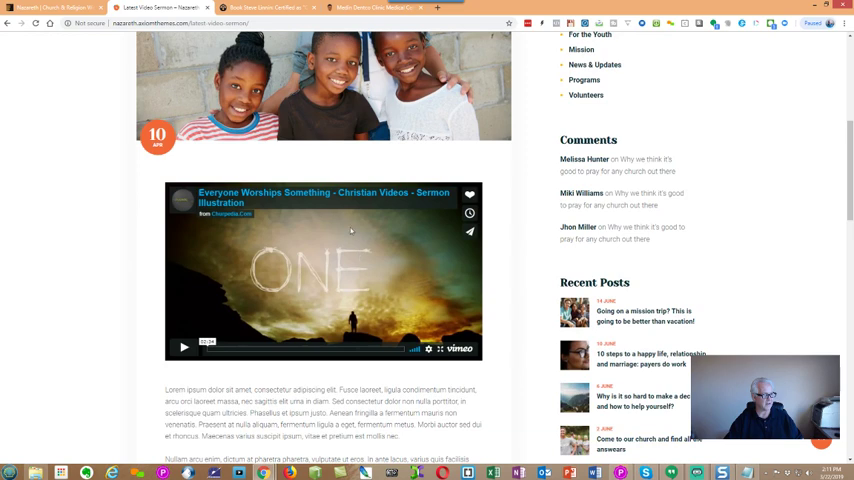
{"action": "mouse_move", "coordinate": [80, 224]}
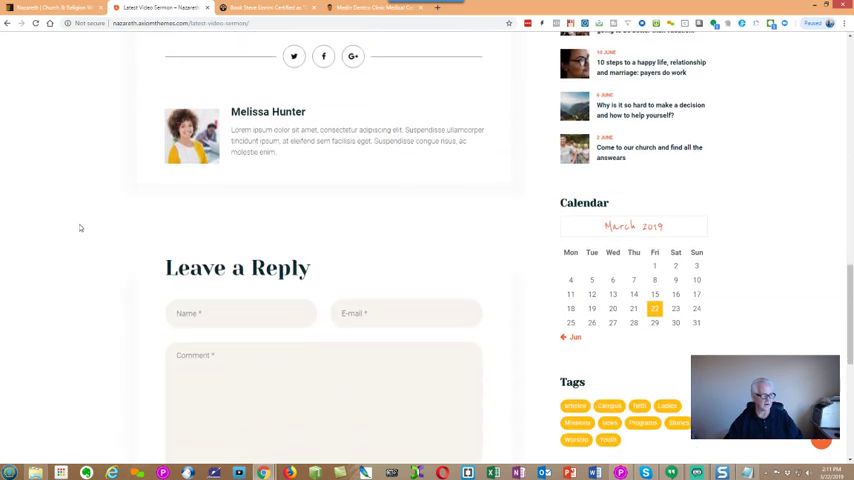
{"action": "scroll", "scroll_direction": "up", "scroll_amount": 3}
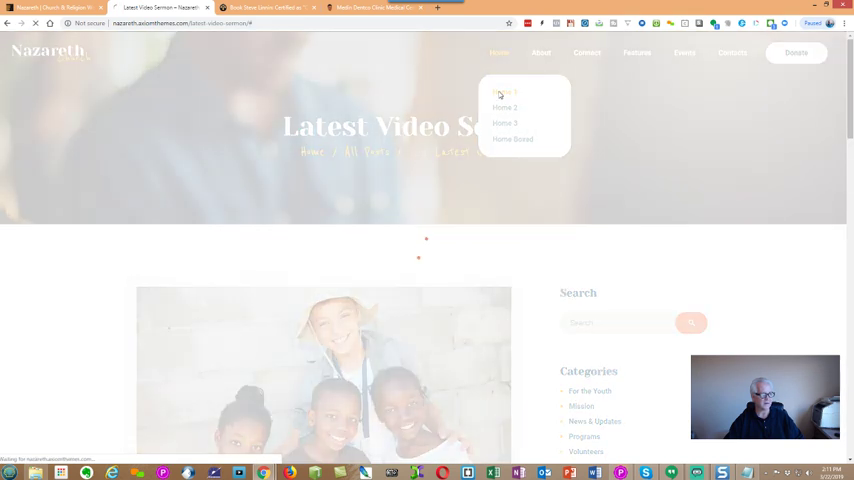
- Go back to Home 1 and browse its welcome, events and Plan a Visit sections
{"action": "left_click", "coordinate": [504, 92]}
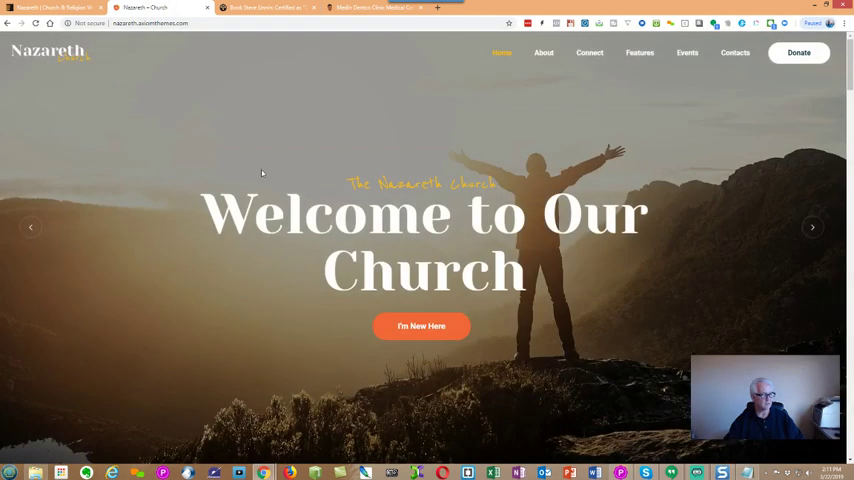
{"action": "scroll", "scroll_direction": "down", "scroll_amount": 3}
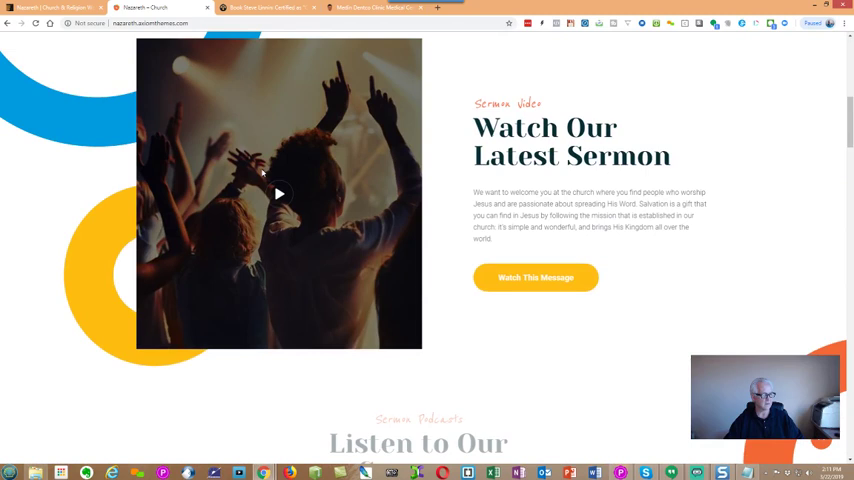
{"action": "scroll", "scroll_direction": "down", "scroll_amount": 3}
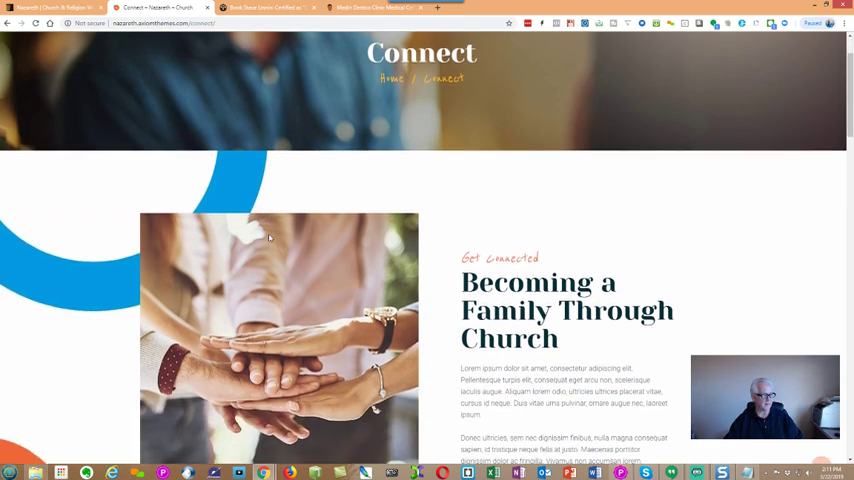
{"action": "scroll", "scroll_direction": "down", "scroll_amount": 3}
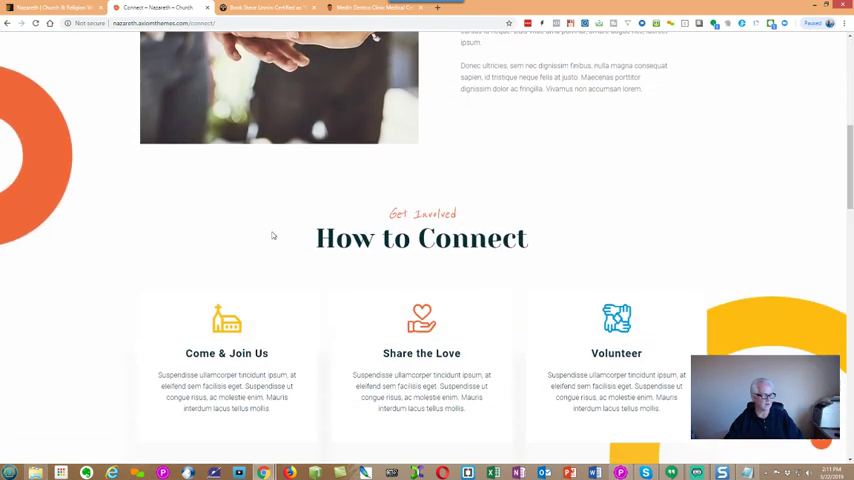
{"action": "scroll", "scroll_direction": "up", "scroll_amount": 3}
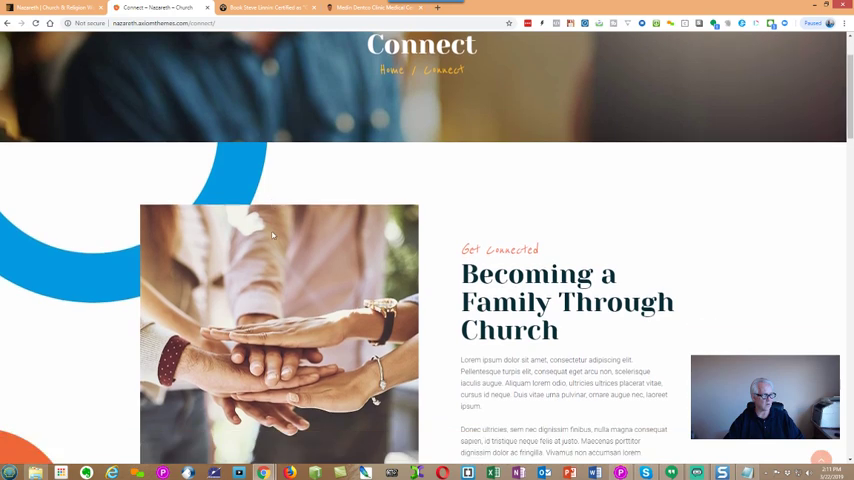
{"action": "scroll", "scroll_direction": "down", "scroll_amount": 3}
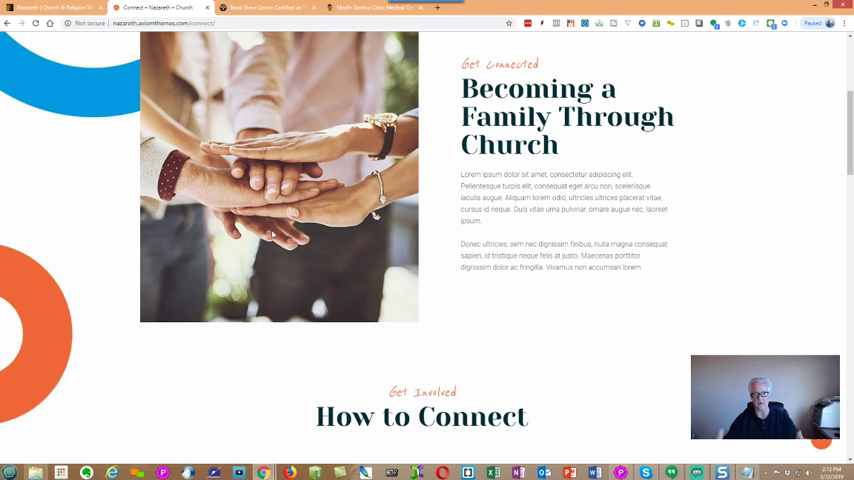
{"action": "mouse_move", "coordinate": [302, 236]}
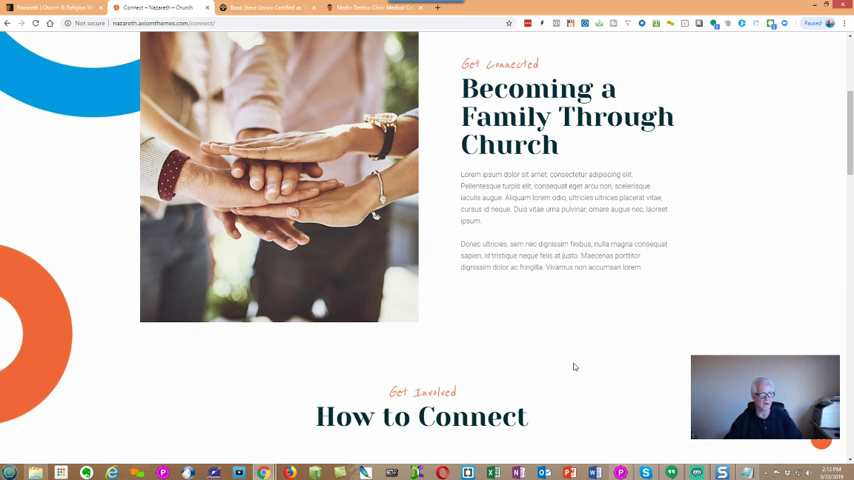
{"action": "mouse_move", "coordinate": [580, 324]}
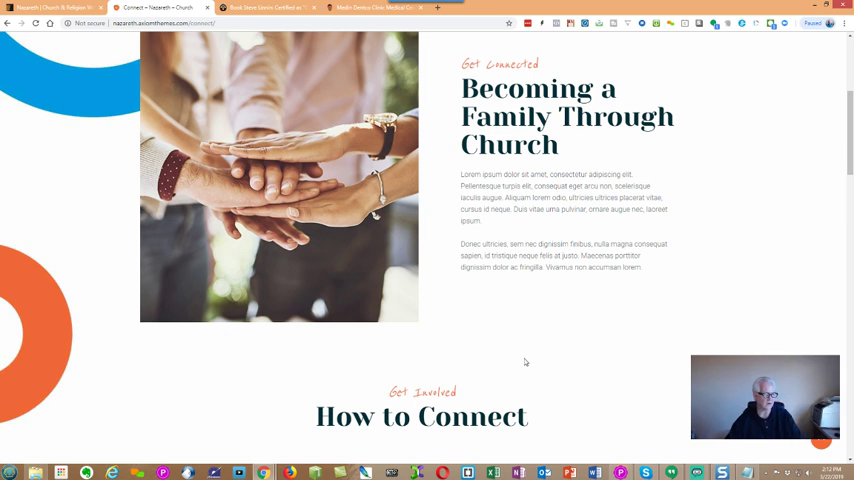
- Browse the Connect page's connect and visit sections and return to the top
{"action": "scroll", "scroll_direction": "down", "scroll_amount": 3}
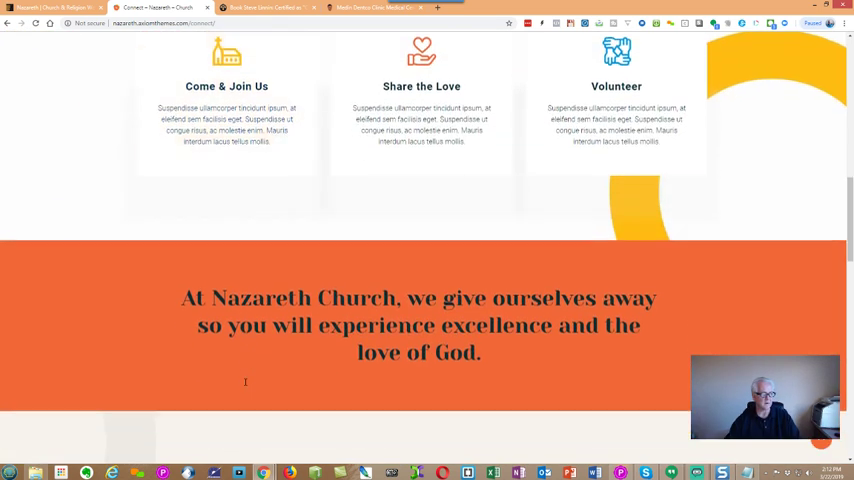
{"action": "scroll", "scroll_direction": "down", "scroll_amount": 3}
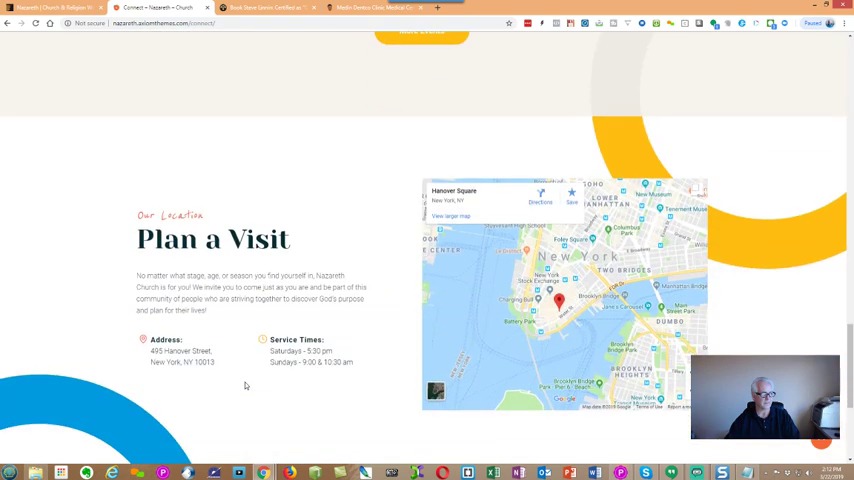
{"action": "scroll", "scroll_direction": "up", "scroll_amount": 3}
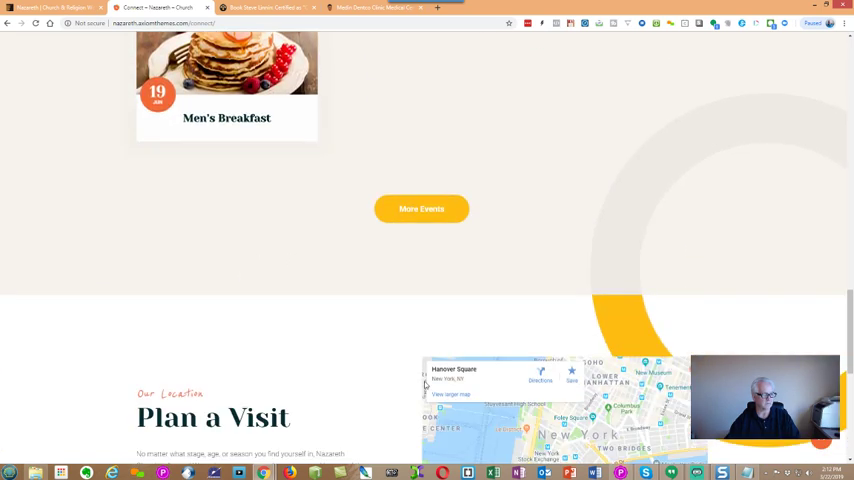
{"action": "scroll", "scroll_direction": "up", "scroll_amount": 3}
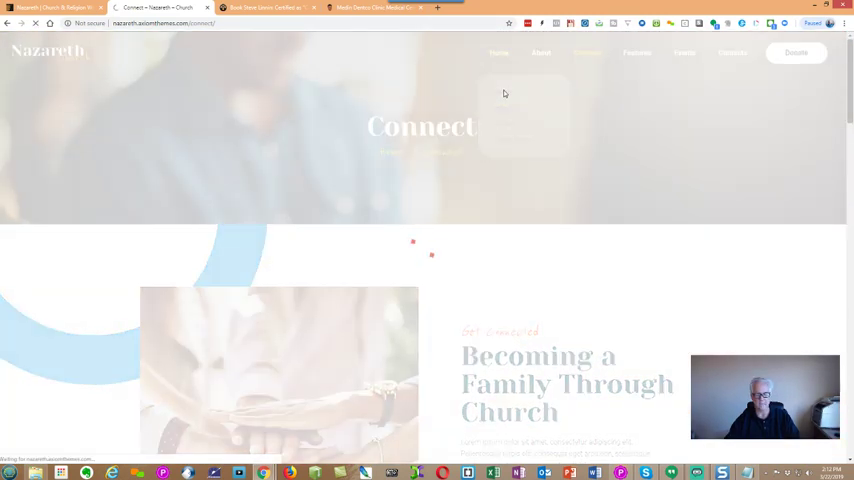
- View the Donate page's causes priced at $50.00, $40.00, $60.00 and $70.00, then back to the top
{"action": "left_click", "coordinate": [500, 52]}
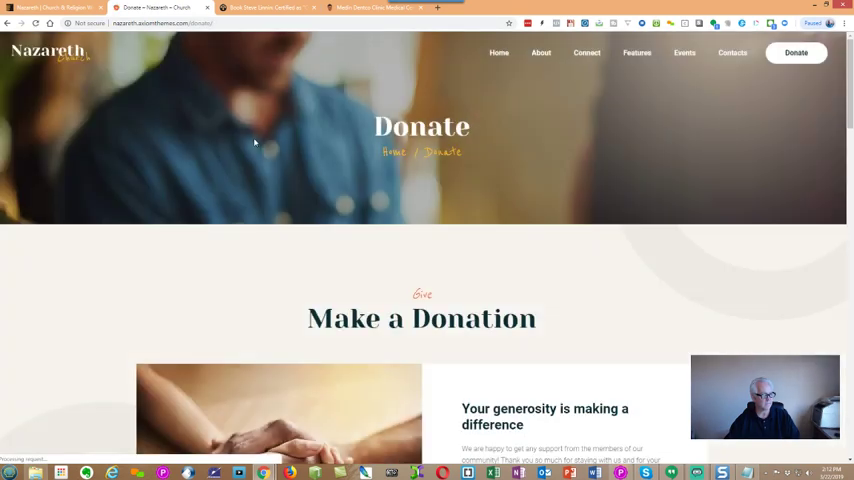
{"action": "left_click", "coordinate": [796, 52]}
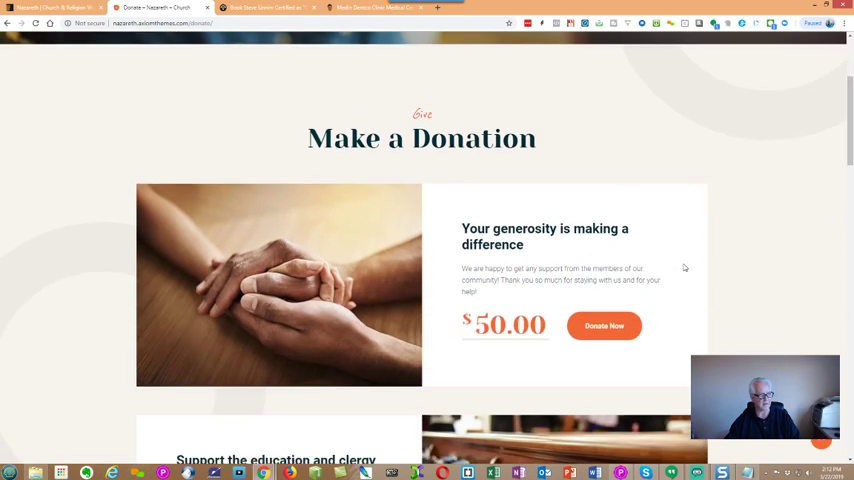
{"action": "scroll", "scroll_direction": "down", "scroll_amount": 3}
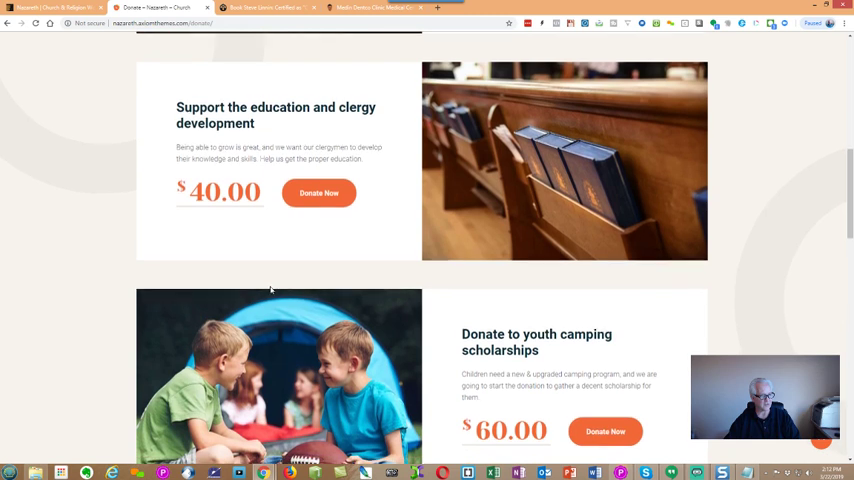
{"action": "scroll", "scroll_direction": "down", "scroll_amount": 3}
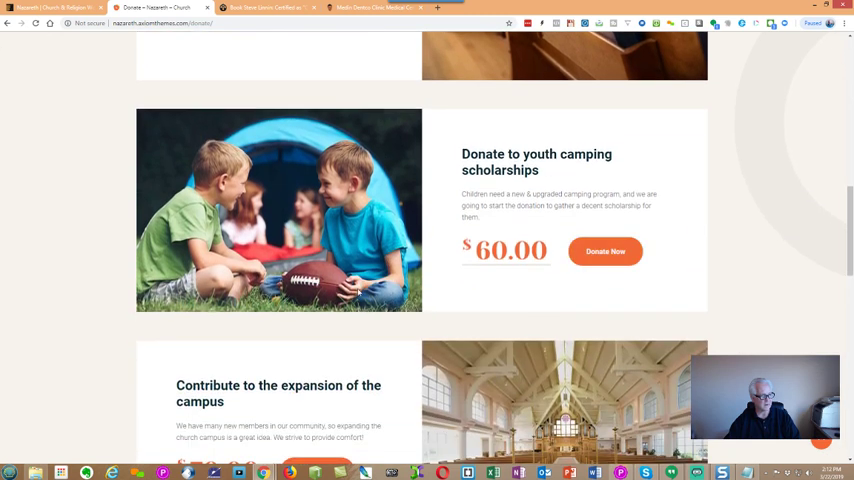
{"action": "scroll", "scroll_direction": "down", "scroll_amount": 3}
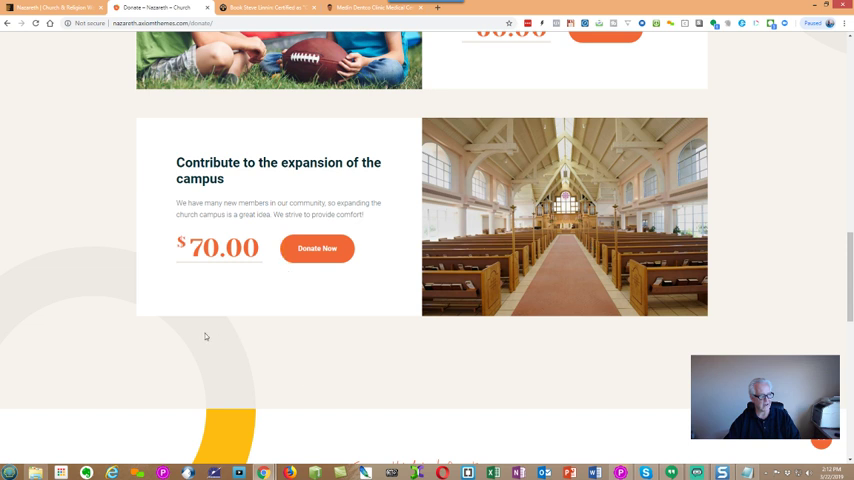
{"action": "mouse_move", "coordinate": [208, 340]}
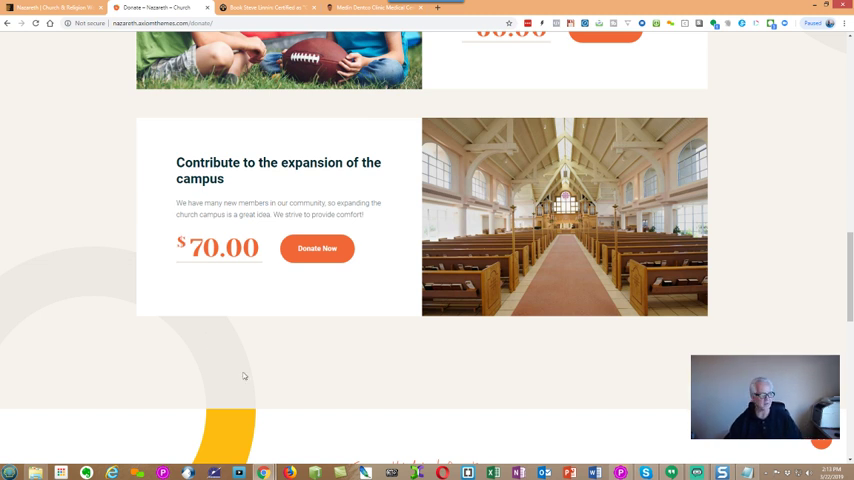
{"action": "mouse_move", "coordinate": [116, 292]}
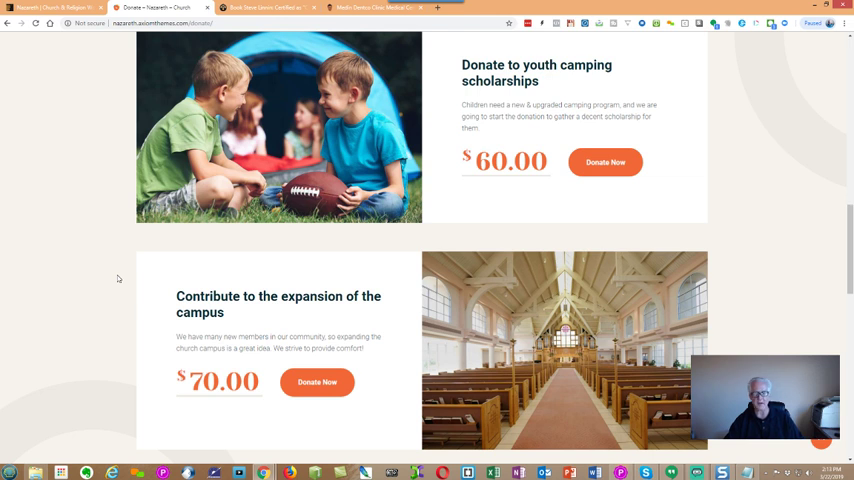
{"action": "mouse_move", "coordinate": [118, 328]}
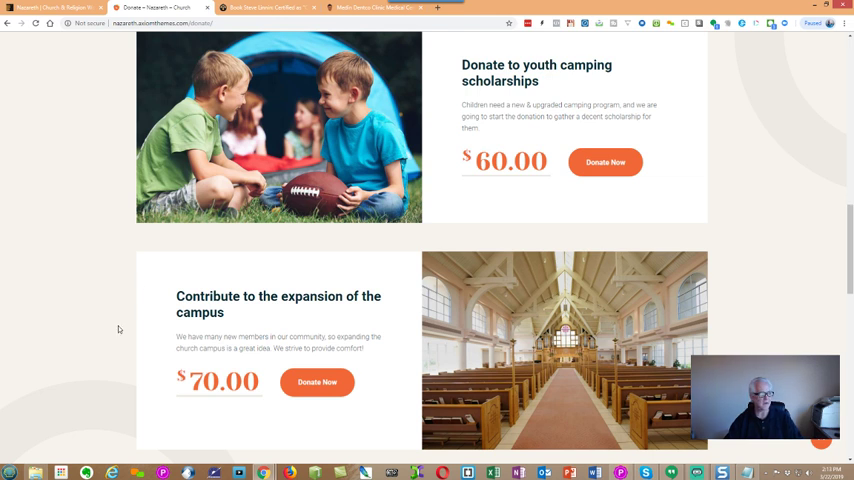
{"action": "scroll", "scroll_direction": "up", "scroll_amount": 3}
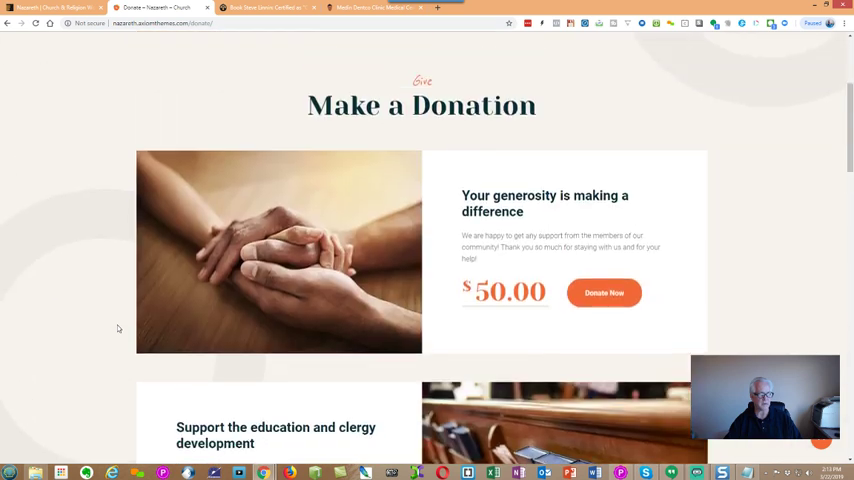
{"action": "scroll", "scroll_direction": "up", "scroll_amount": 3}
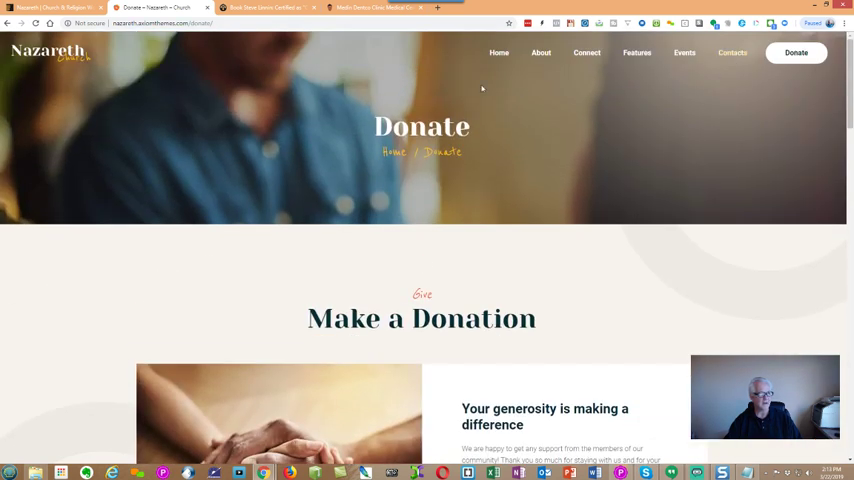
- Switch to a homepage variant from the Home menu, then leave the demo for the reviewer's dentist theme review tab
{"action": "left_click", "coordinate": [500, 52]}
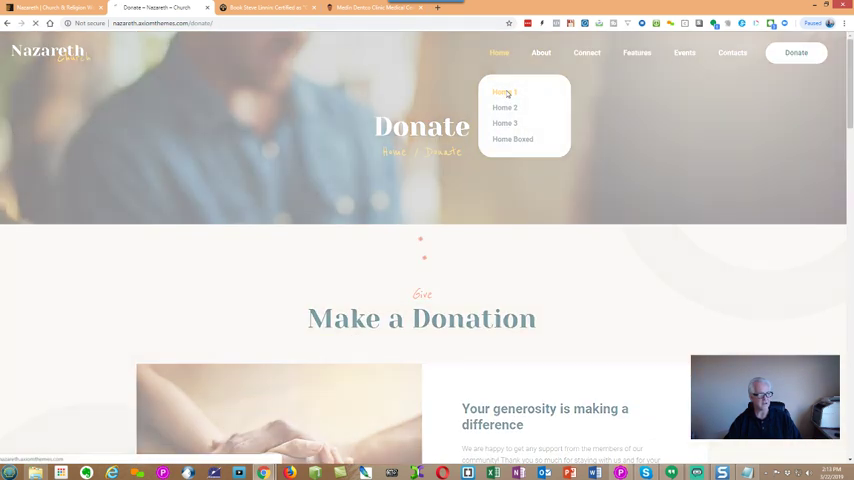
{"action": "left_click", "coordinate": [504, 92]}
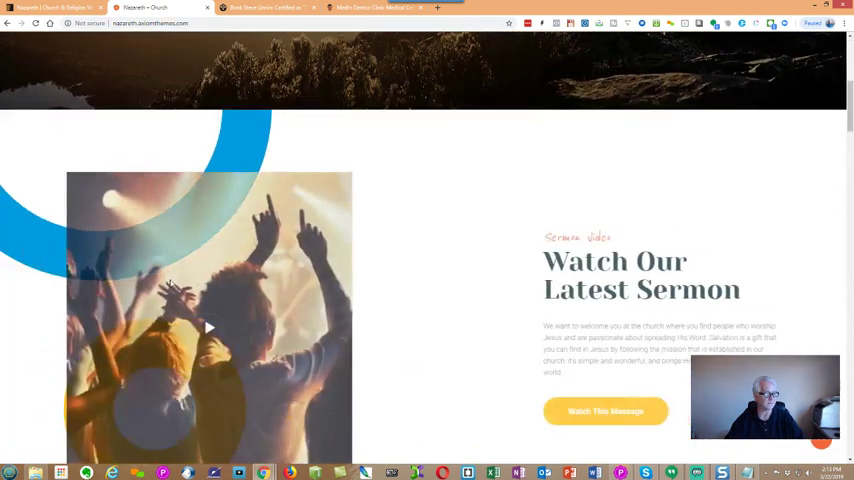
{"action": "scroll", "scroll_direction": "up", "scroll_amount": 3}
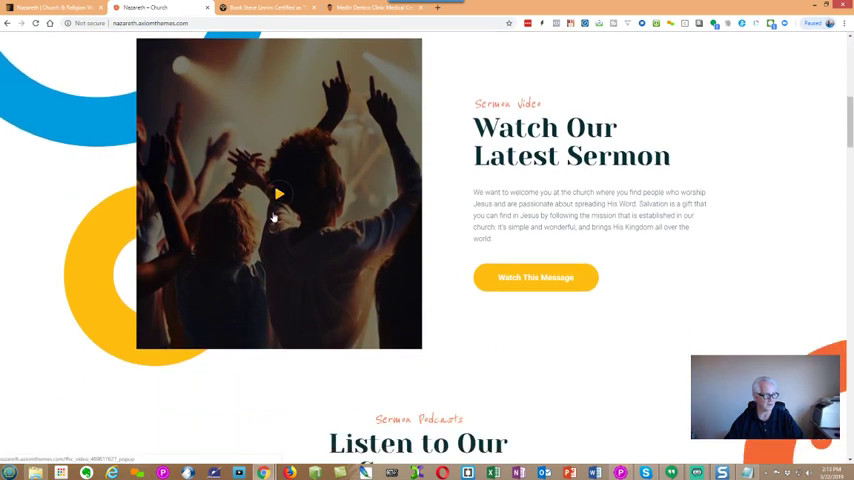
{"action": "left_click", "coordinate": [278, 194]}
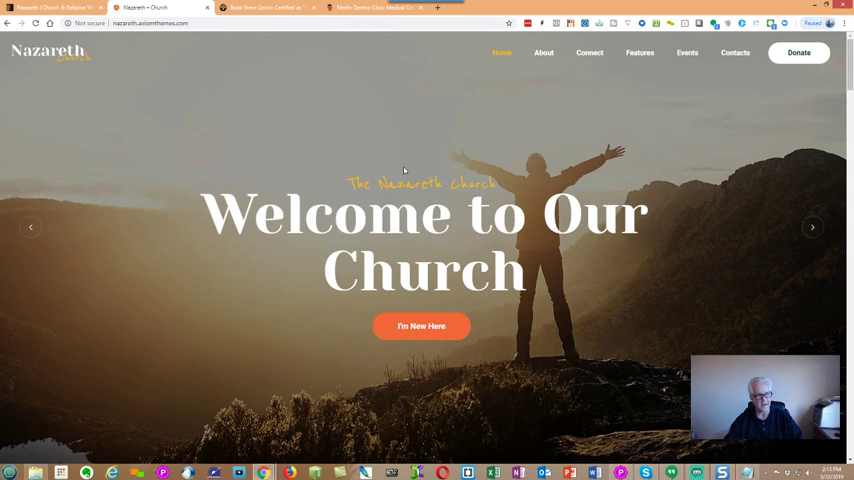
{"action": "mouse_move", "coordinate": [712, 224]}
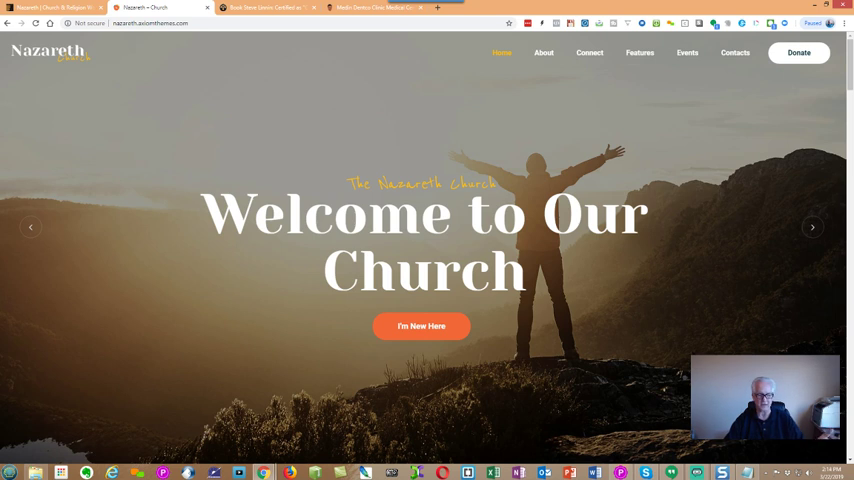
{"action": "left_click", "coordinate": [264, 8]}
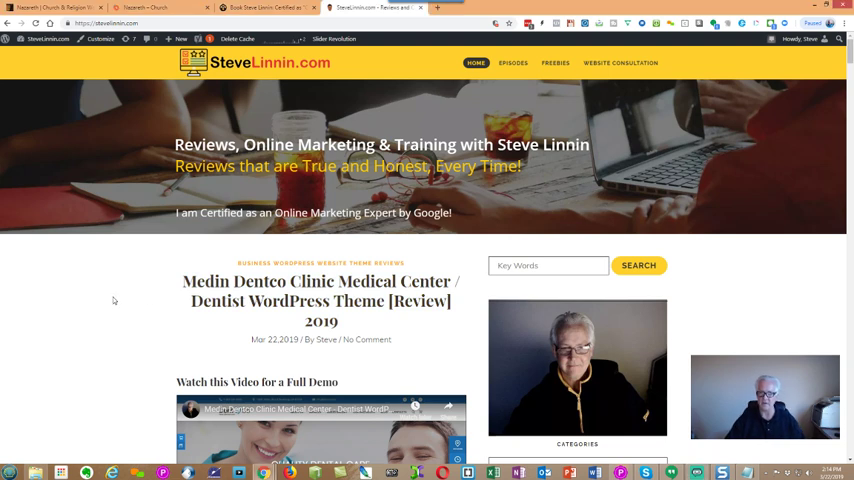
- Browse SteveLinnin.com's latest reviews, past the Medin Denteo dentist and Autema Business Coach themes
{"action": "scroll", "scroll_direction": "down", "scroll_amount": 3}
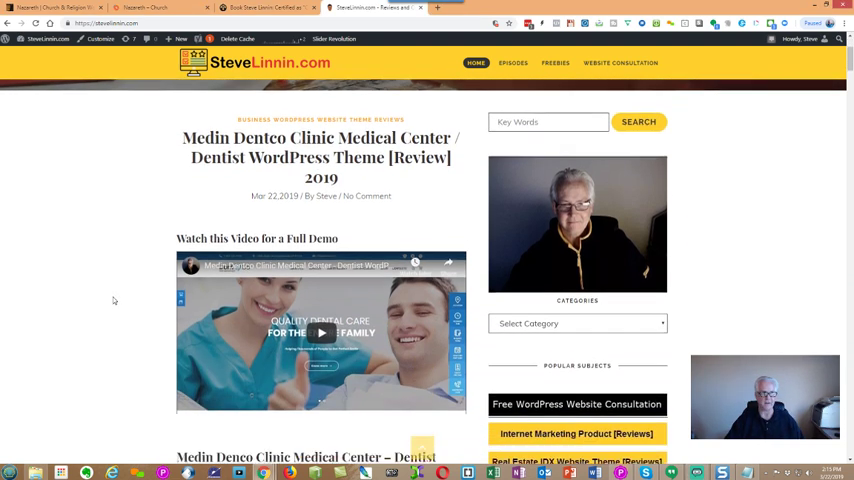
{"action": "scroll", "scroll_direction": "down", "scroll_amount": 3}
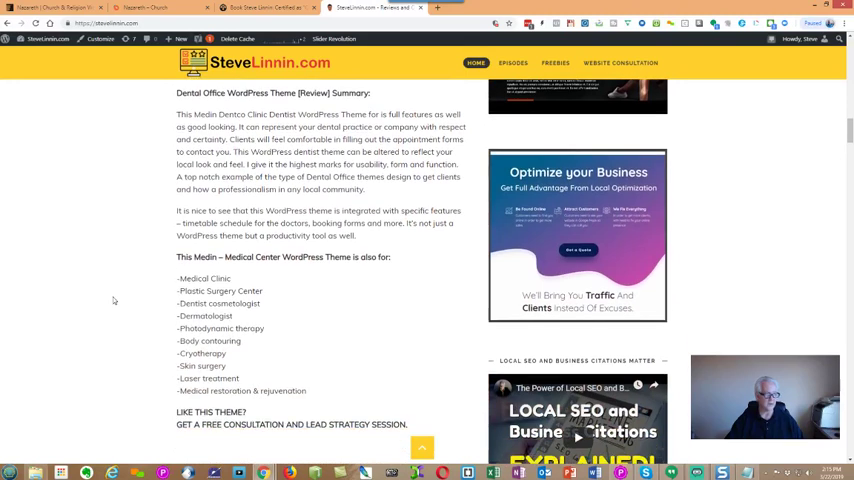
{"action": "scroll", "scroll_direction": "down", "scroll_amount": 3}
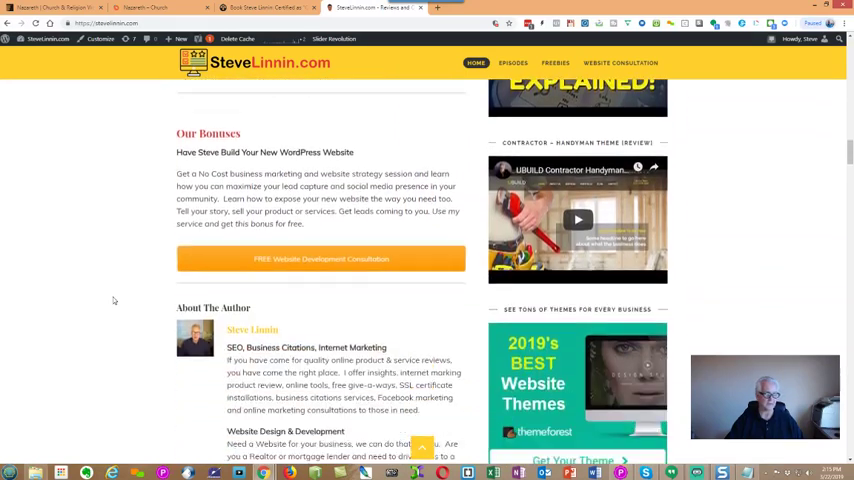
{"action": "scroll", "scroll_direction": "down", "scroll_amount": 3}
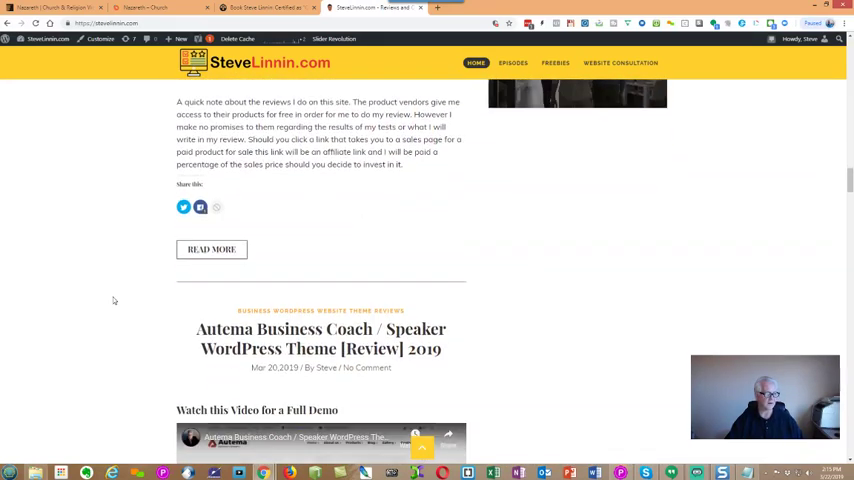
{"action": "scroll", "scroll_direction": "down", "scroll_amount": 3}
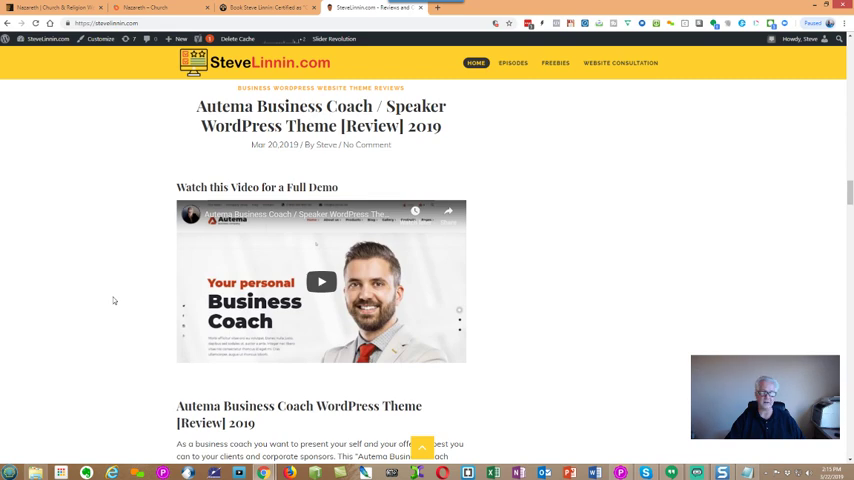
{"action": "scroll", "scroll_direction": "down", "scroll_amount": 3}
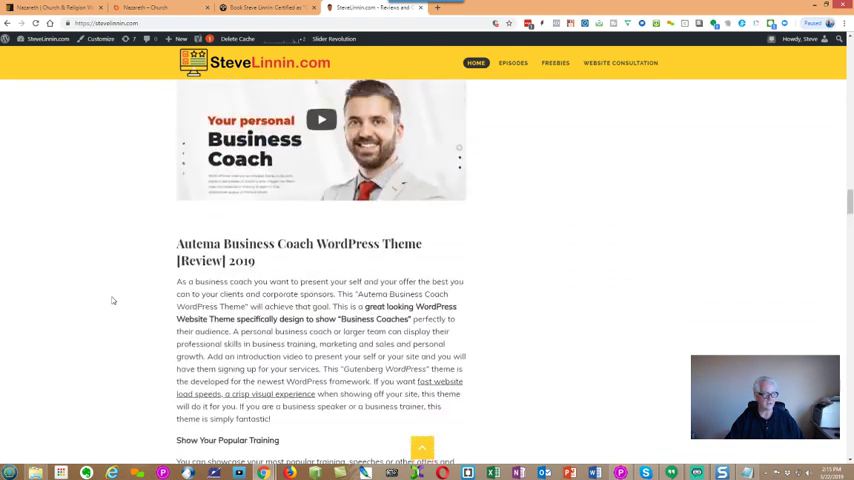
{"action": "scroll", "scroll_direction": "down", "scroll_amount": 3}
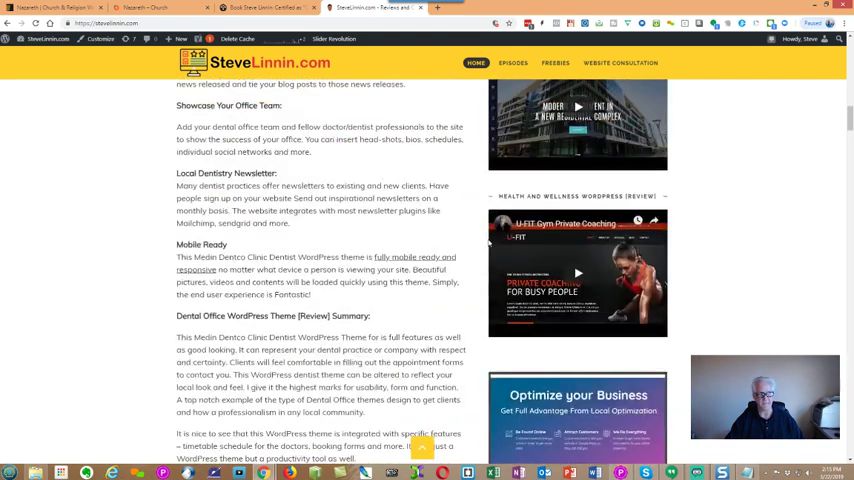
{"action": "scroll", "scroll_direction": "up", "scroll_amount": 3}
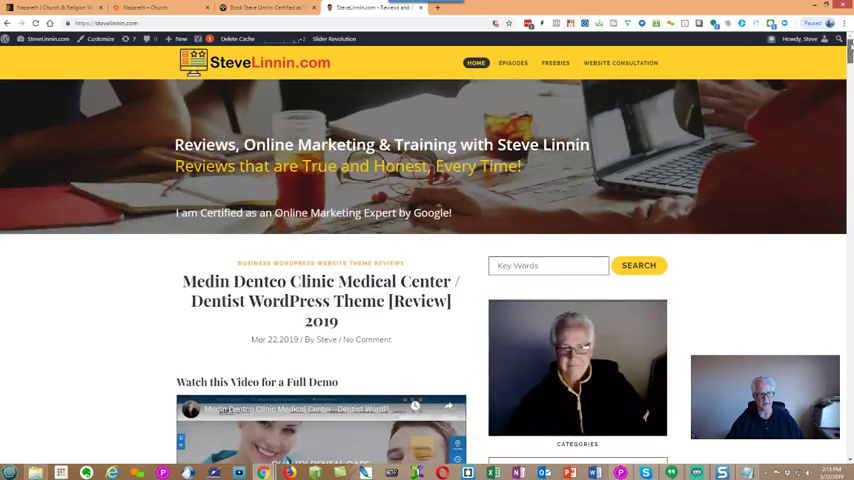